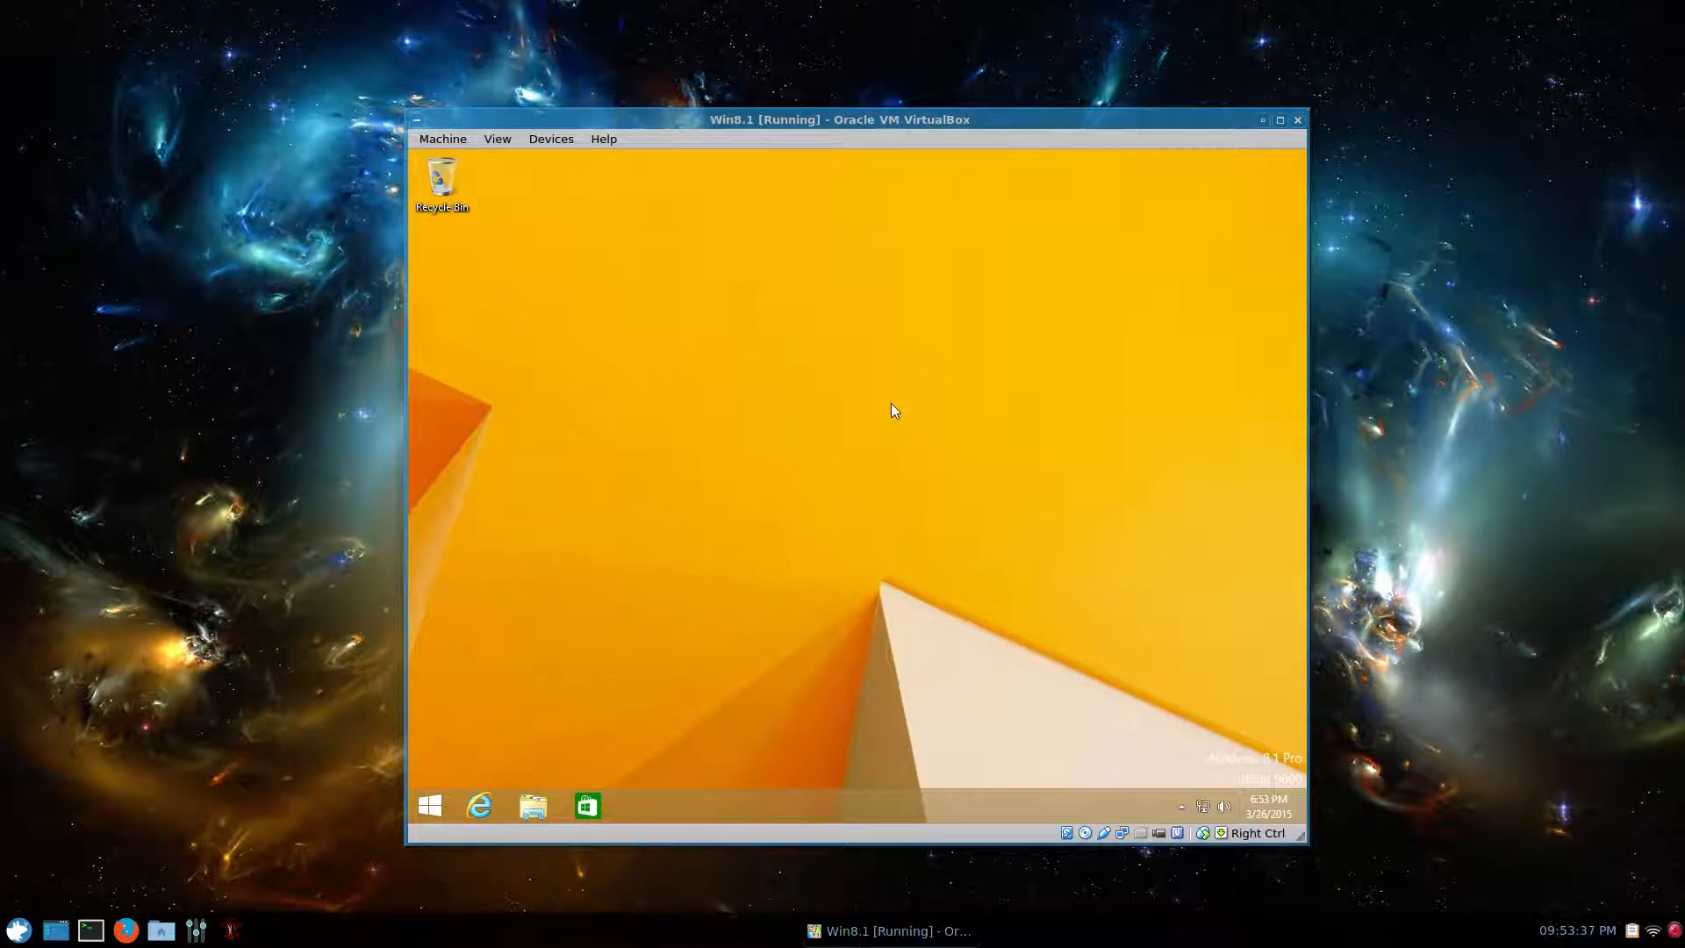
pyautogui.moveTo(981, 626)
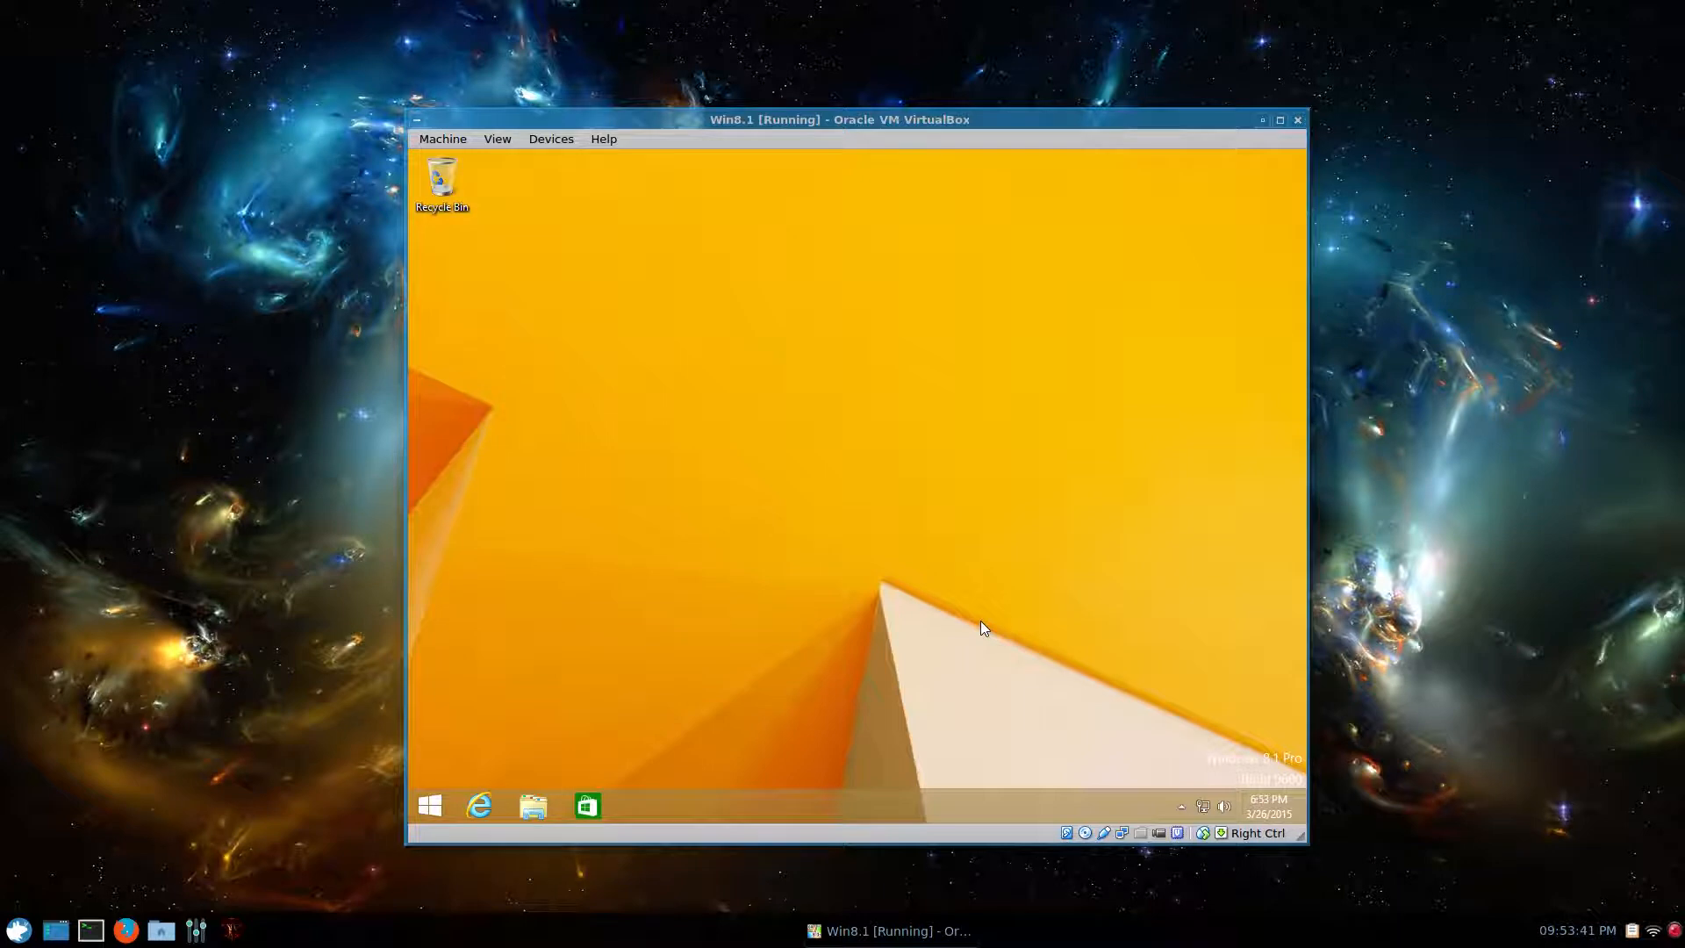
pyautogui.moveTo(862, 598)
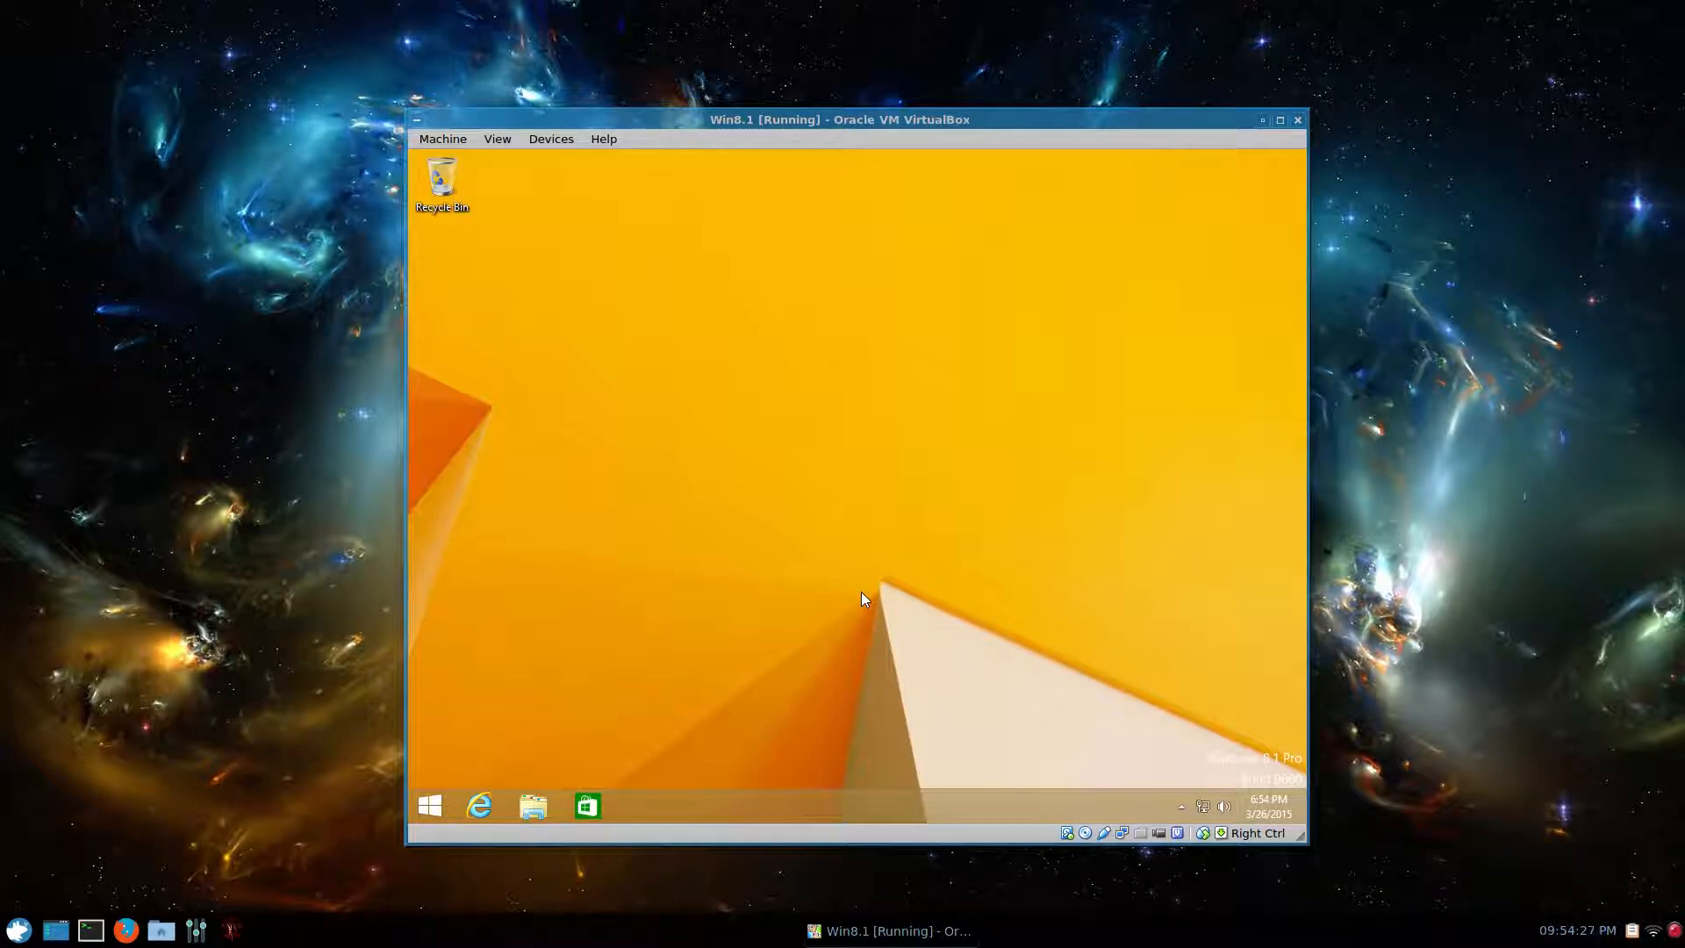
pyautogui.moveTo(1011, 881)
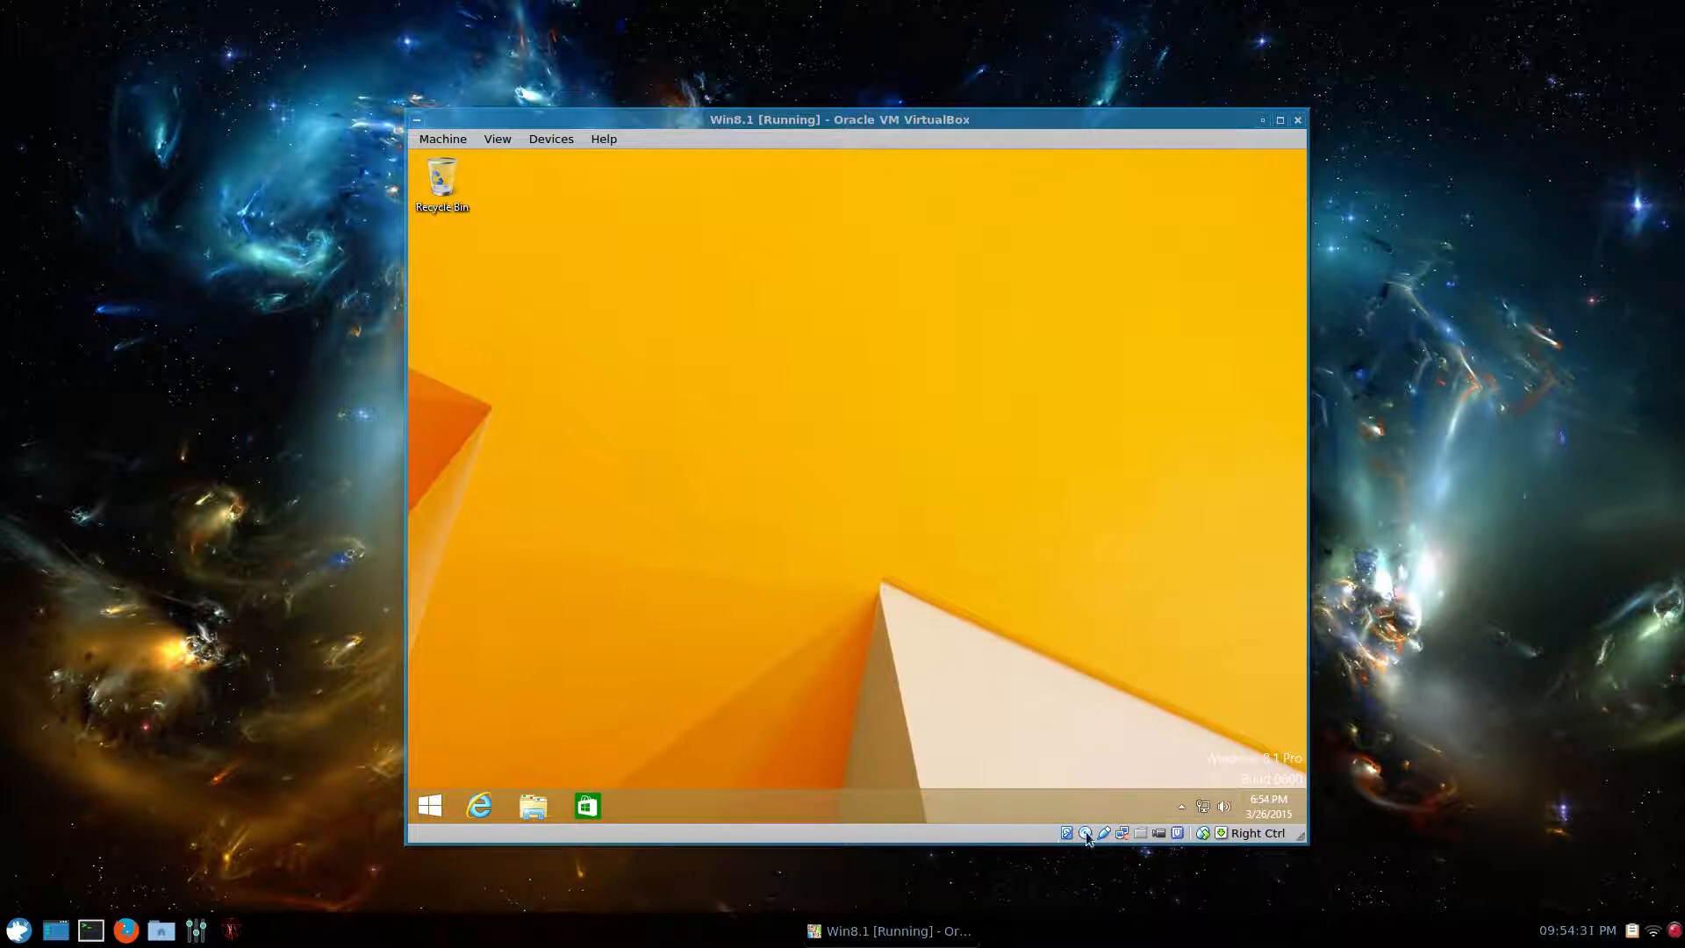
# - Attach the Arch Linux ISO to the VM's optical drive and reset to reach the Arch boot menu
pyautogui.click(1085, 832)
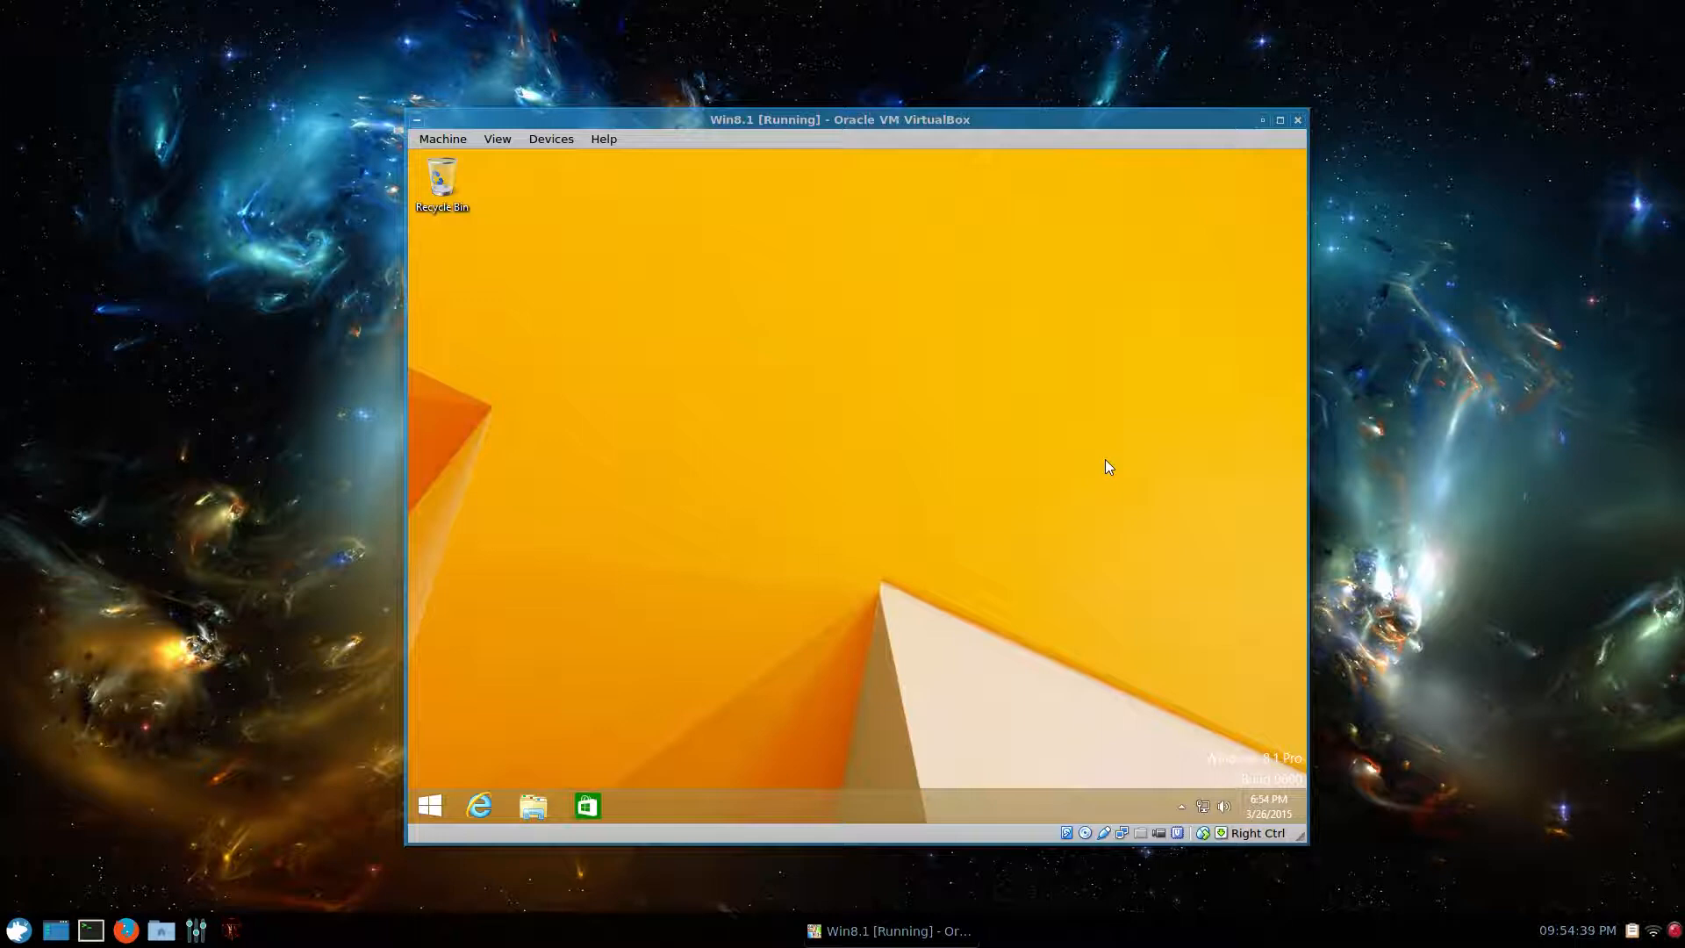
pyautogui.moveTo(1090, 847)
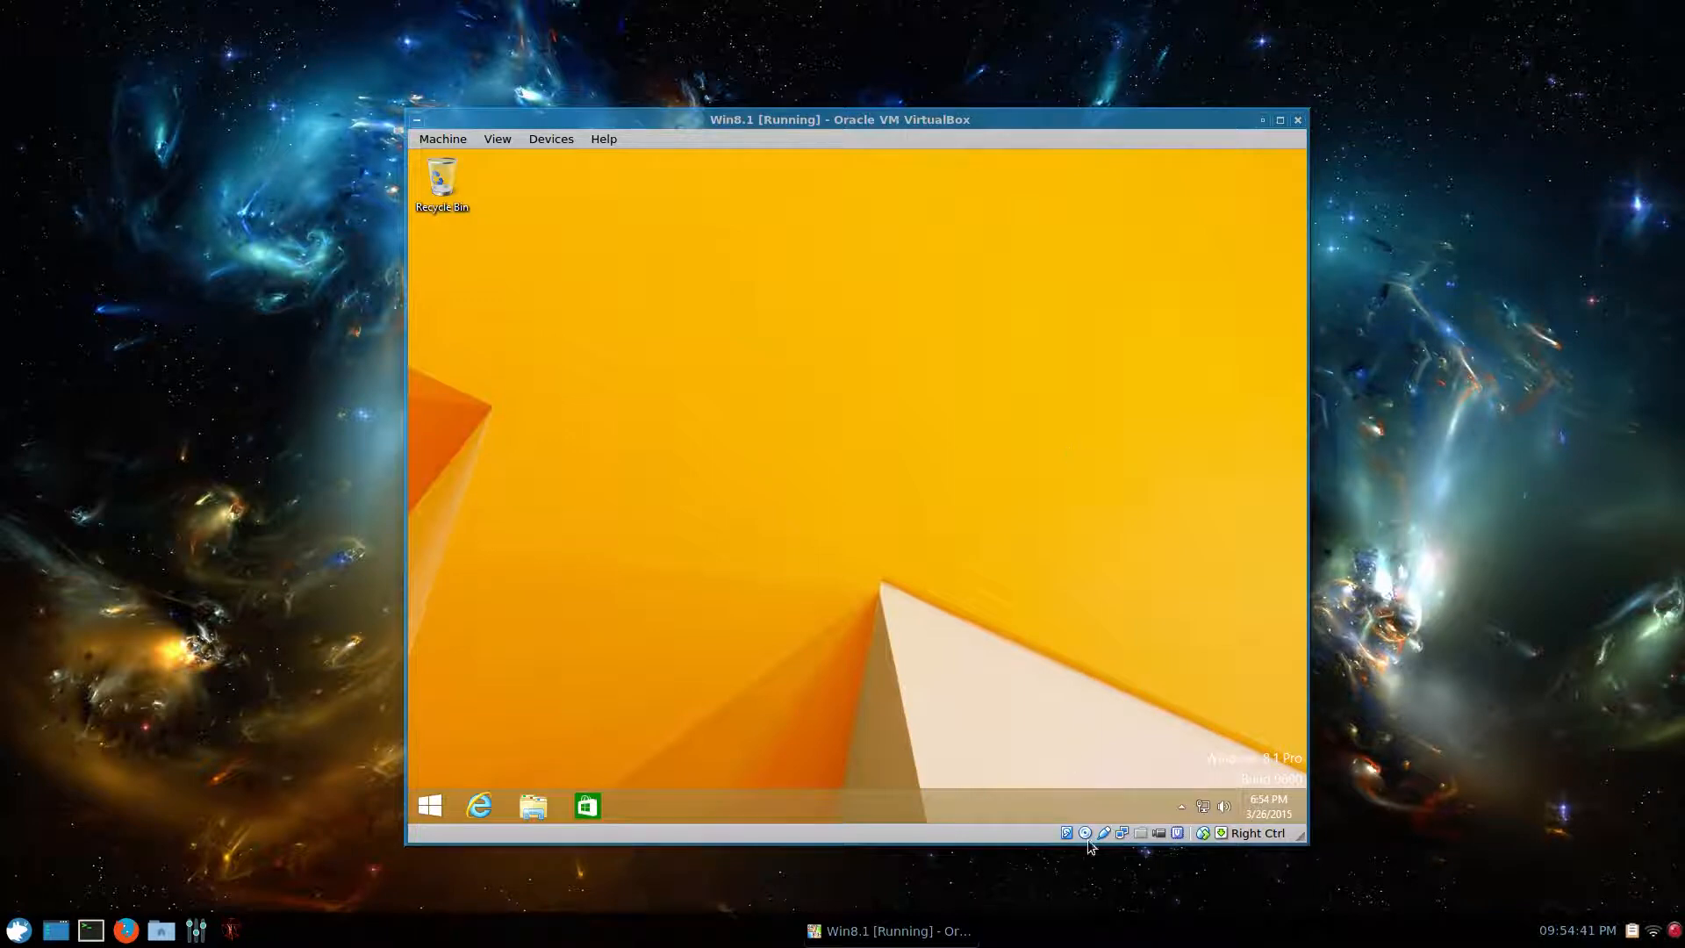
pyautogui.click(1084, 832)
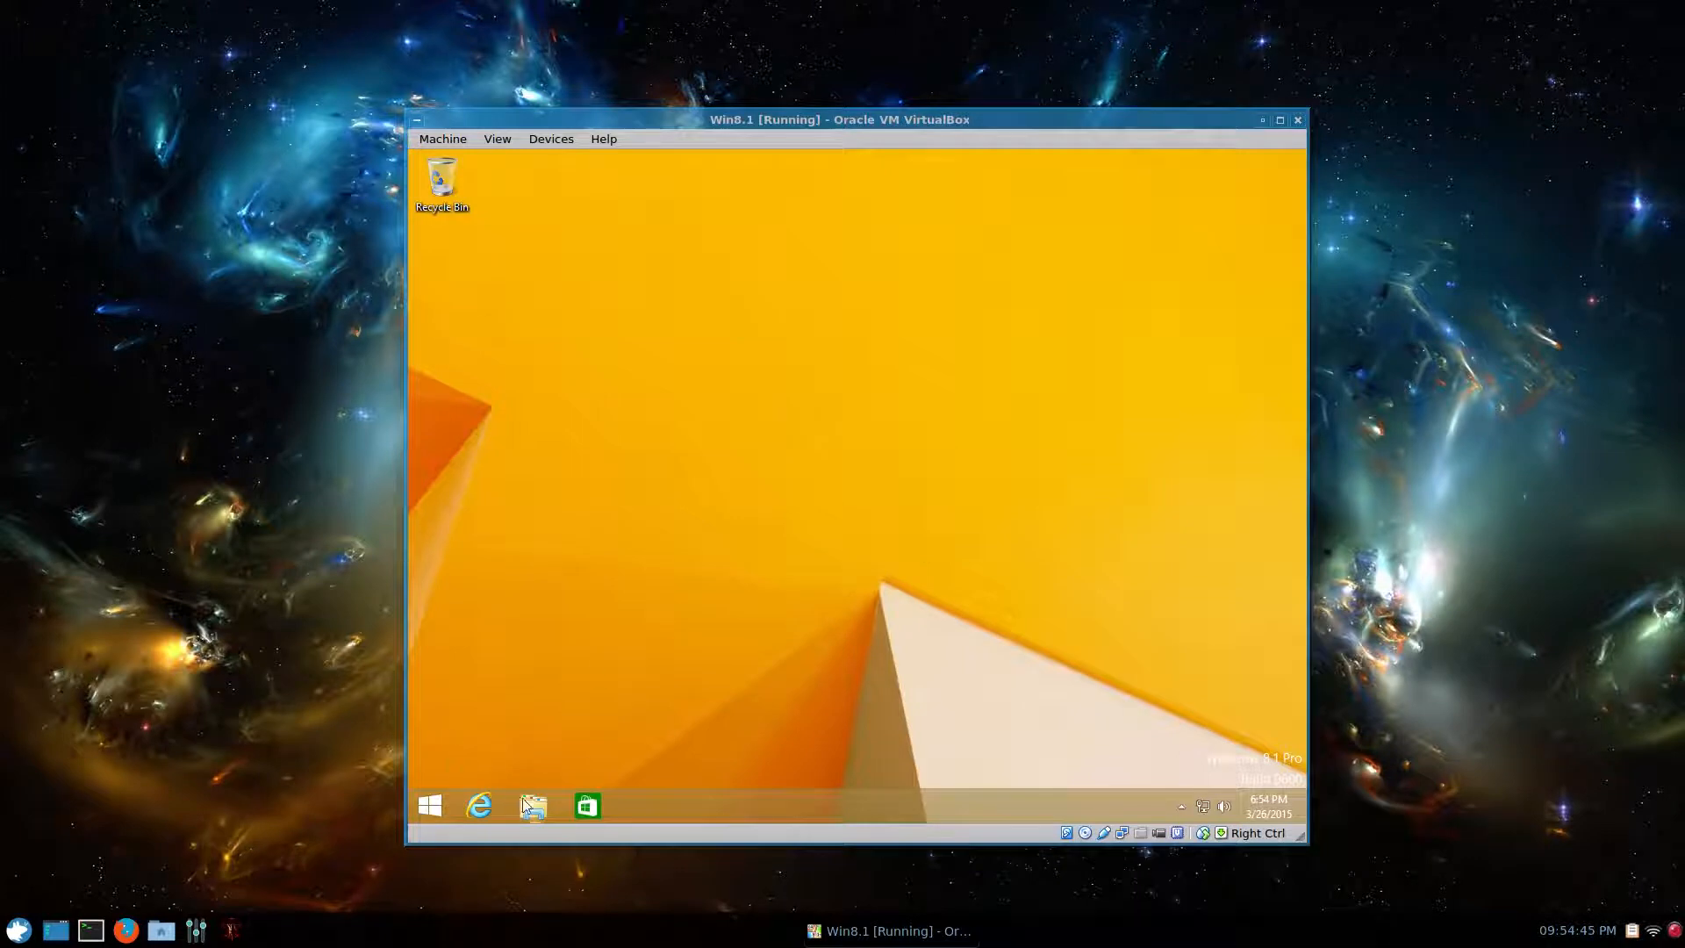
pyautogui.click(530, 805)
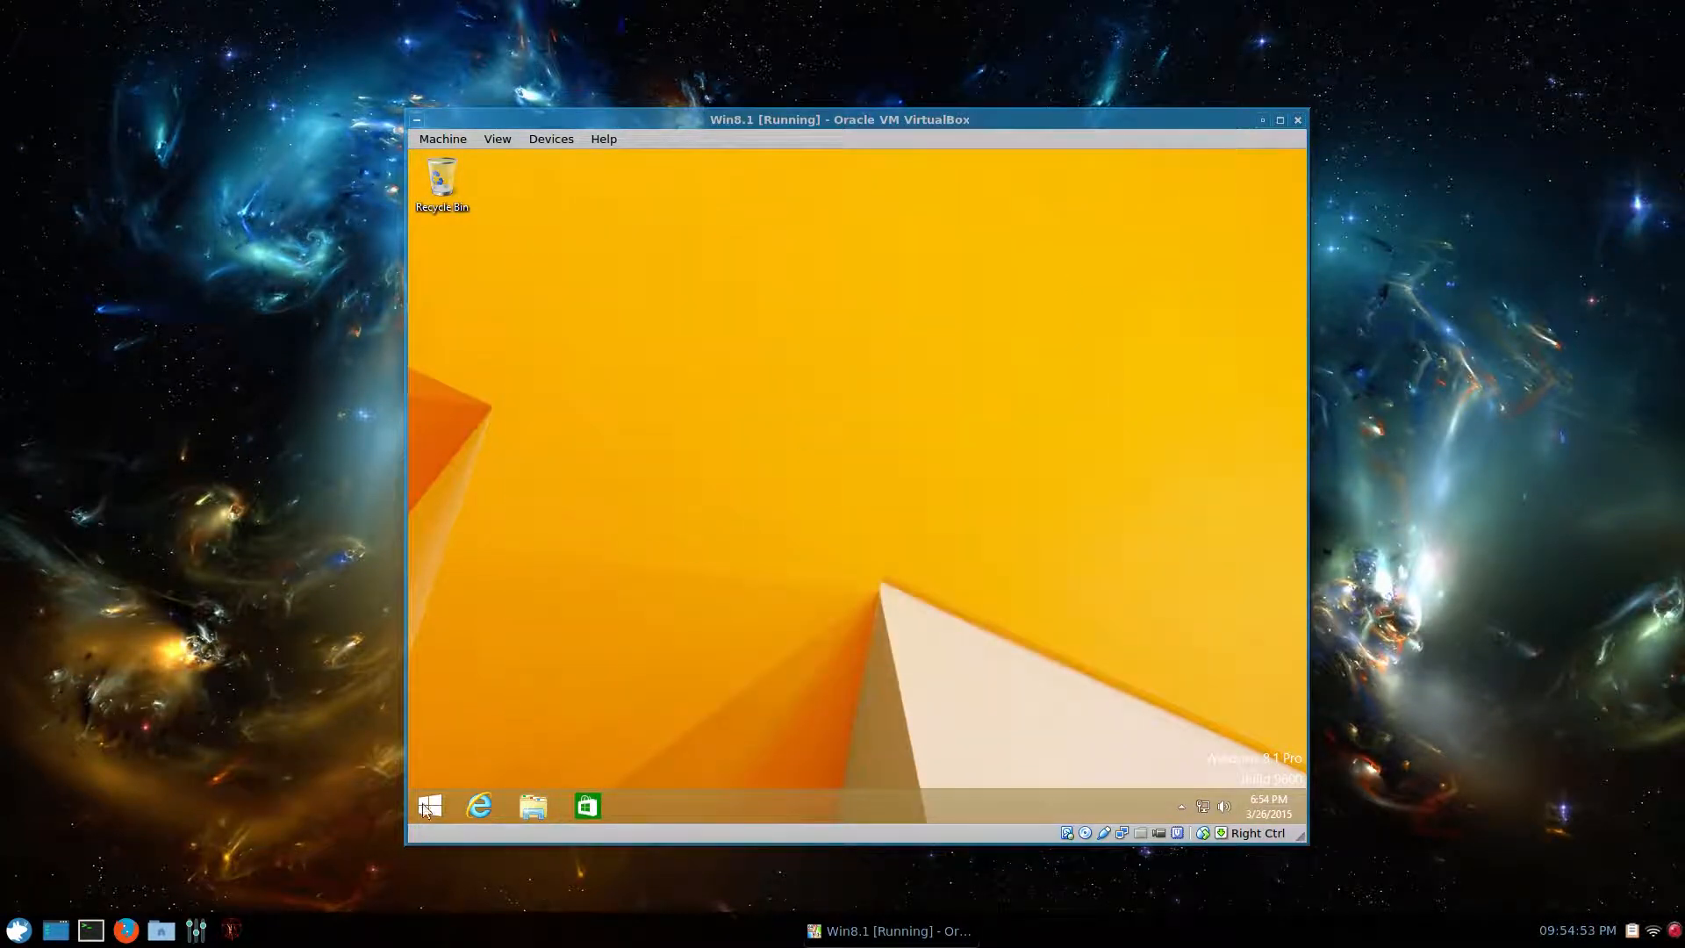
pyautogui.rightClick(429, 805)
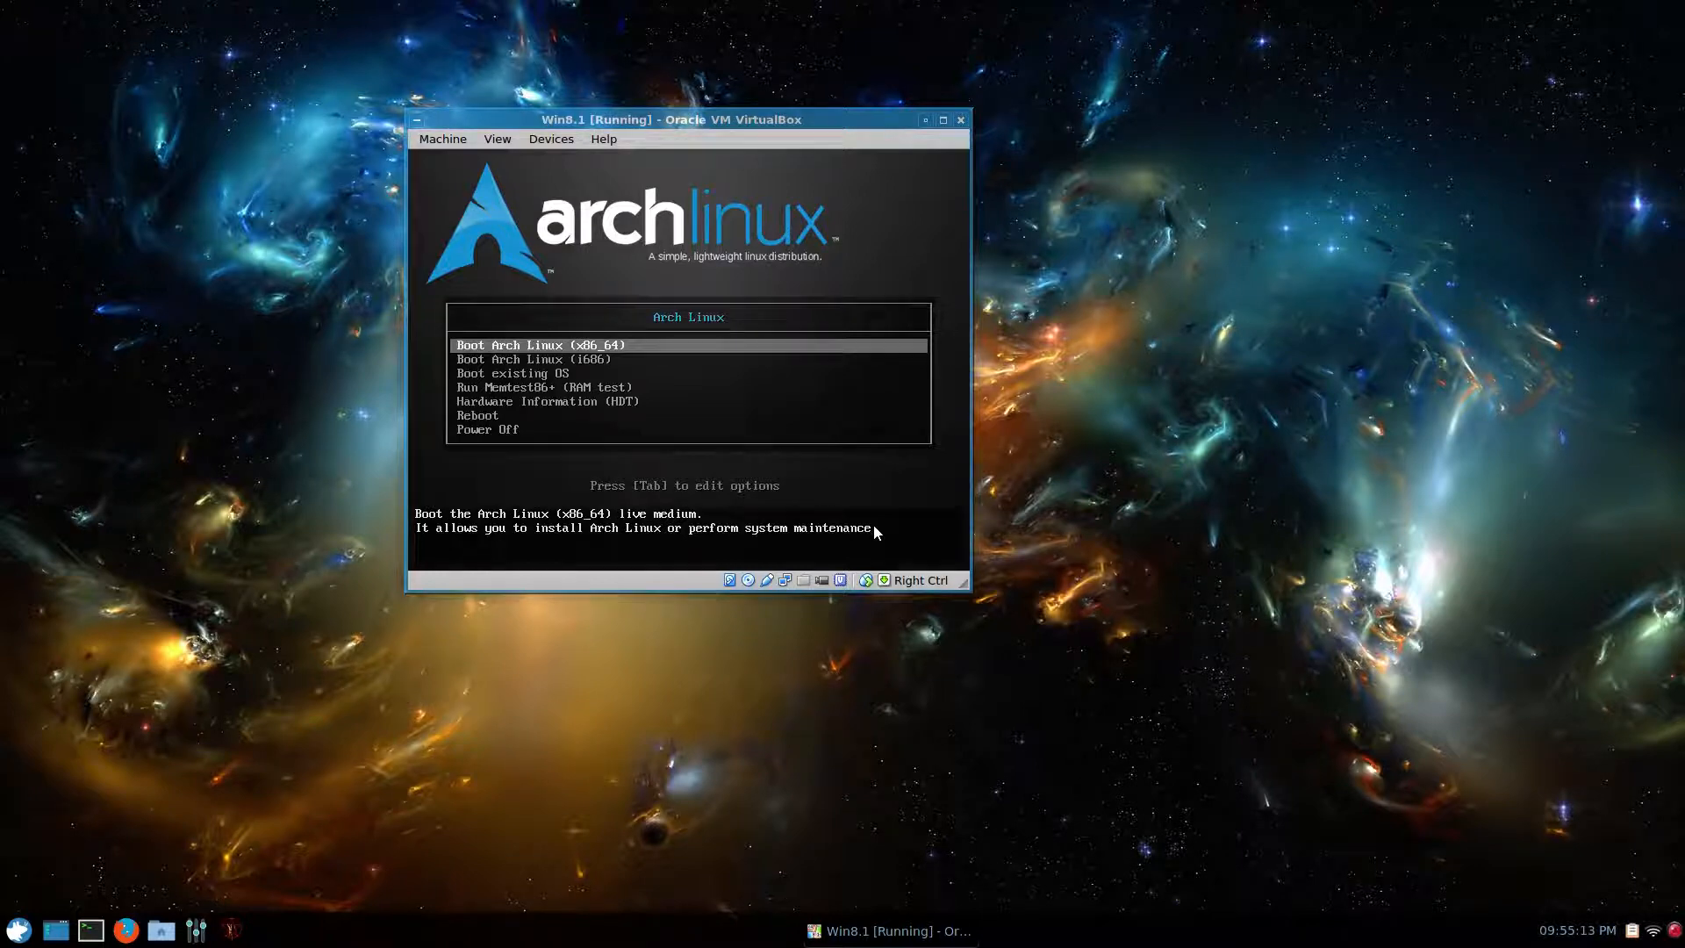
# - Edit the Boot Arch Linux (x86_64) entry to append vga=791 and boot to the root prompt
pyautogui.moveTo(672, 120); pyautogui.dragTo(674, 86)
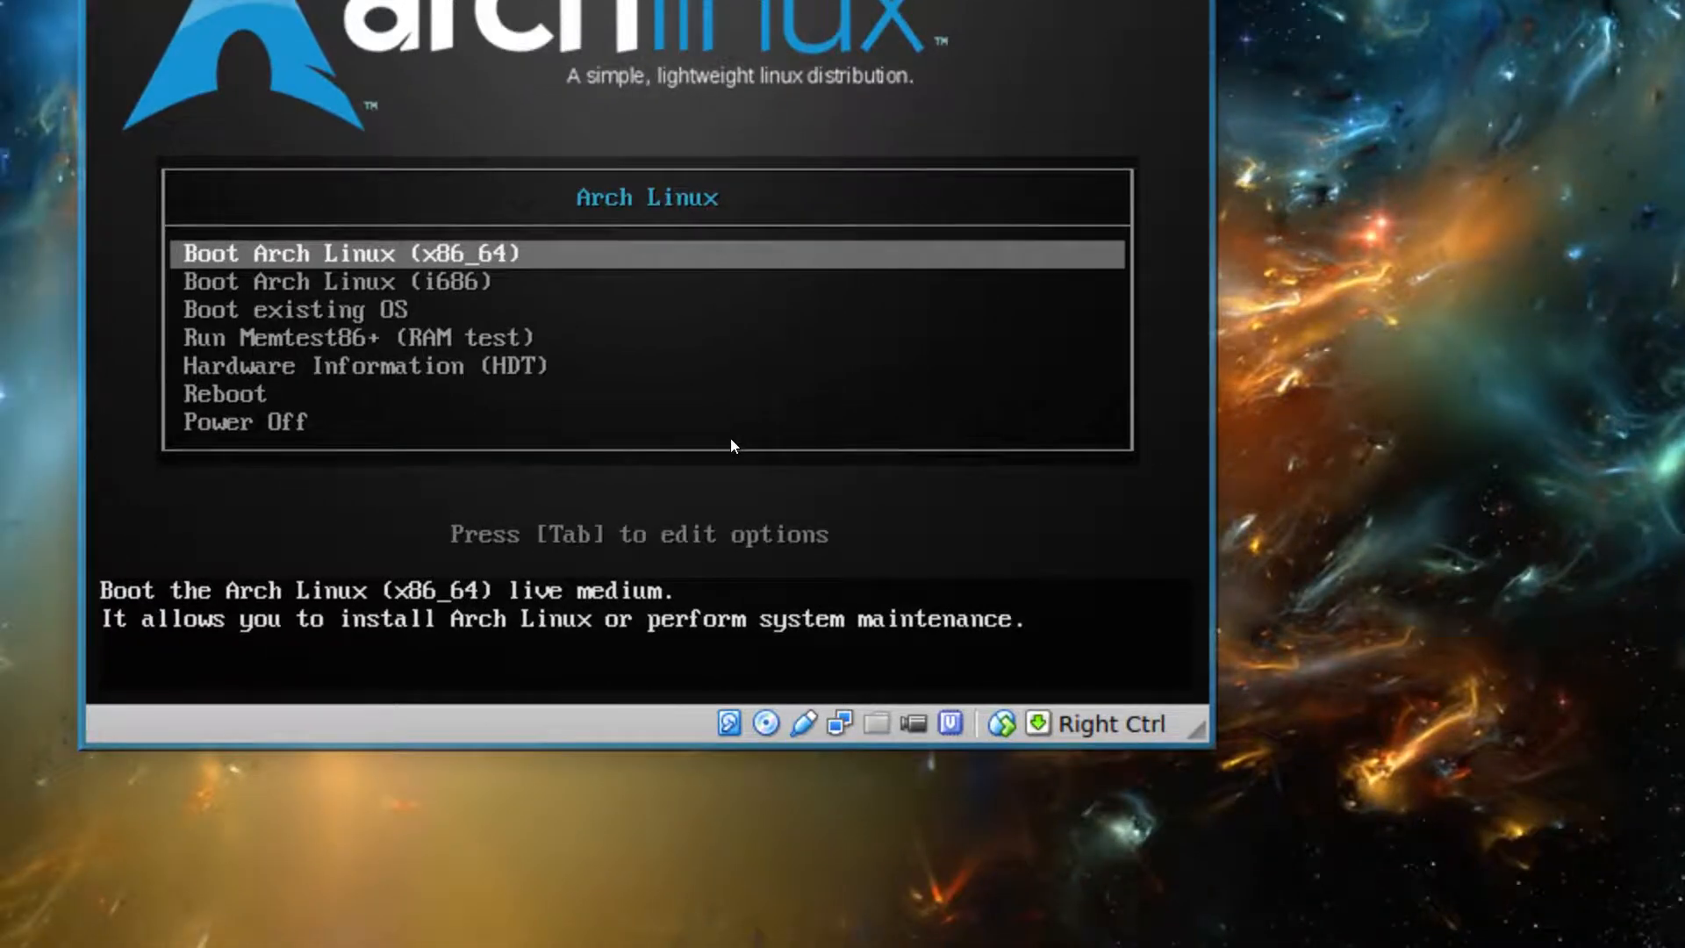
pyautogui.press('Tab')
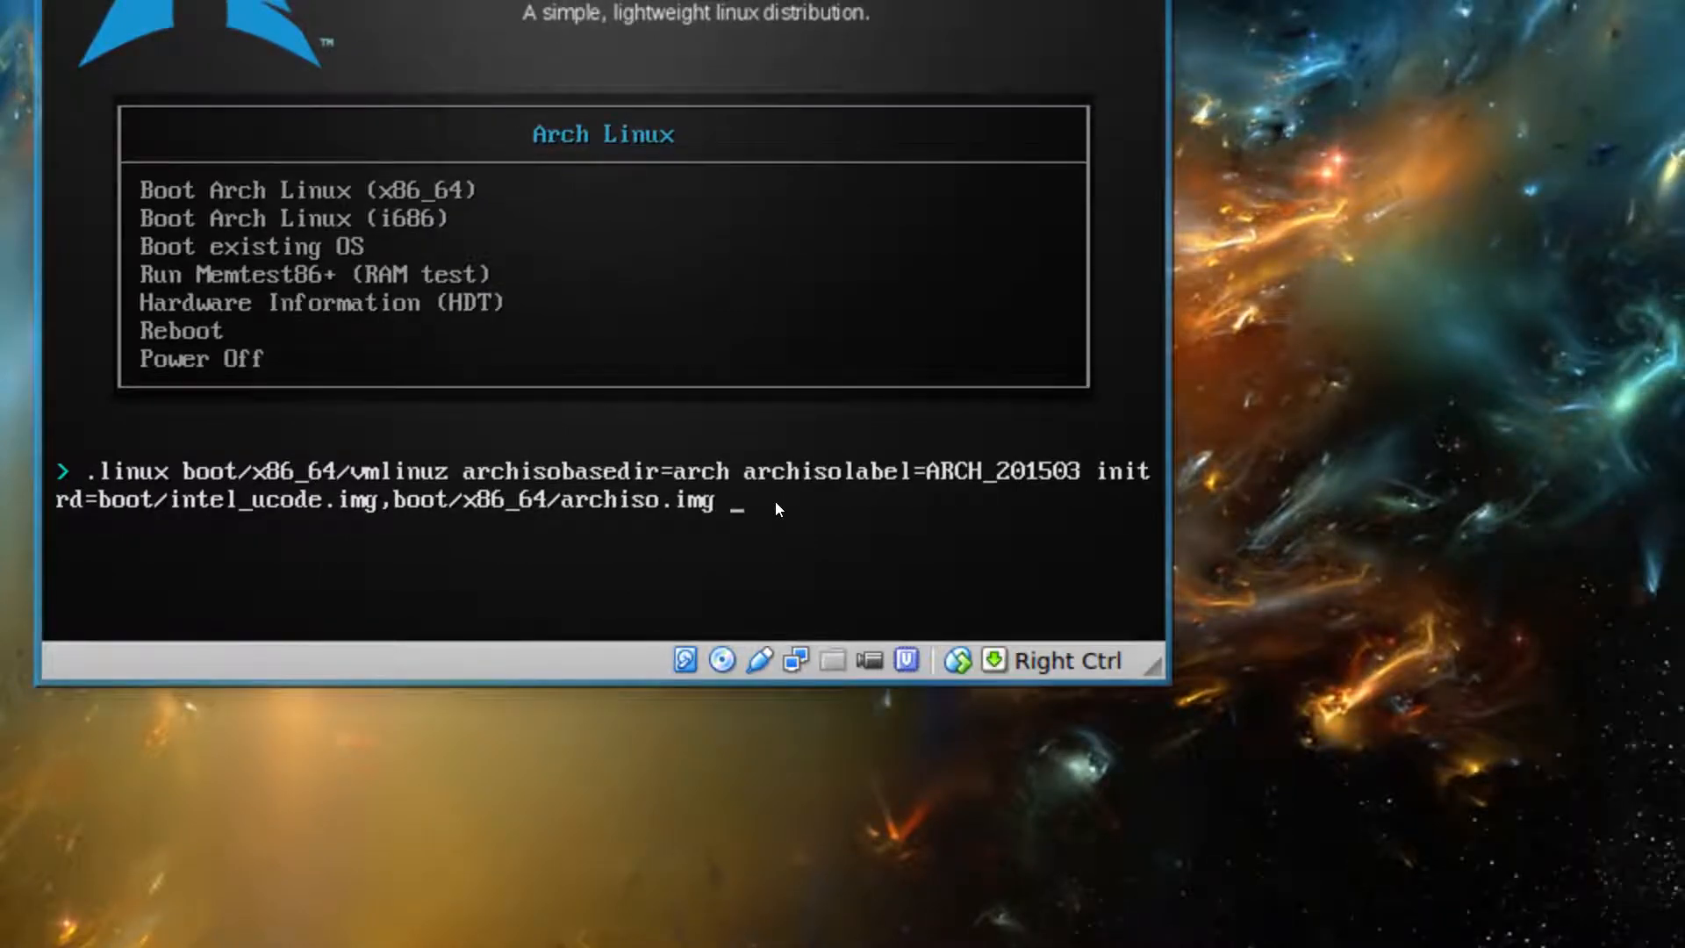
pyautogui.write('vga')
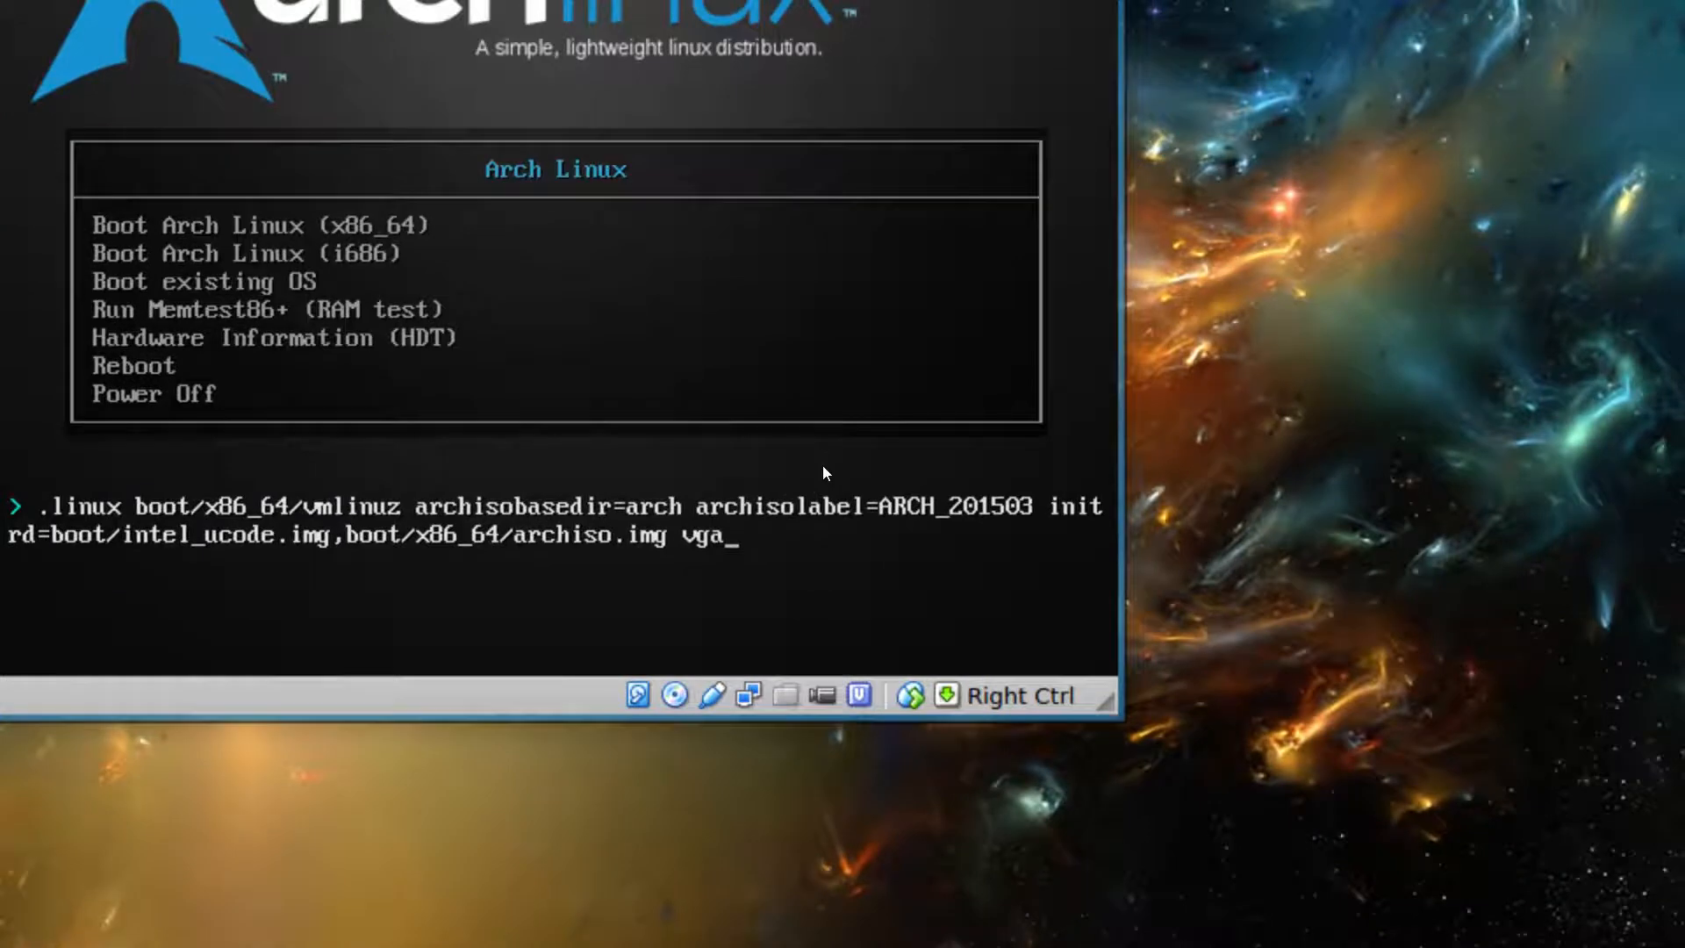
pyautogui.write('79')
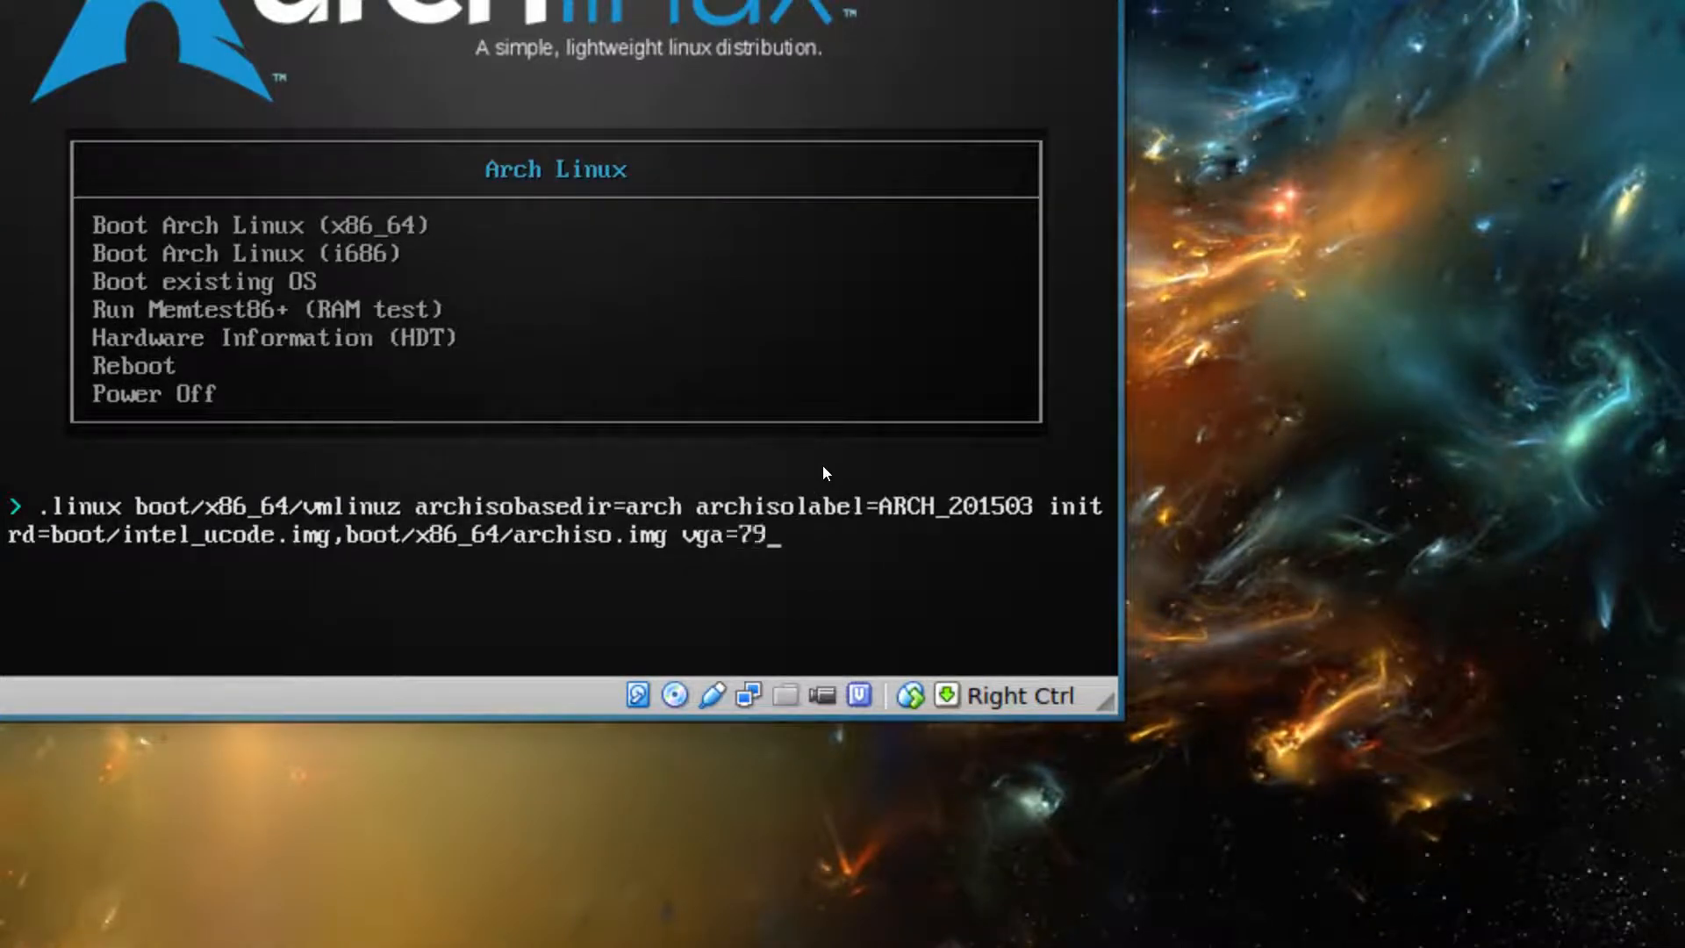
pyautogui.write('1')
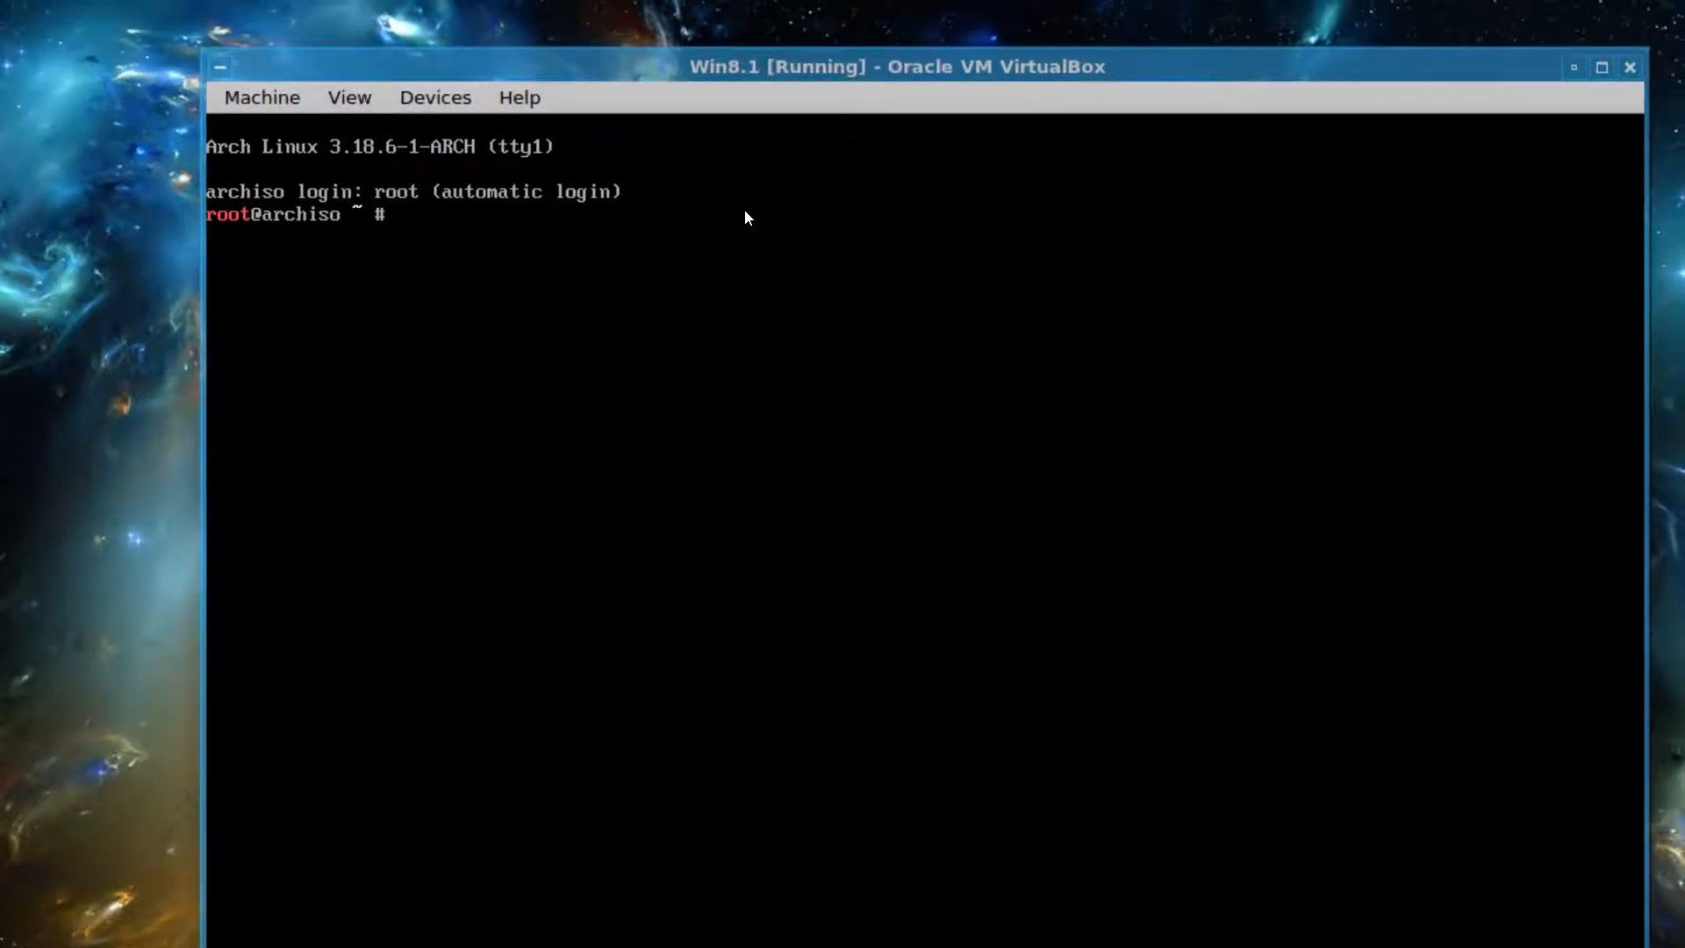
# - Refresh the Arch package databases with pacman -Syy
pyautogui.write('pac')
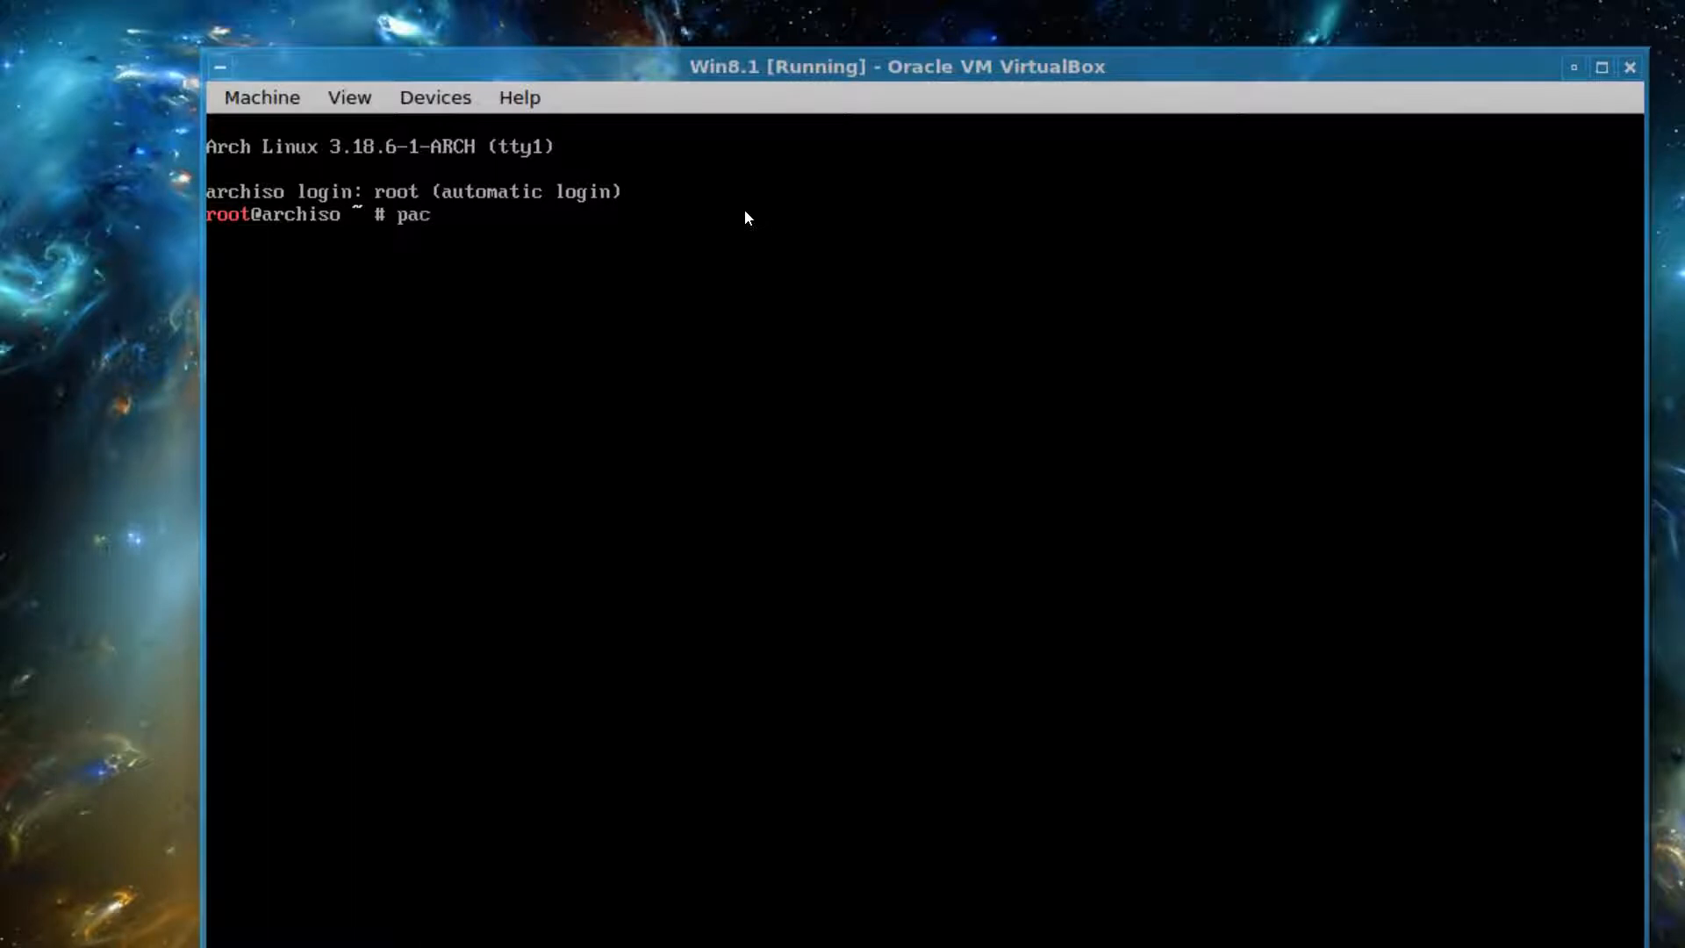
pyautogui.write('man')
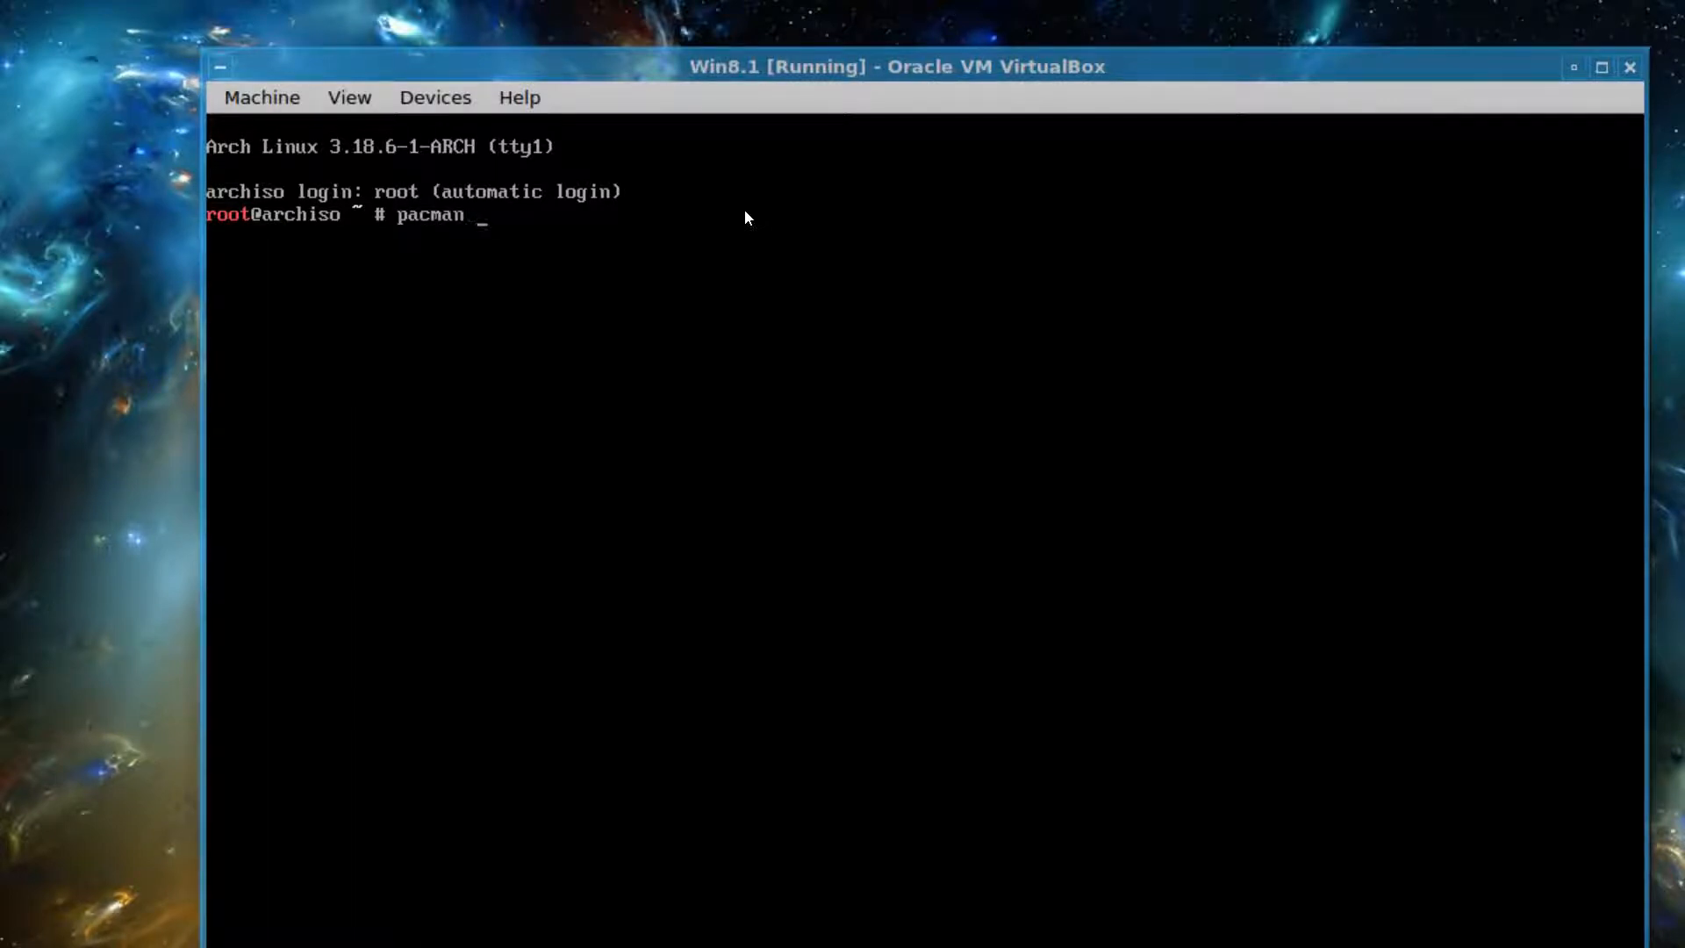
pyautogui.write('-')
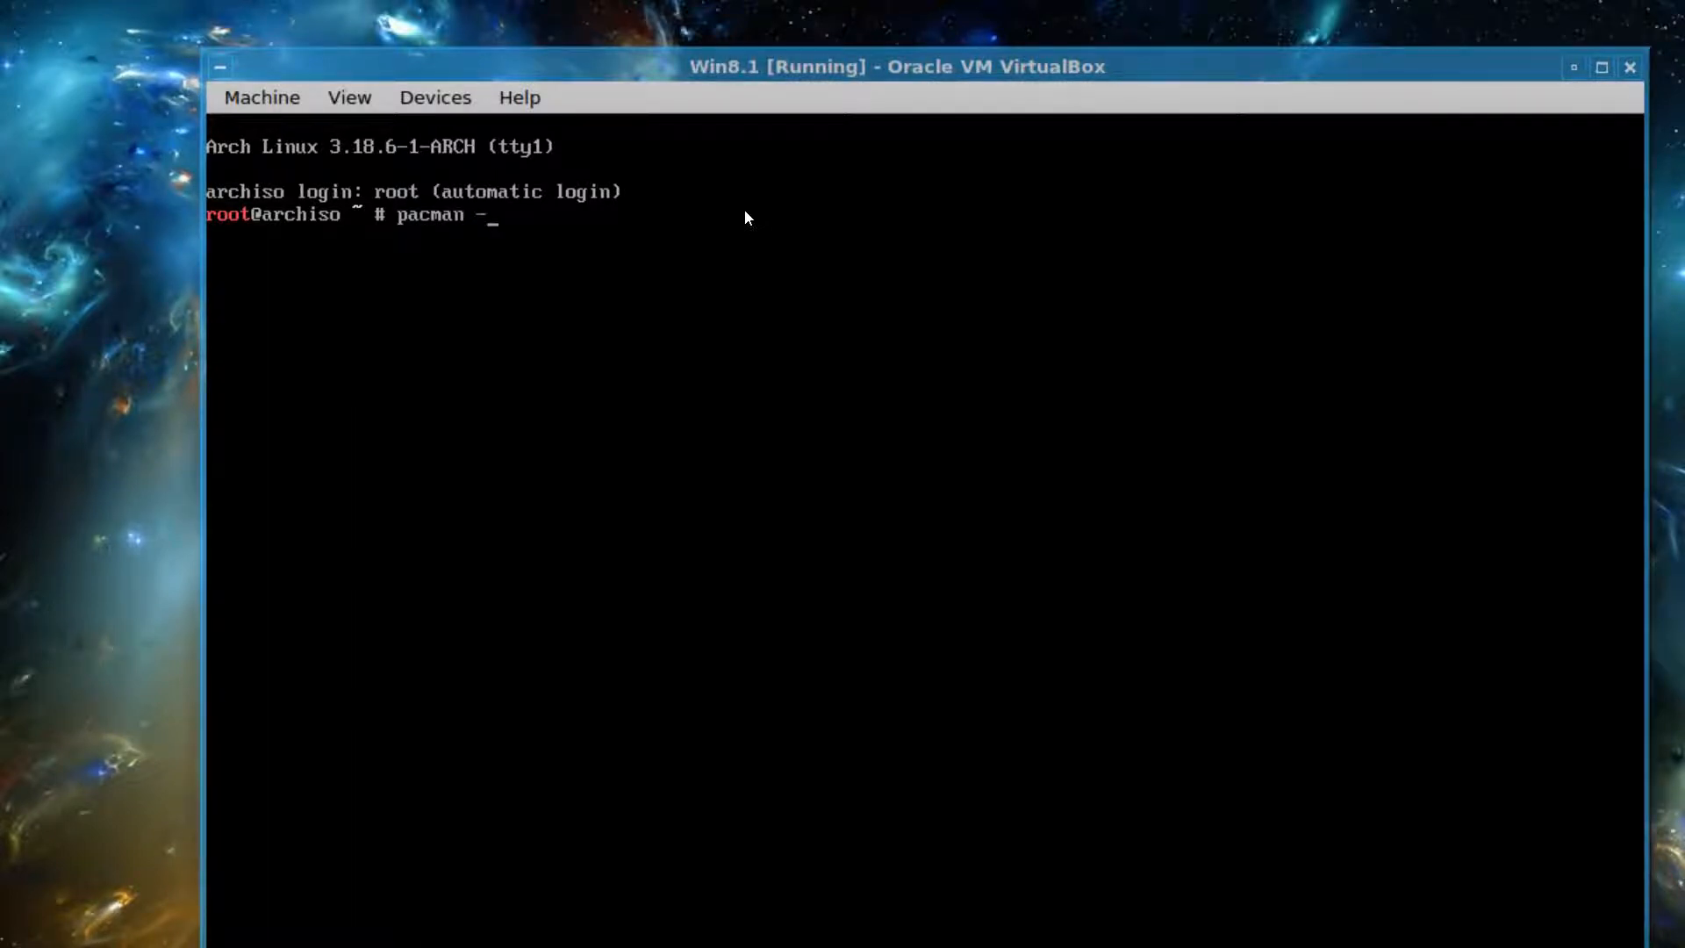
pyautogui.write('Syy')
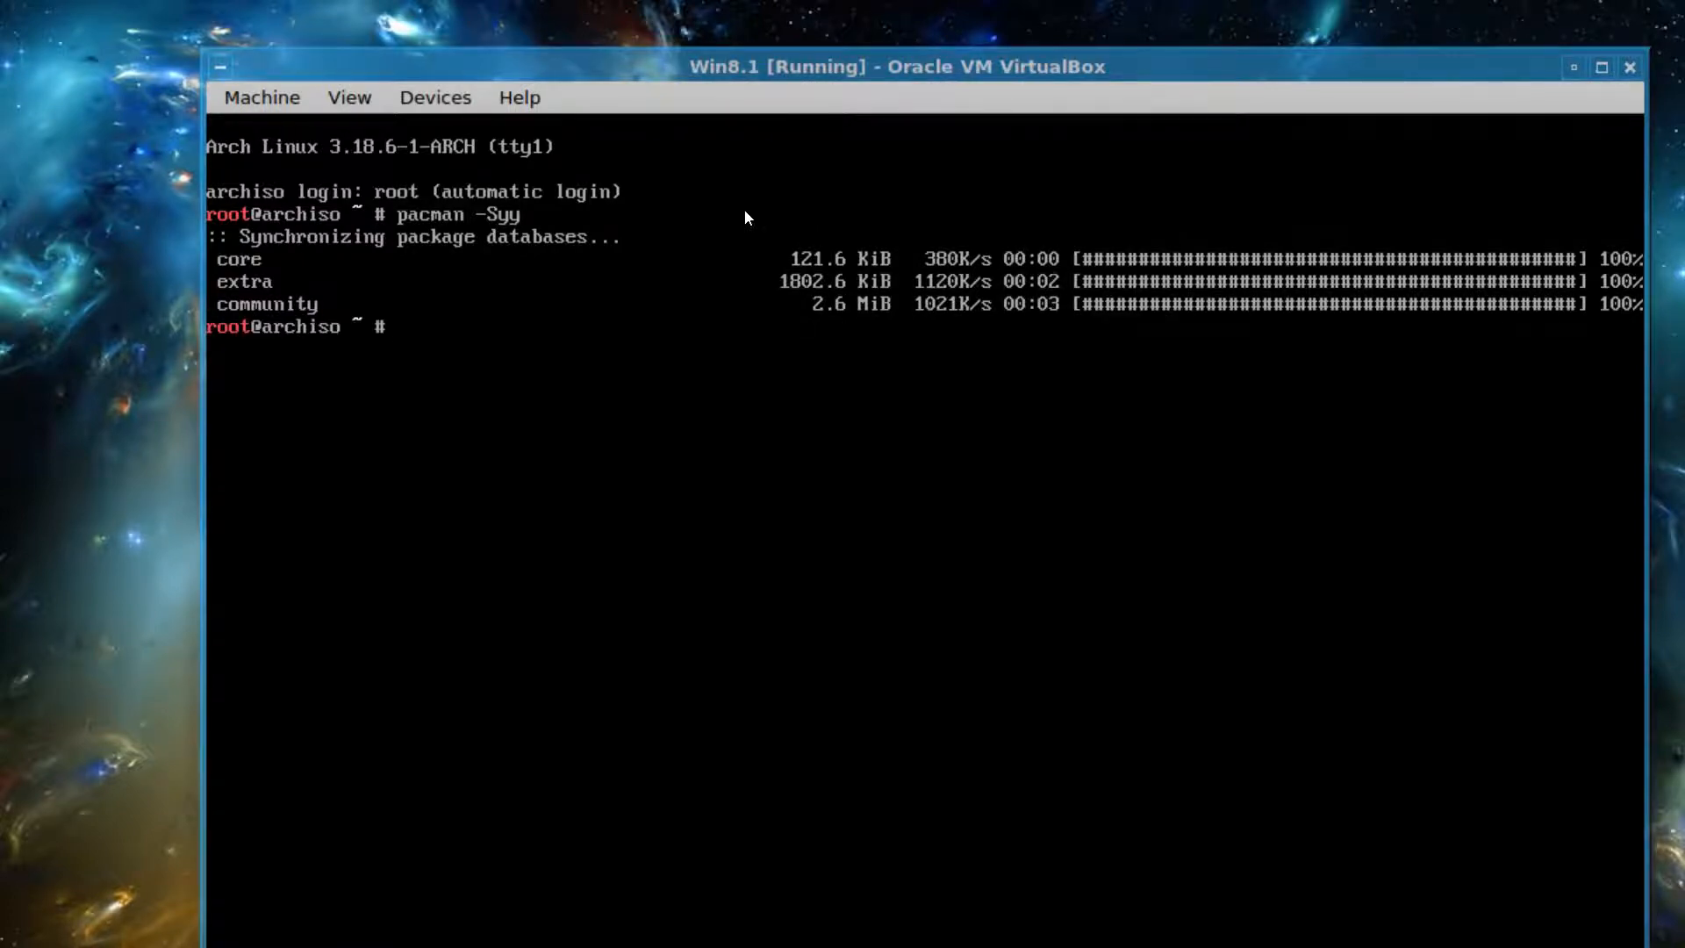
# - Run wifi-menu to attempt wireless setup, then clear the console
pyautogui.write('wifi-menu')
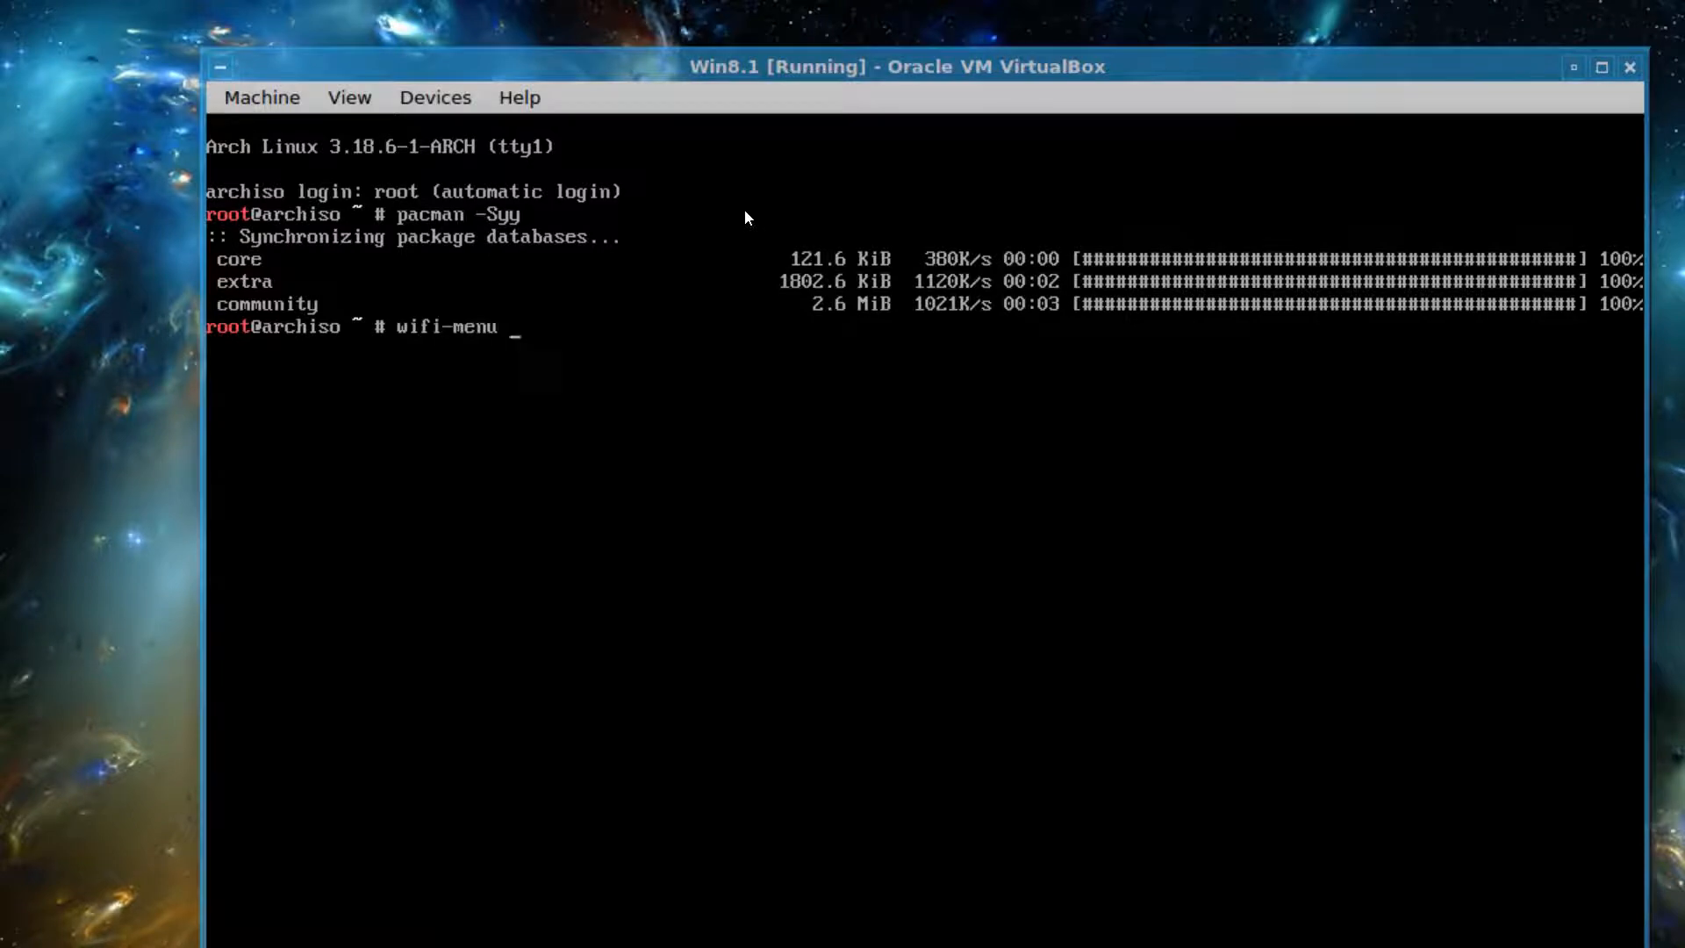
pyautogui.press('Return')
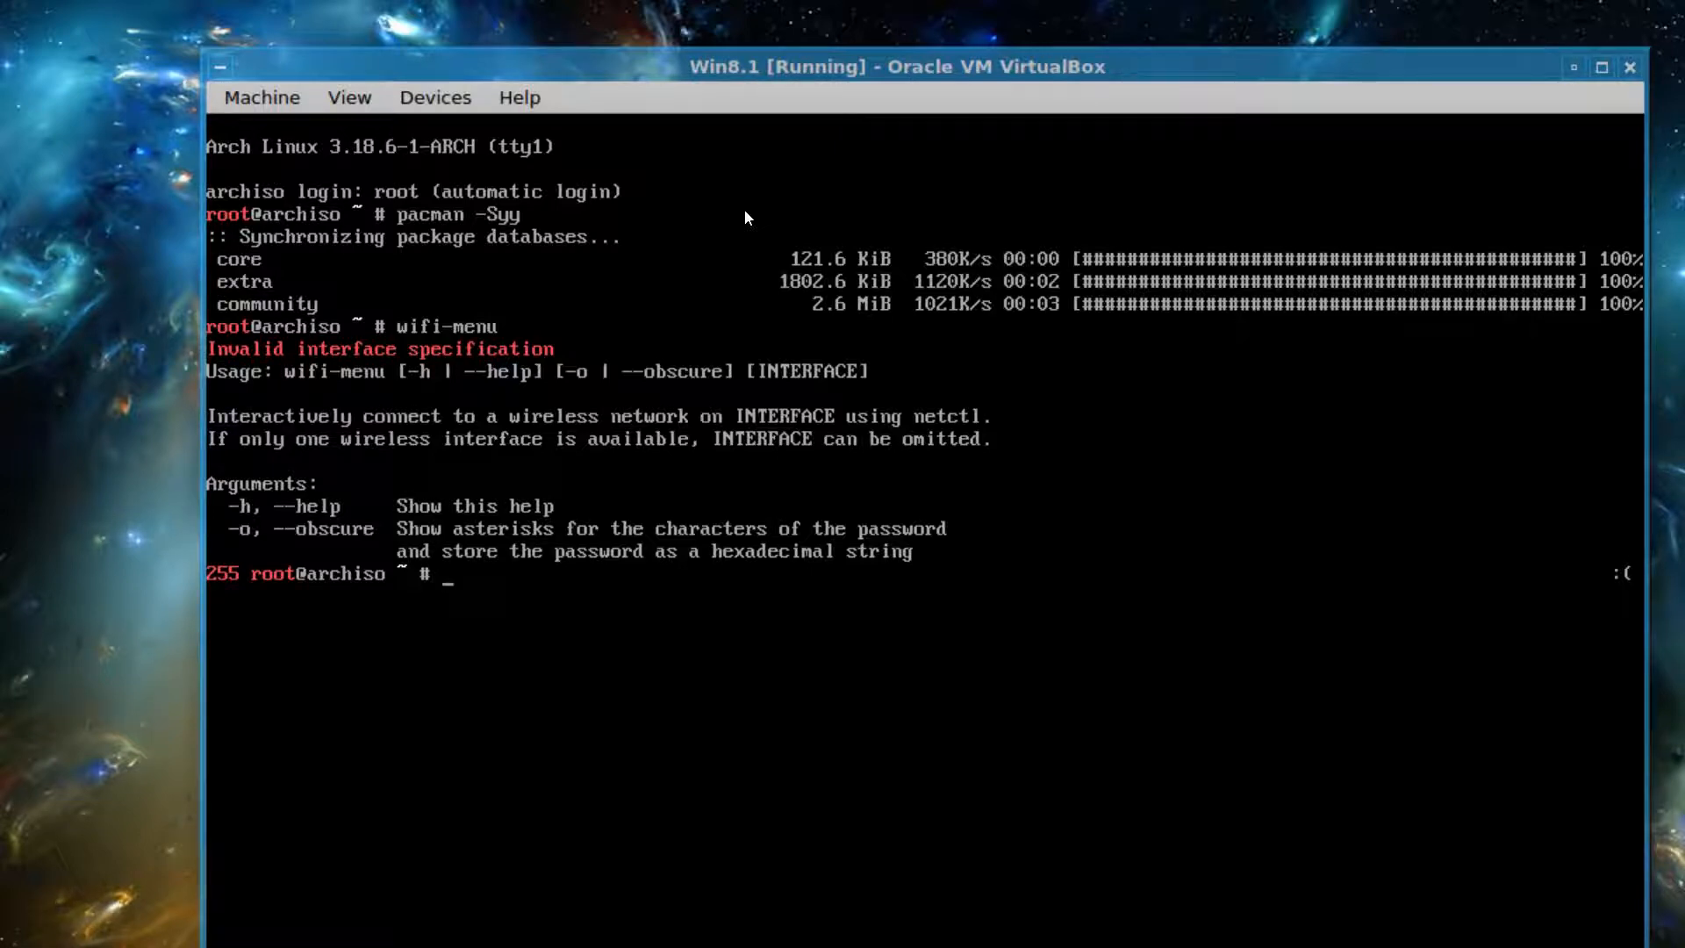
pyautogui.write('clear')
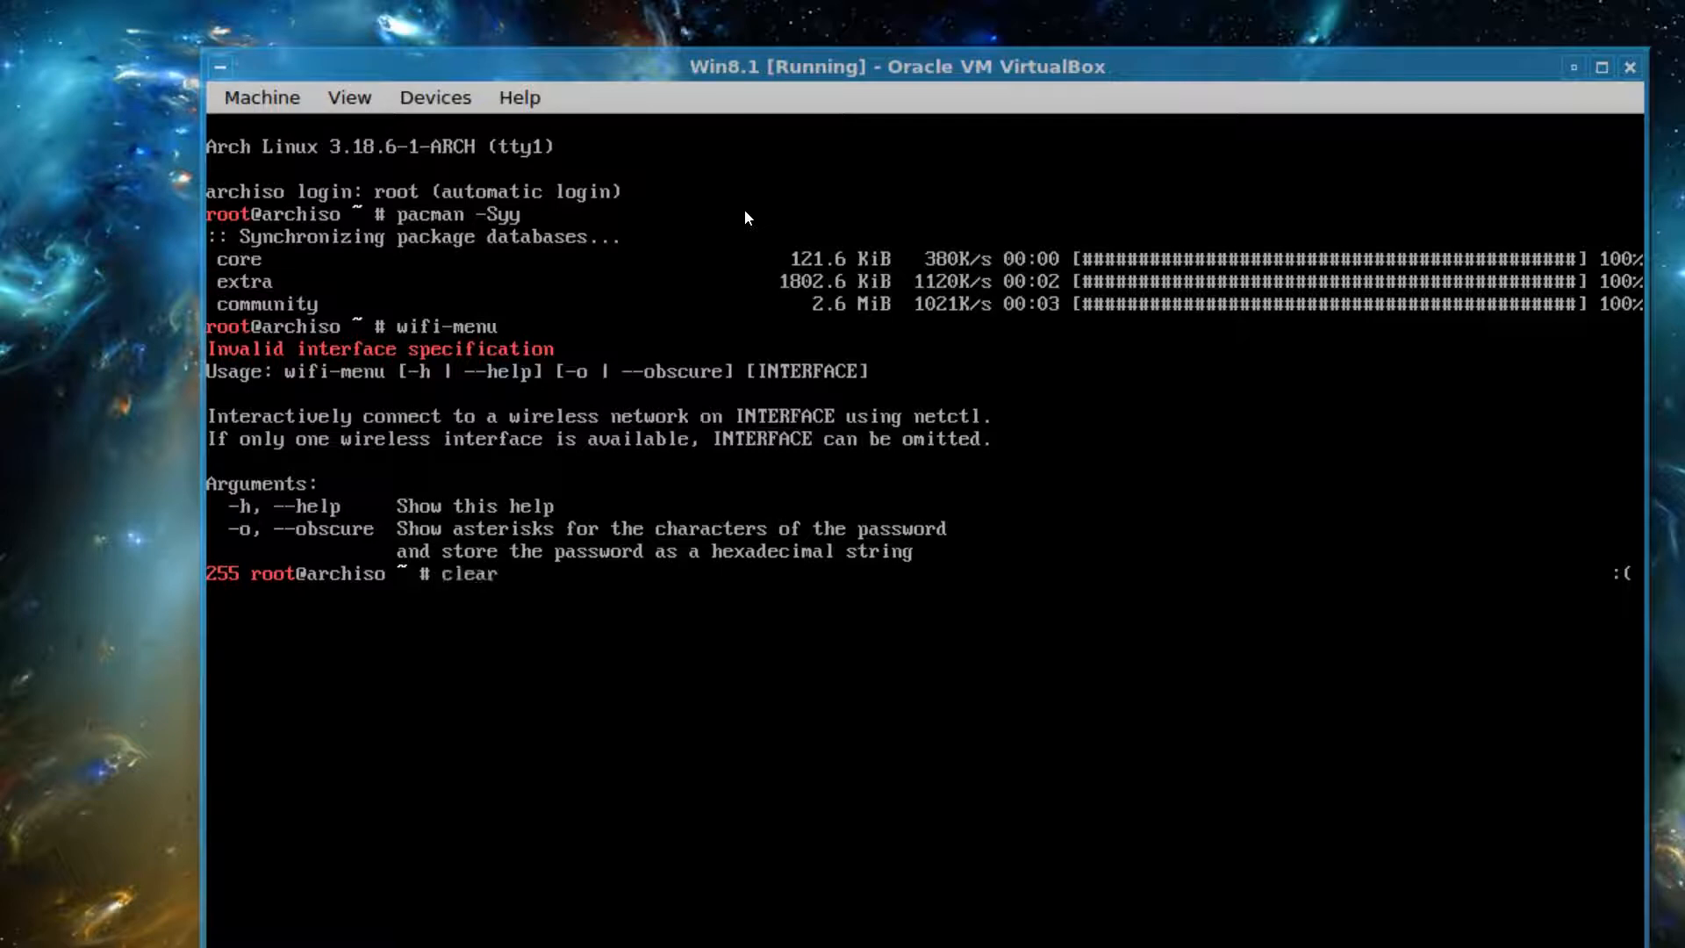
pyautogui.press('Return')
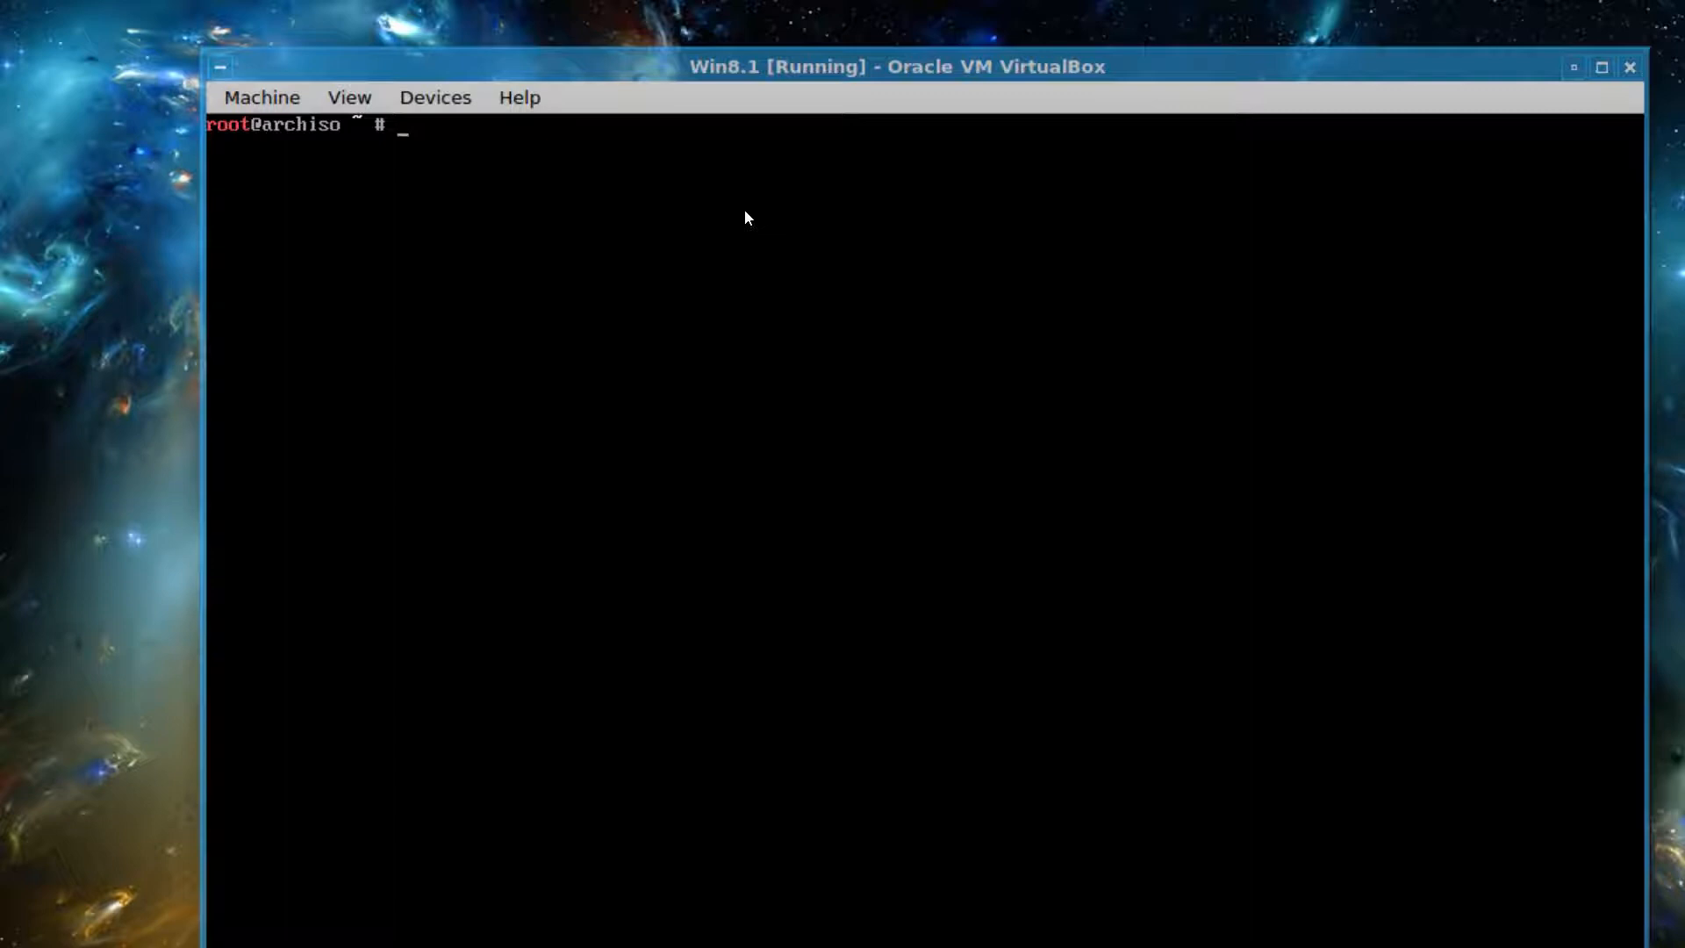
# - Switch the console font to iso02-12x22 with setfont and clear the screen
pyautogui.write('set')
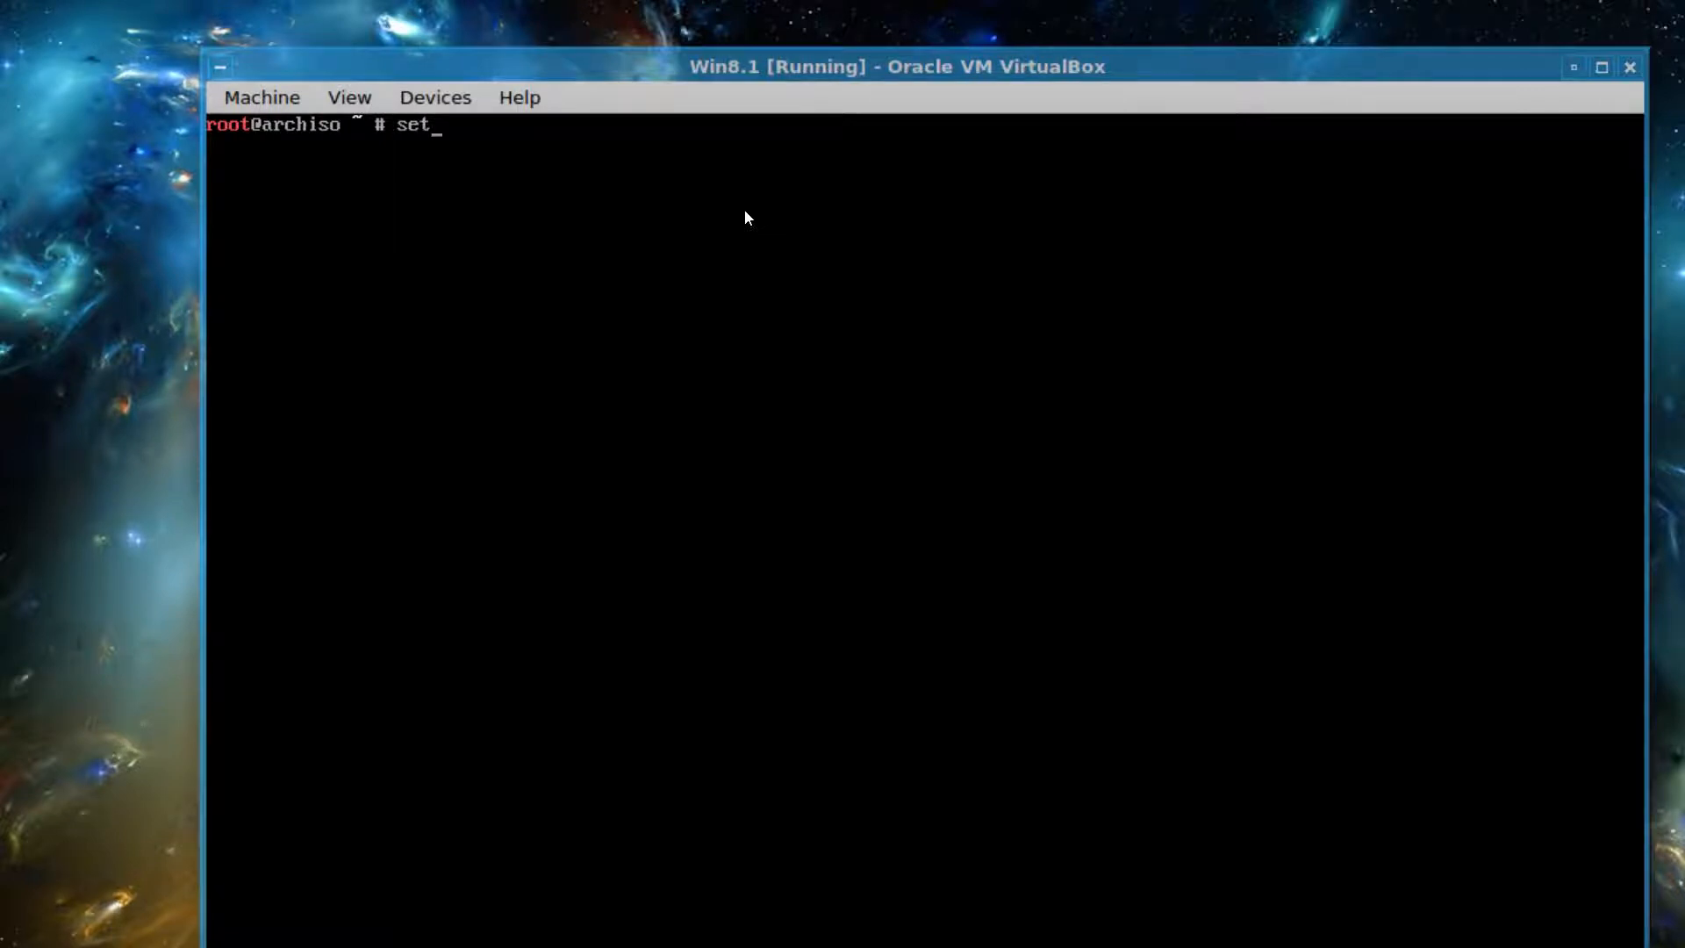
pyautogui.write('font')
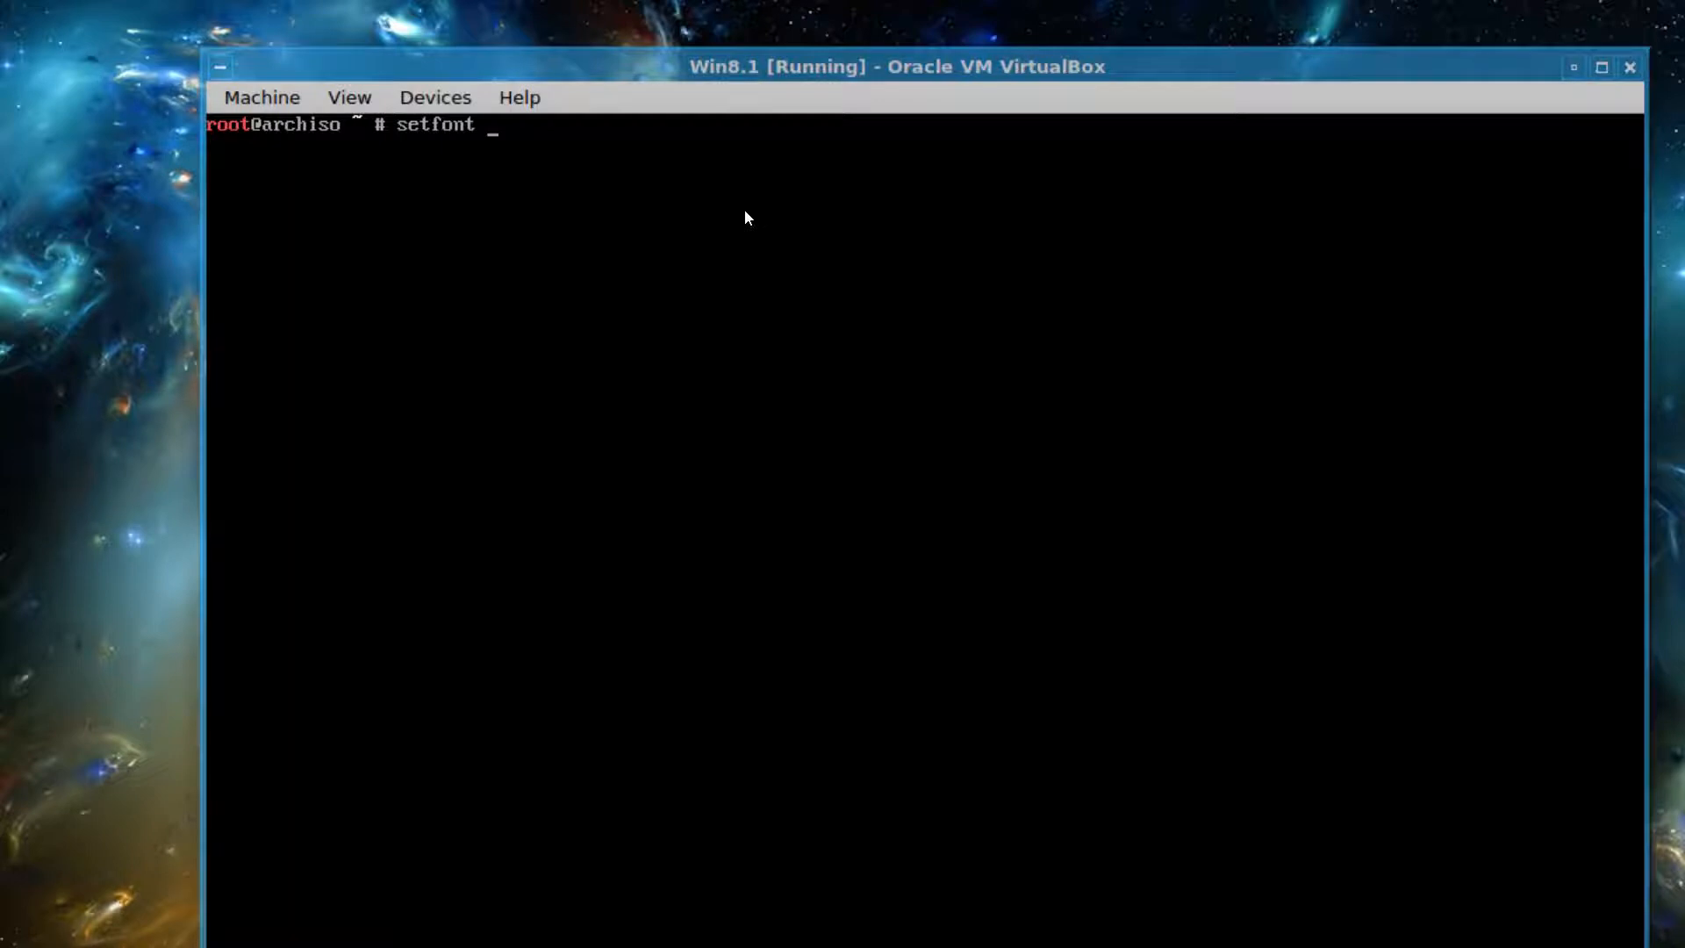
pyautogui.write('is')
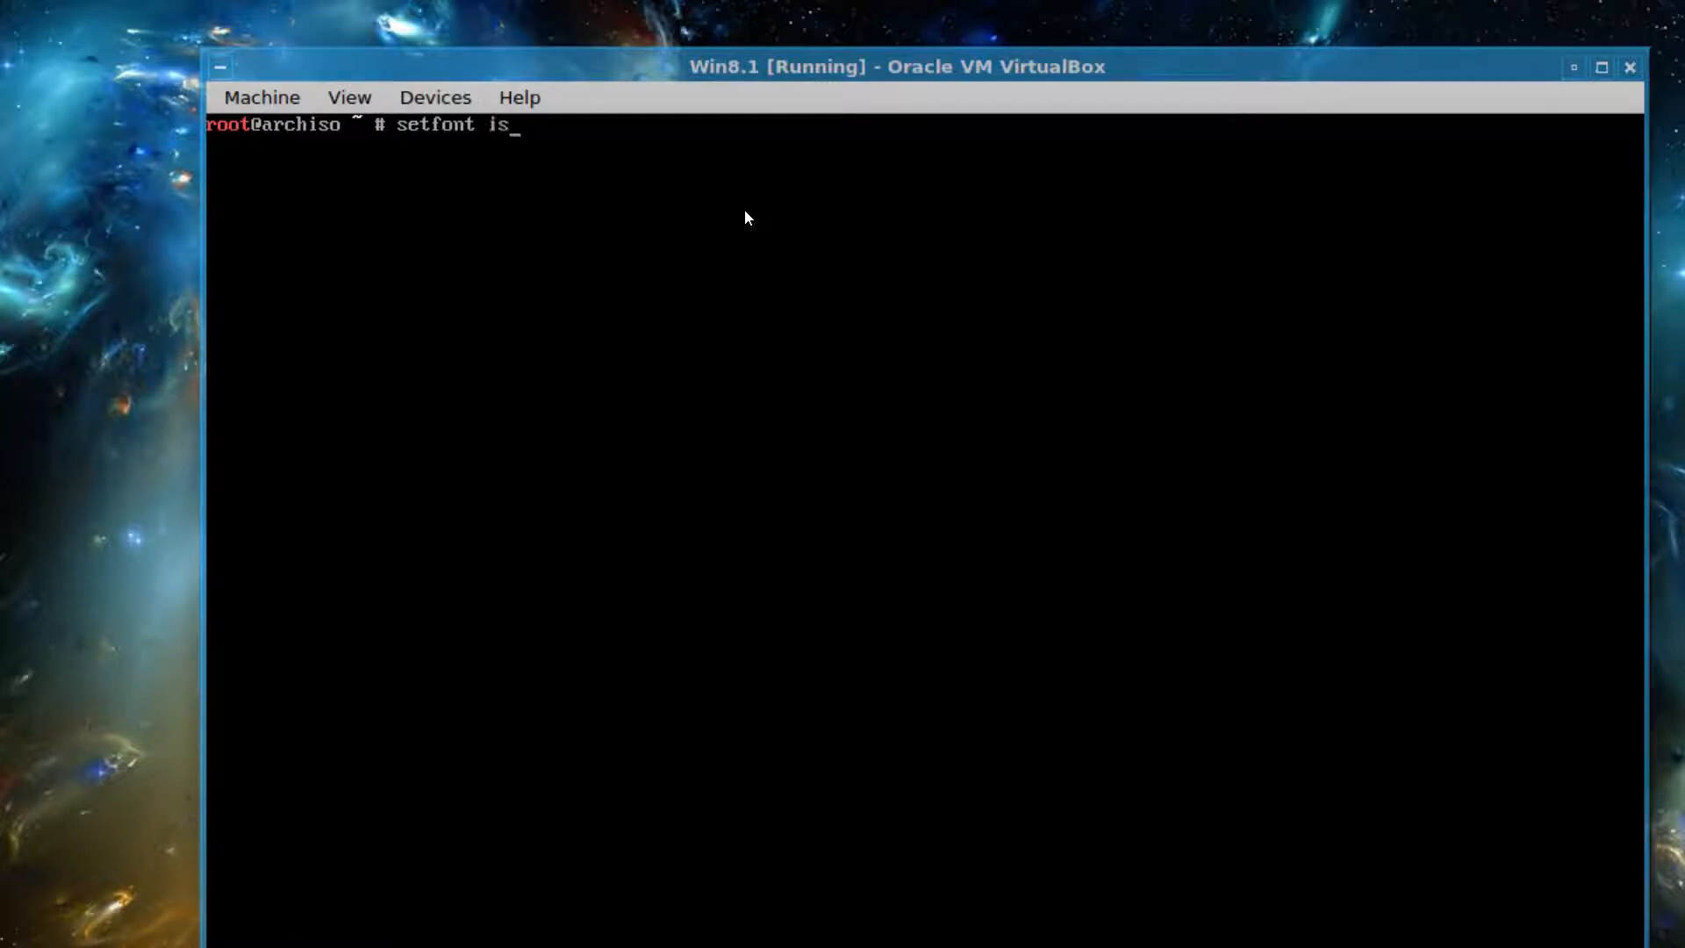
pyautogui.write('o')
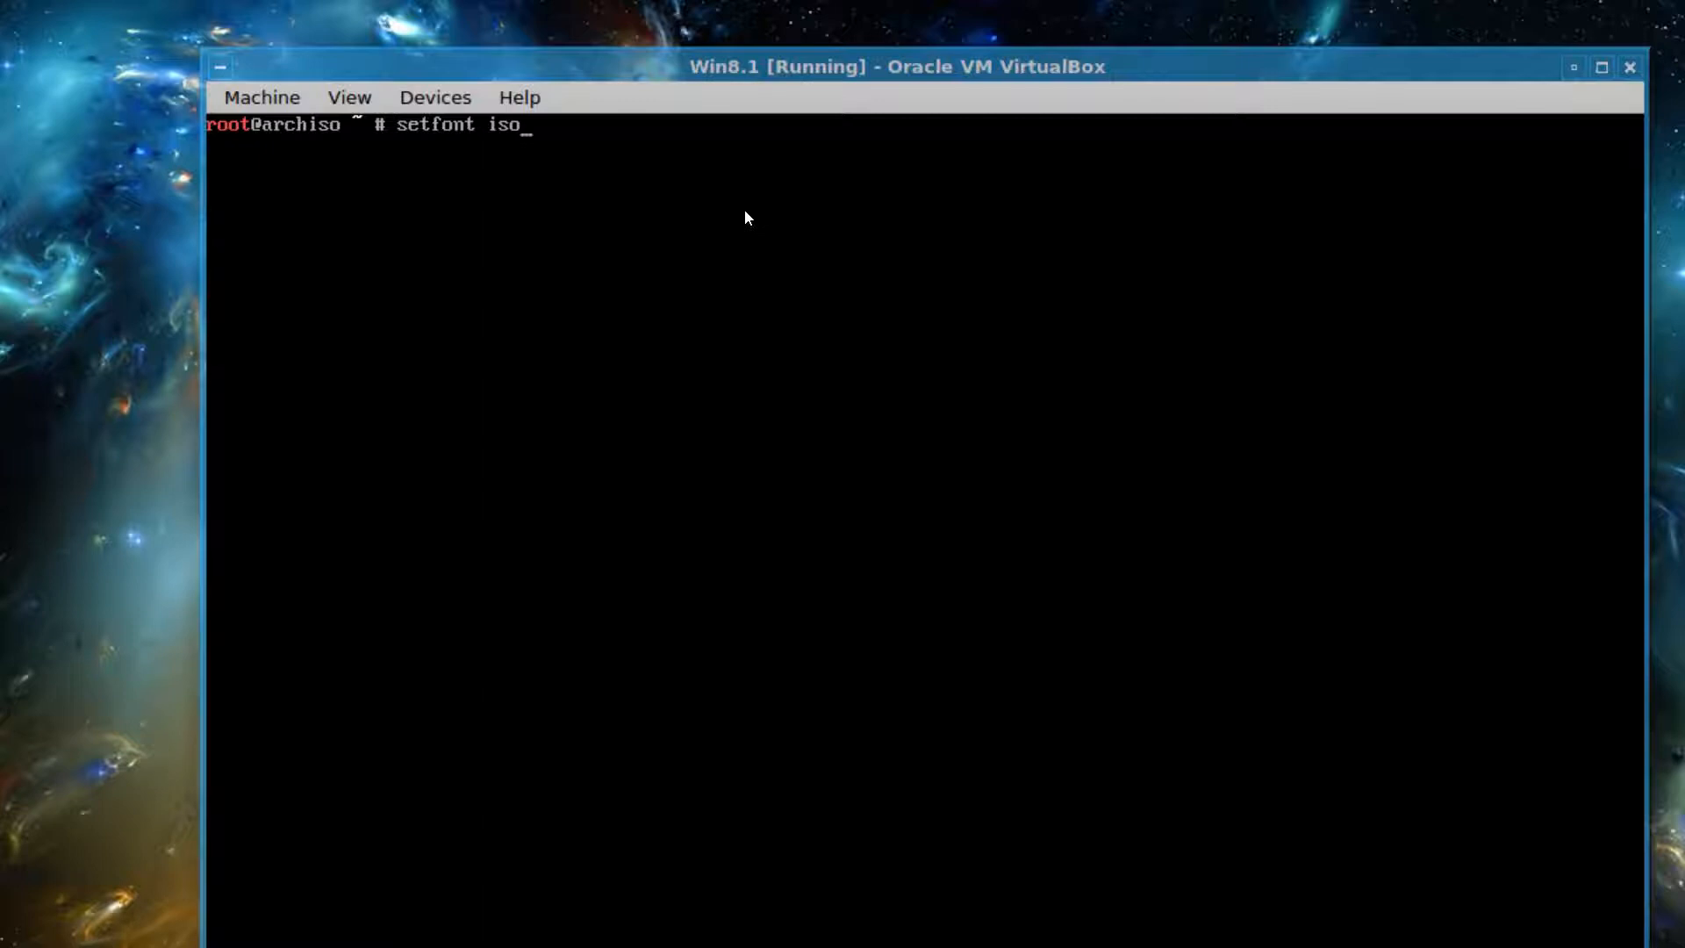
pyautogui.write('-')
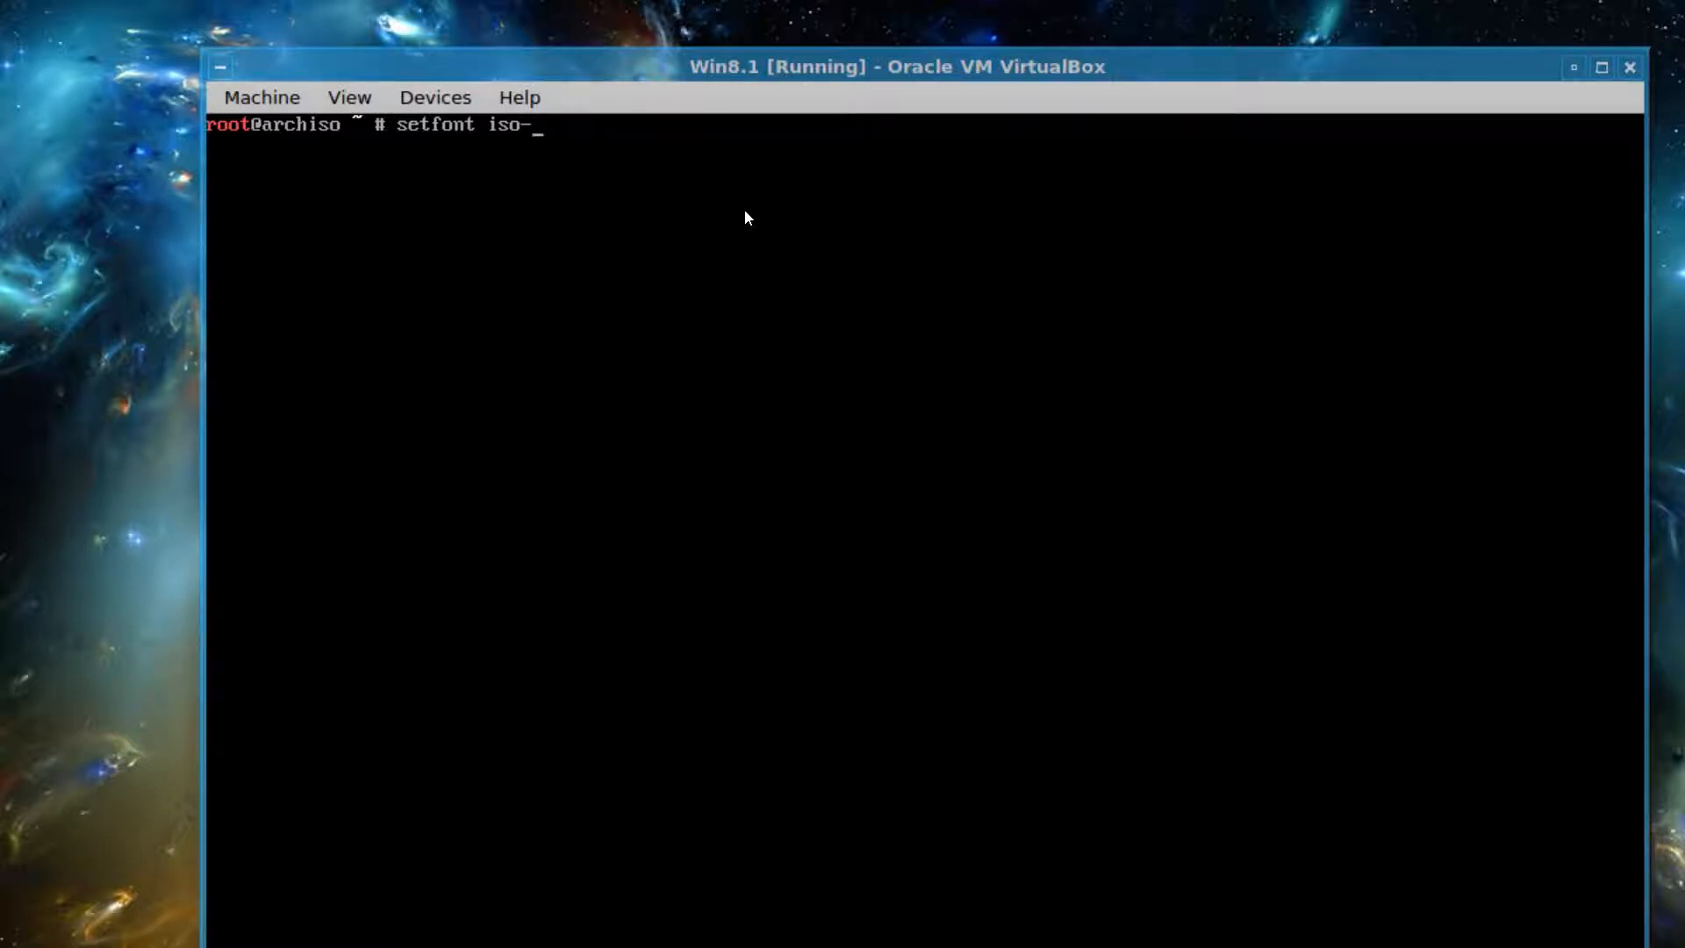
pyautogui.write('02')
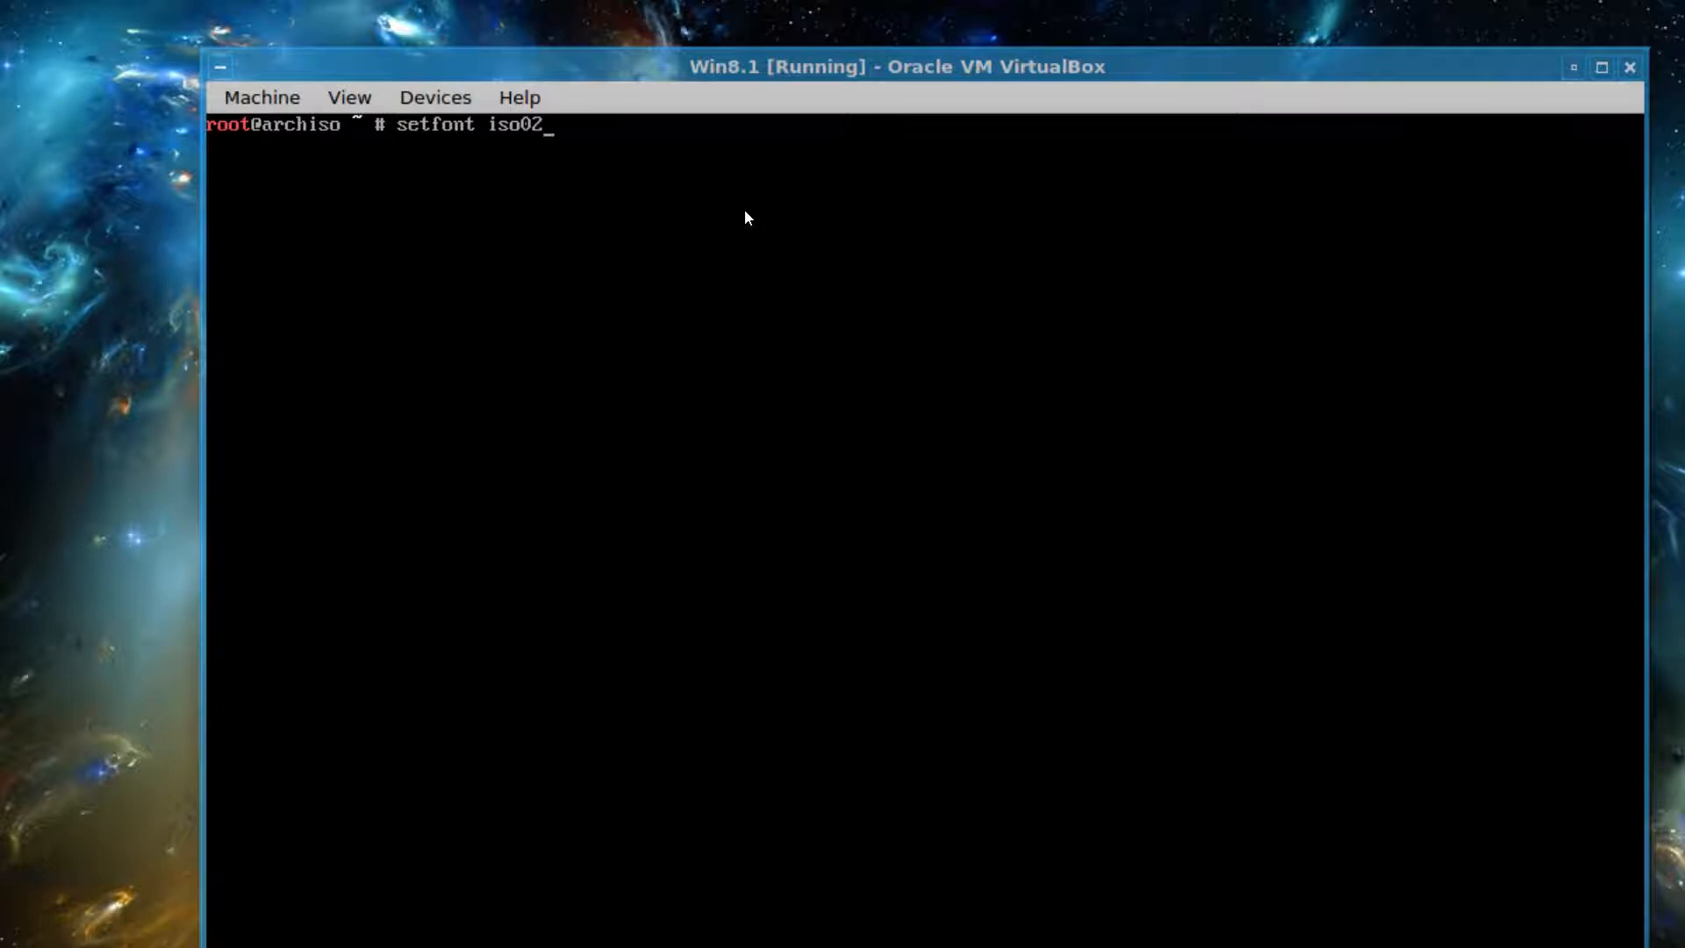
pyautogui.write('-')
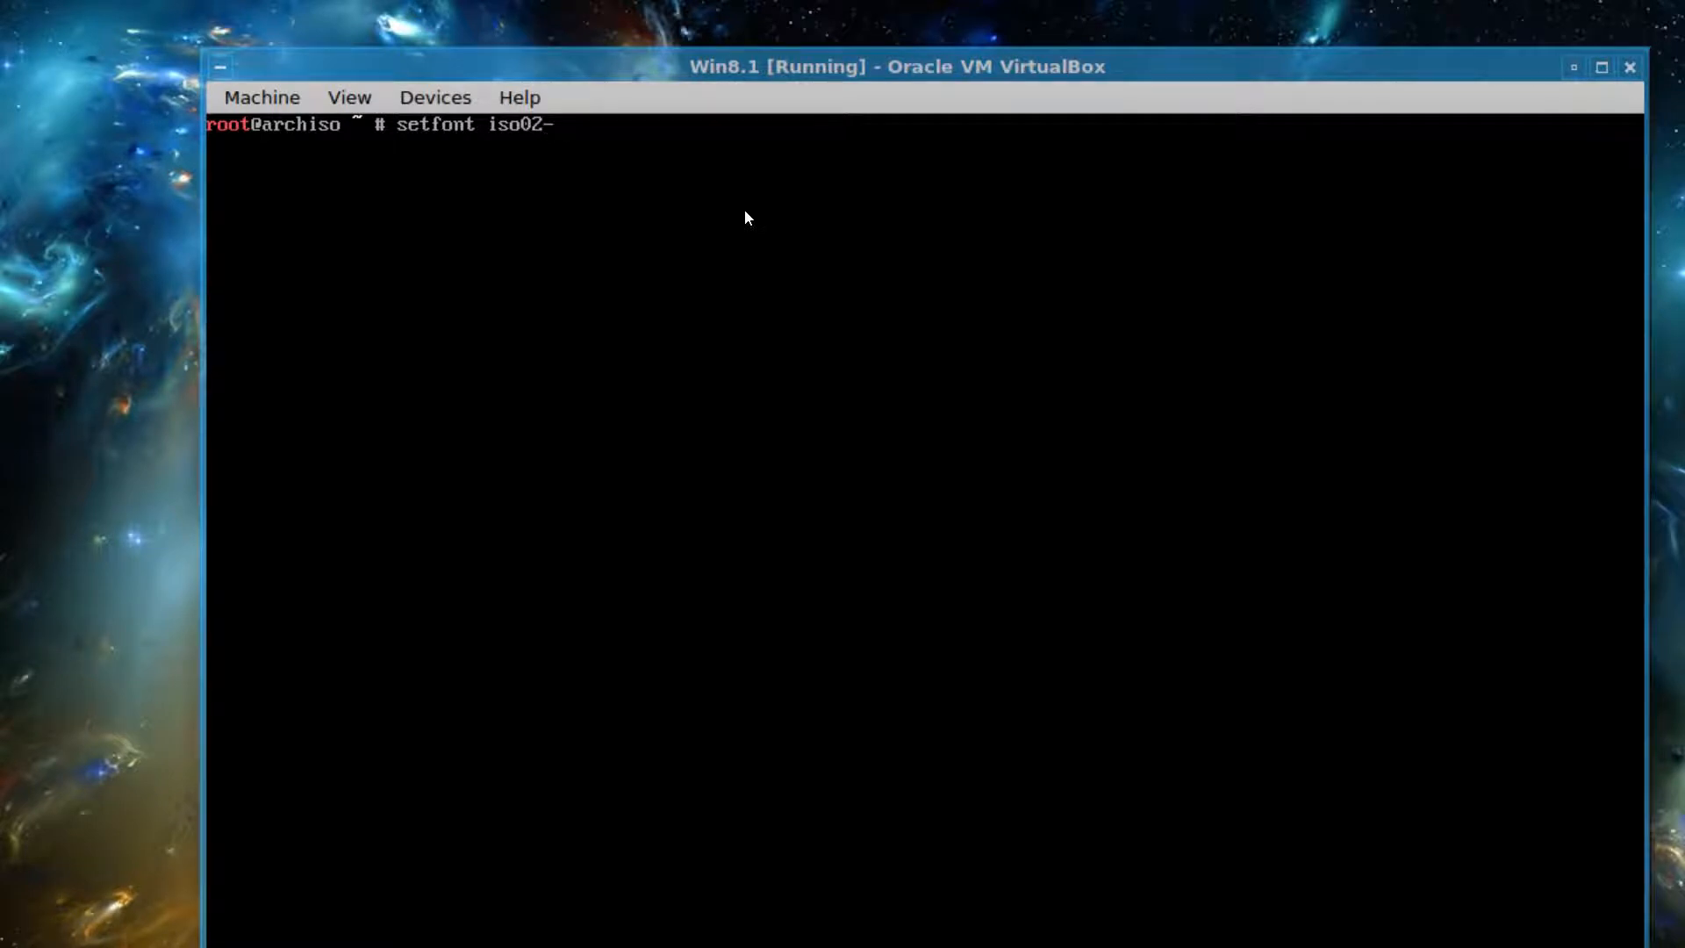
pyautogui.write('12')
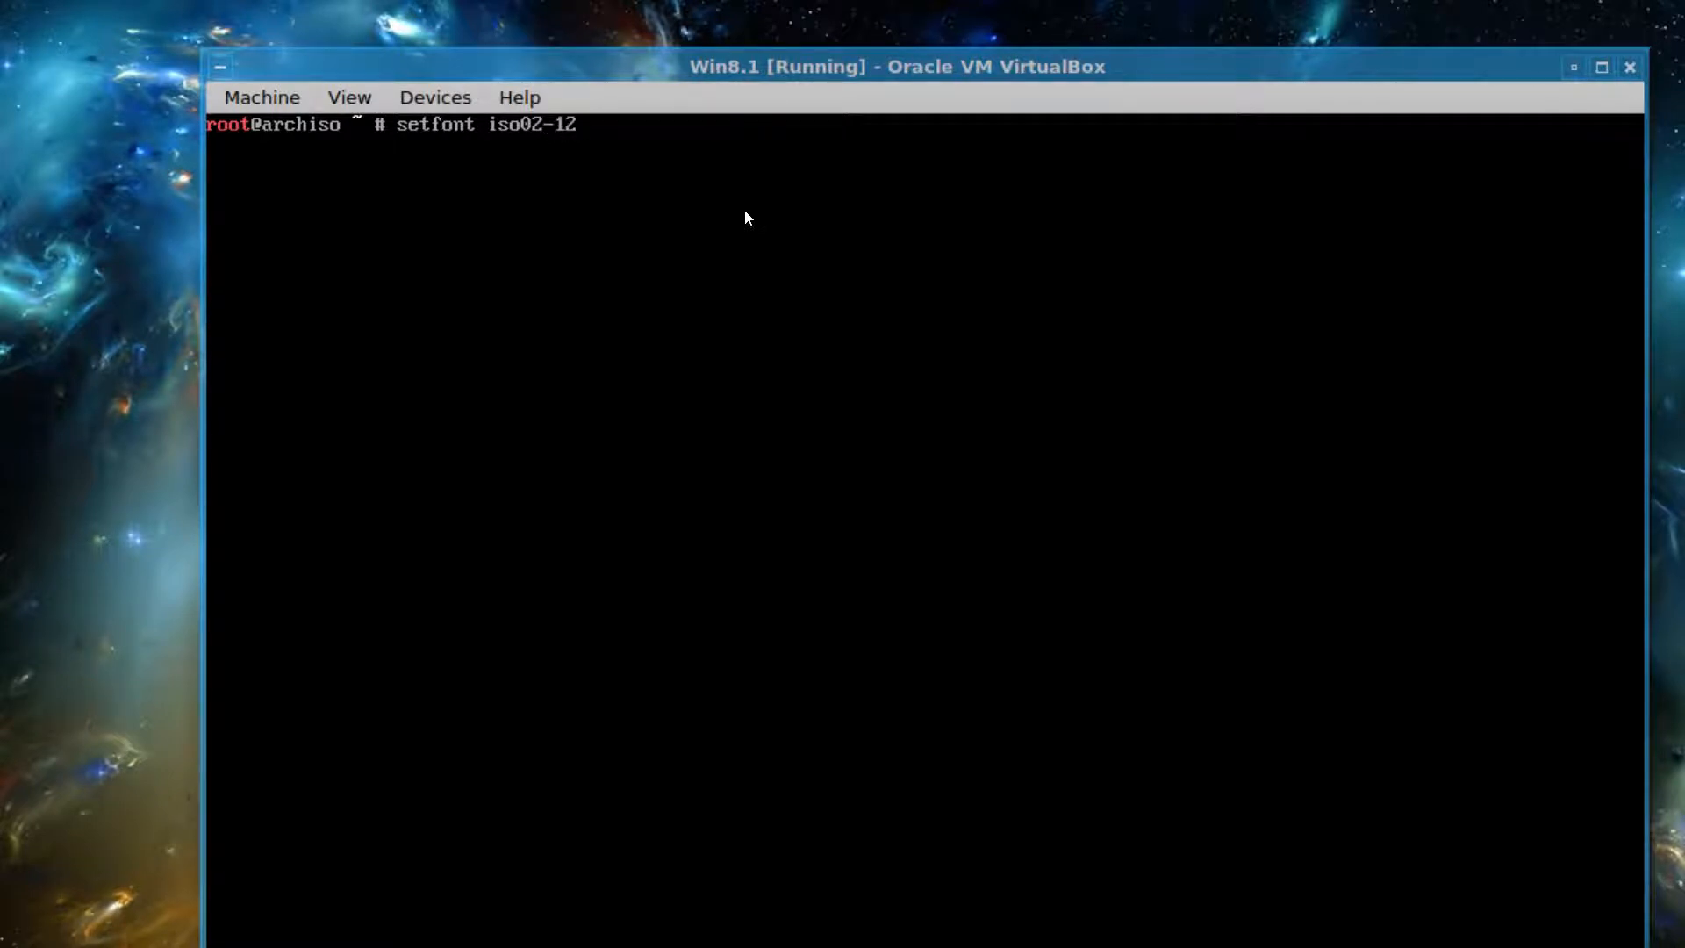
pyautogui.write('x')
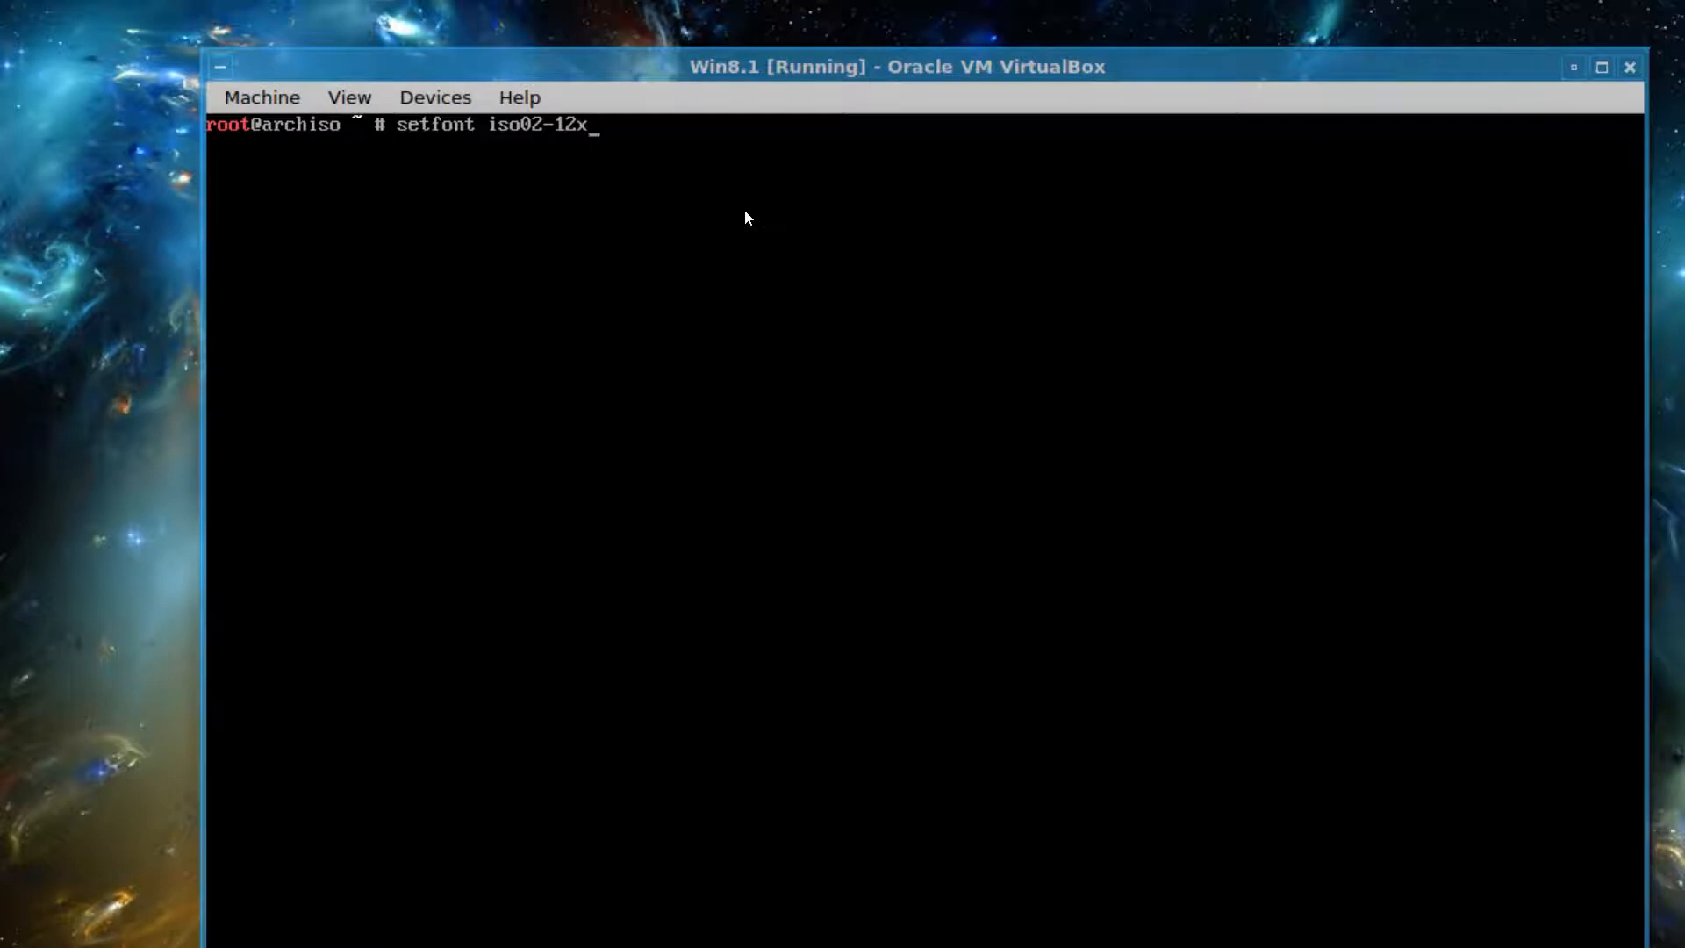
pyautogui.press('Return')
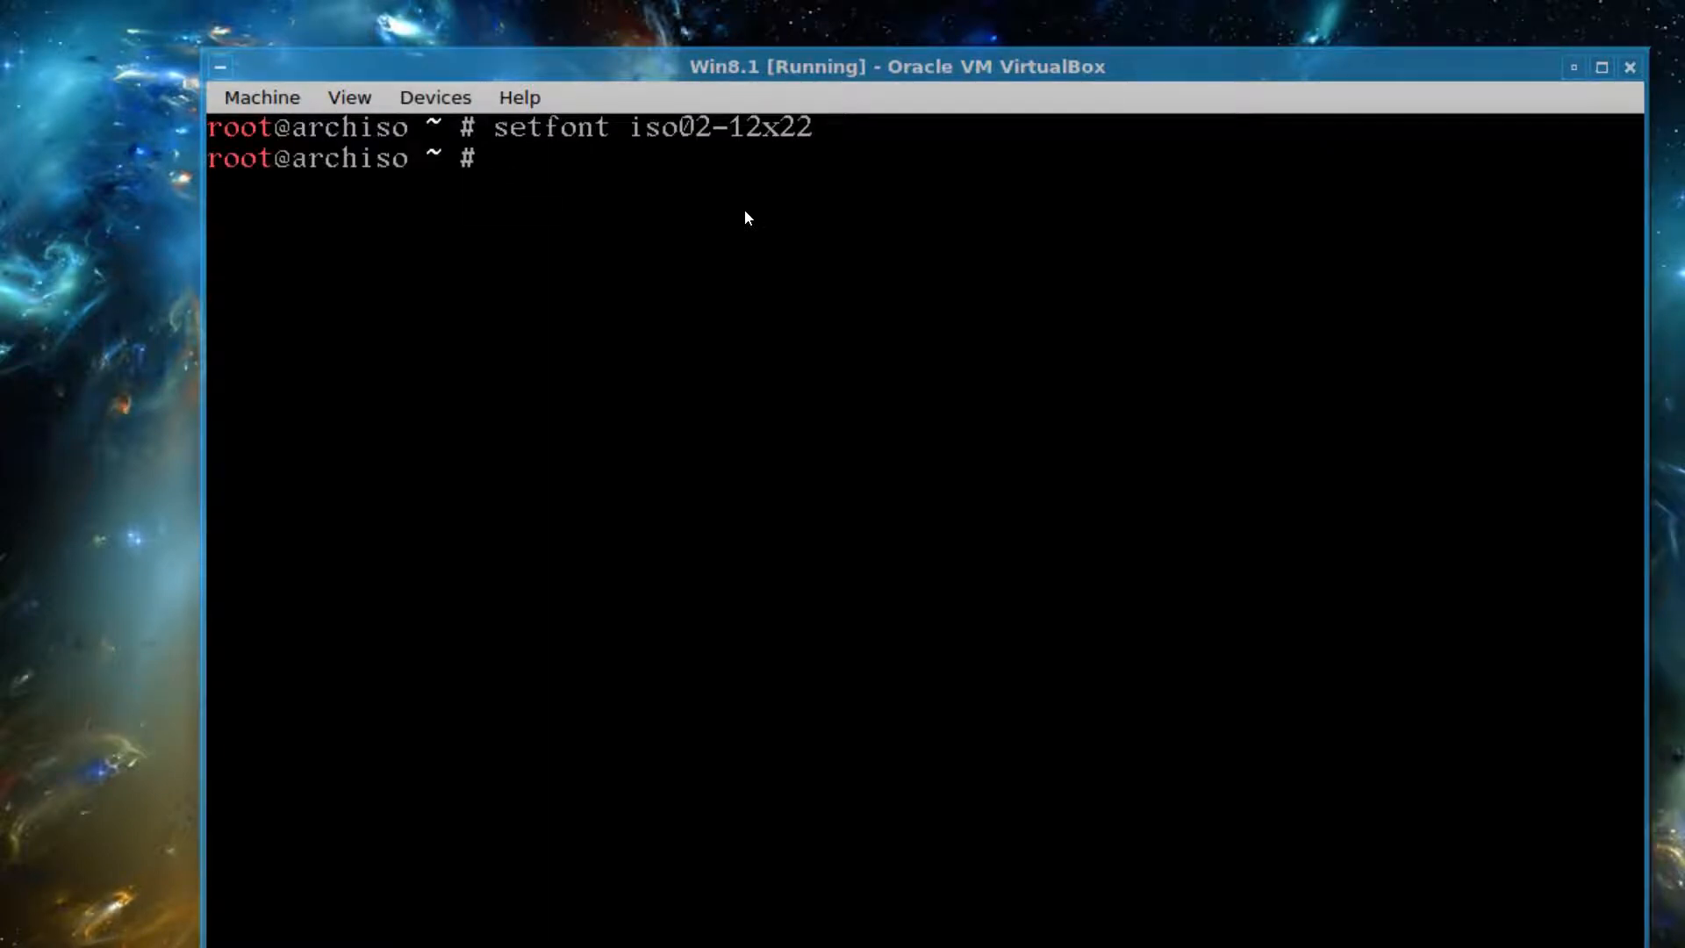
pyautogui.press('Return')
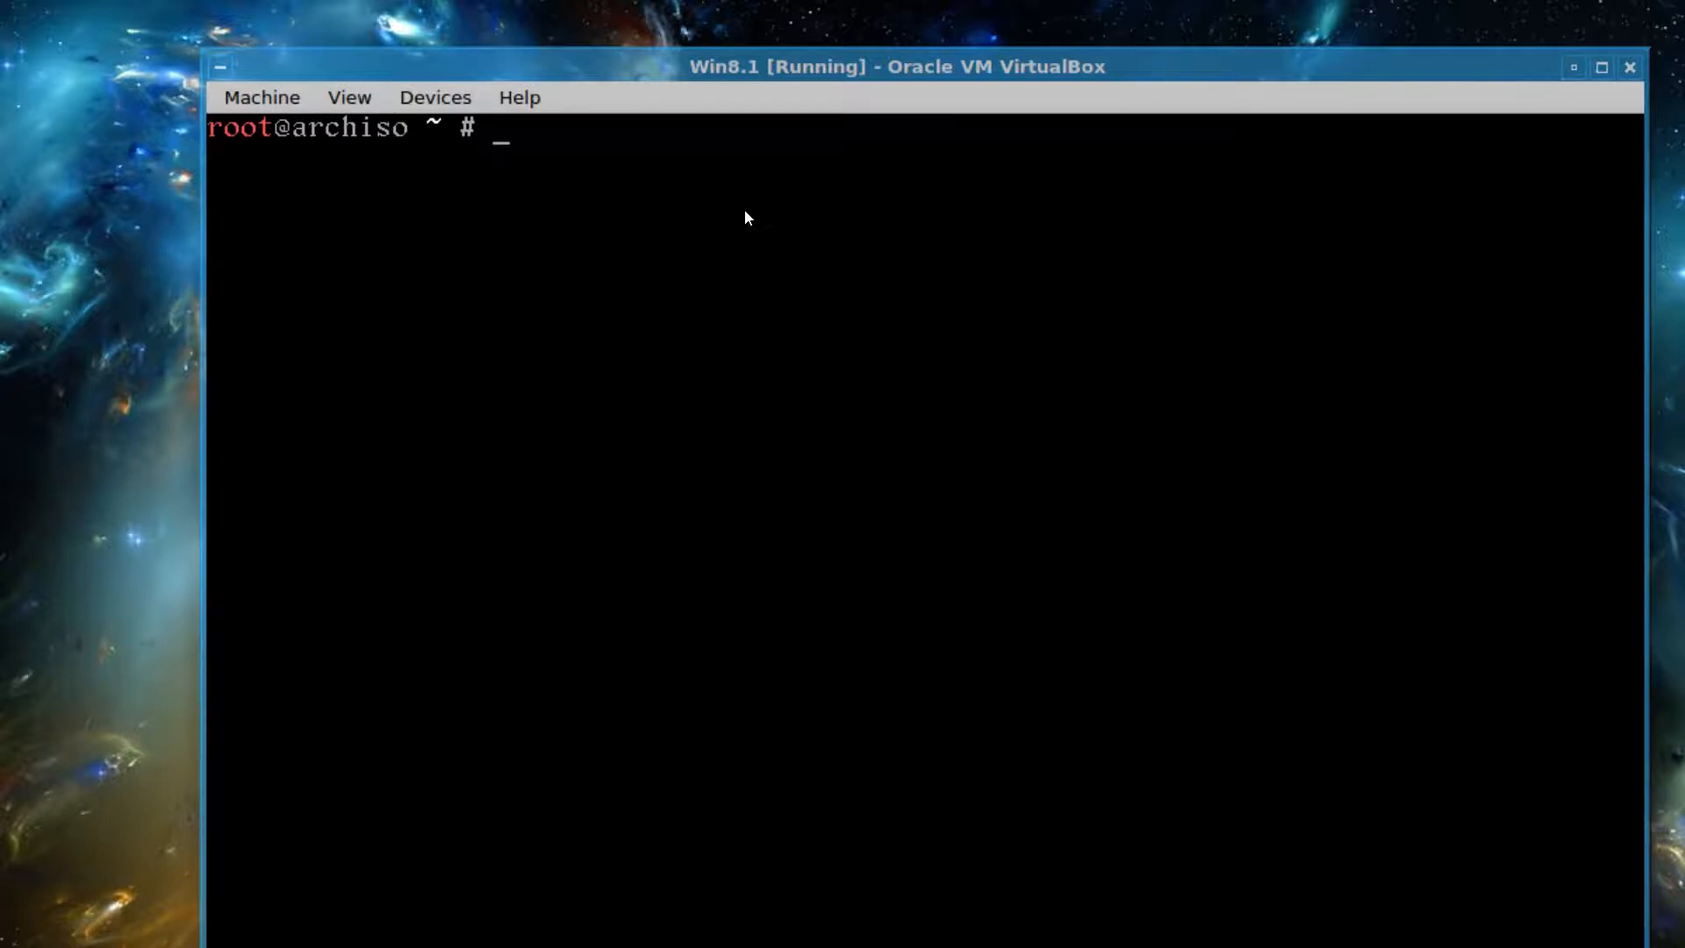
# - List all disks with fdisk -l, showing the 25 GiB /dev/sda and empty 10 GiB /dev/sdb
pyautogui.write('fd')
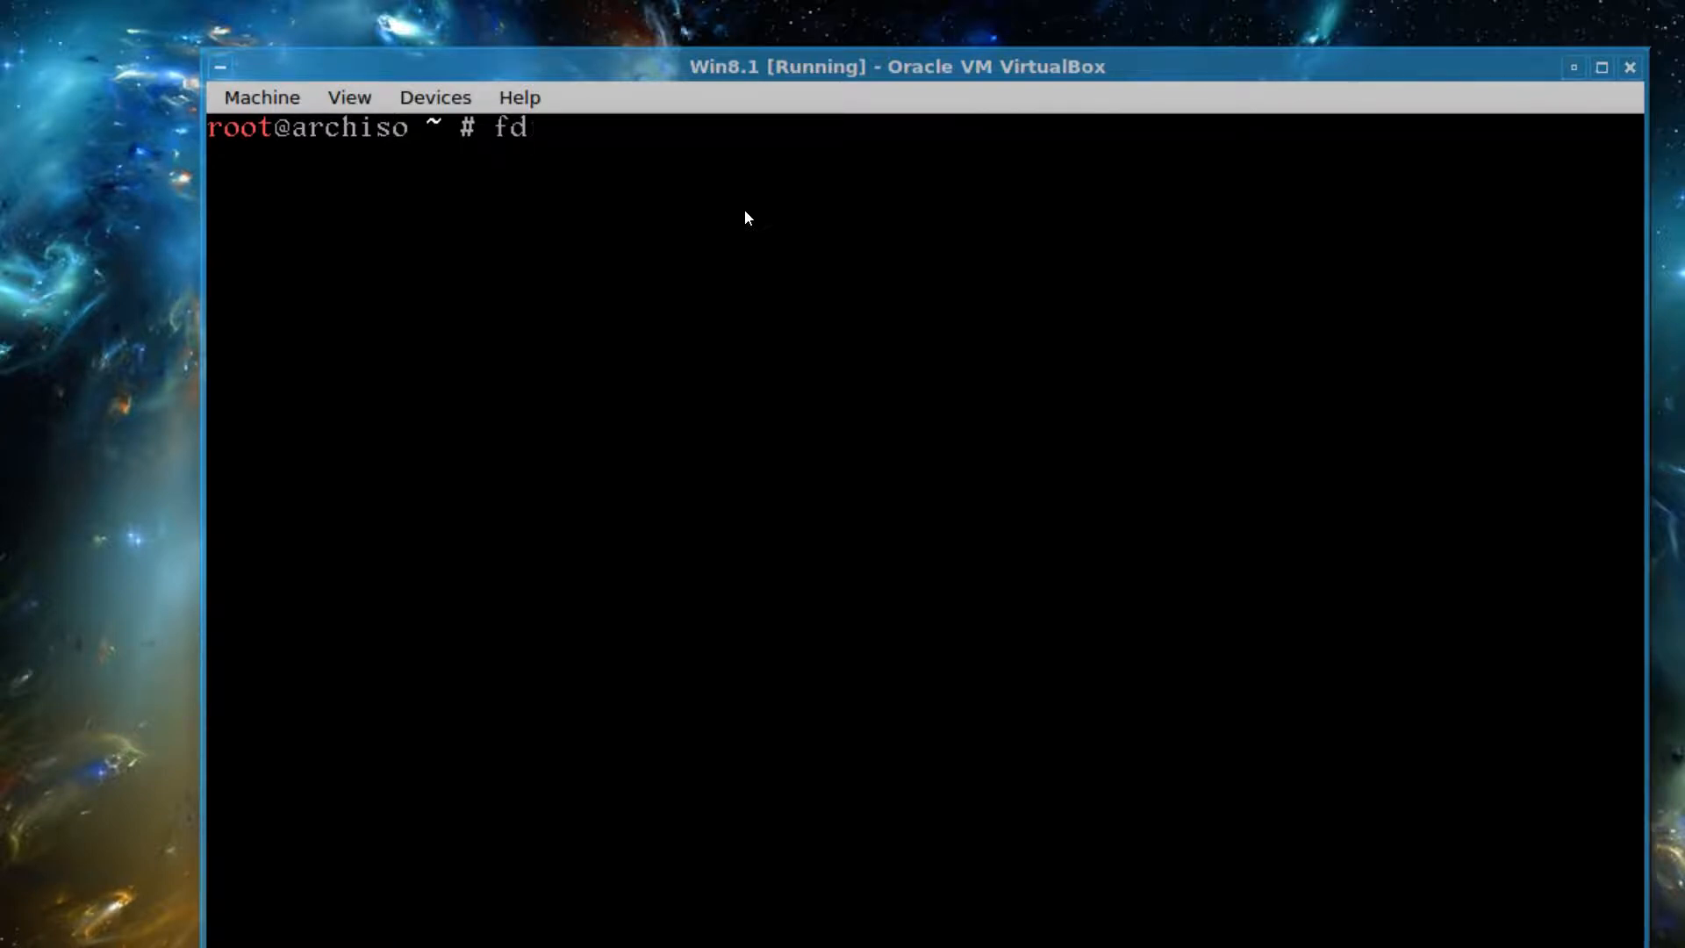
pyautogui.write('isk')
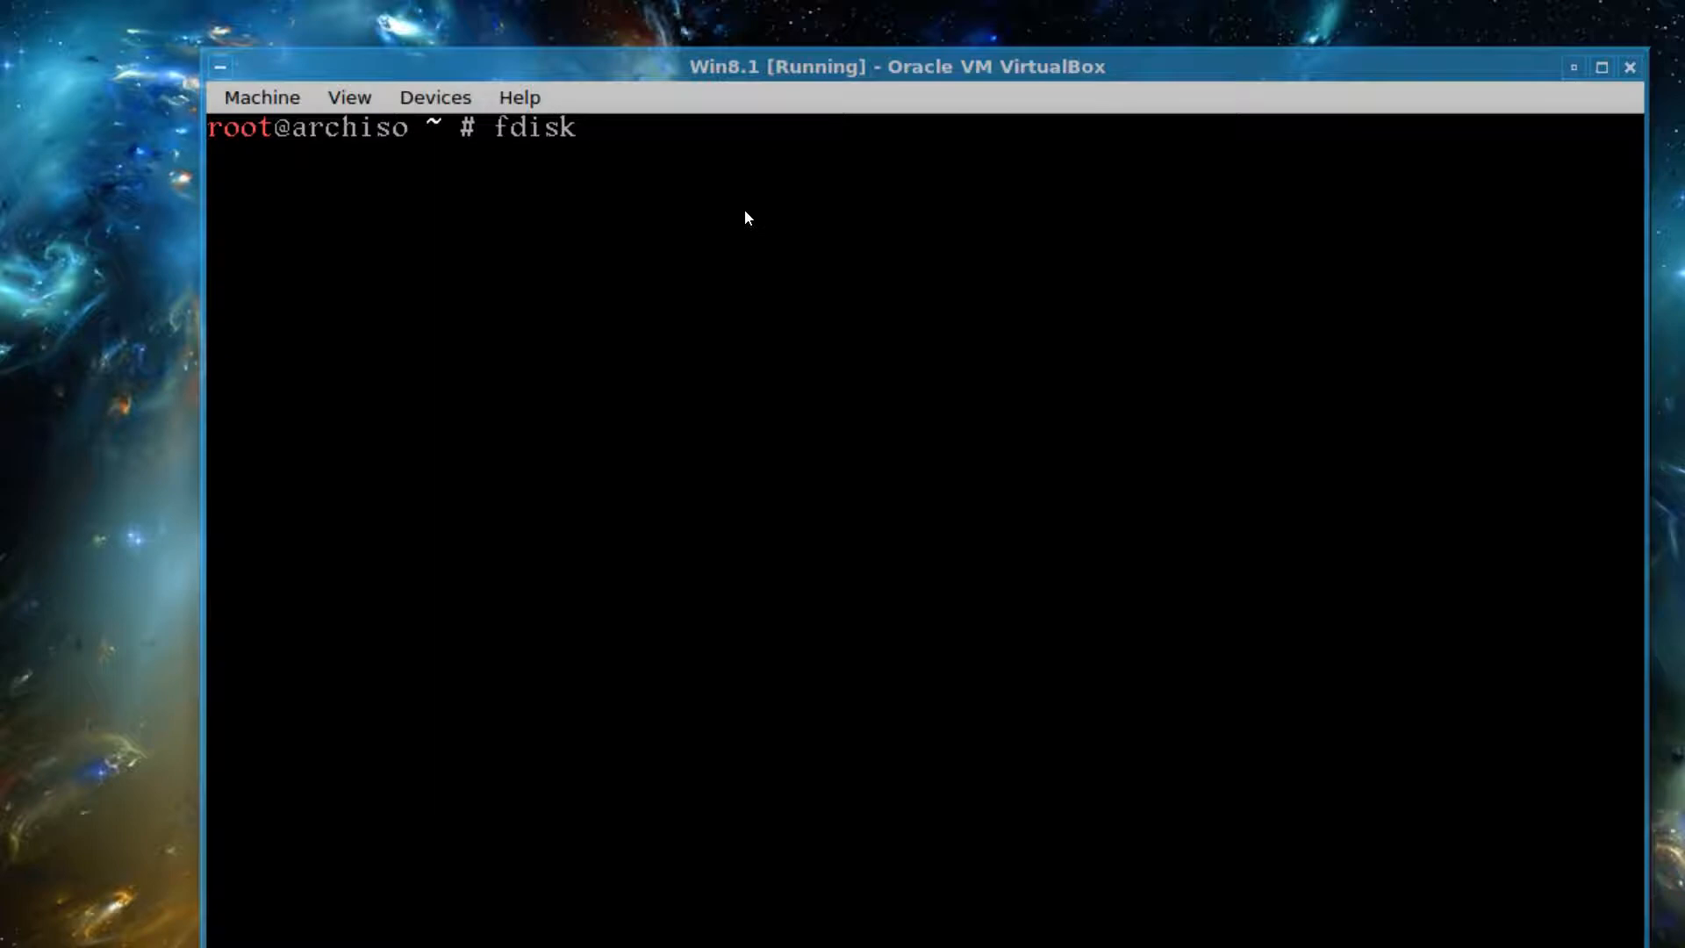
pyautogui.write('-l')
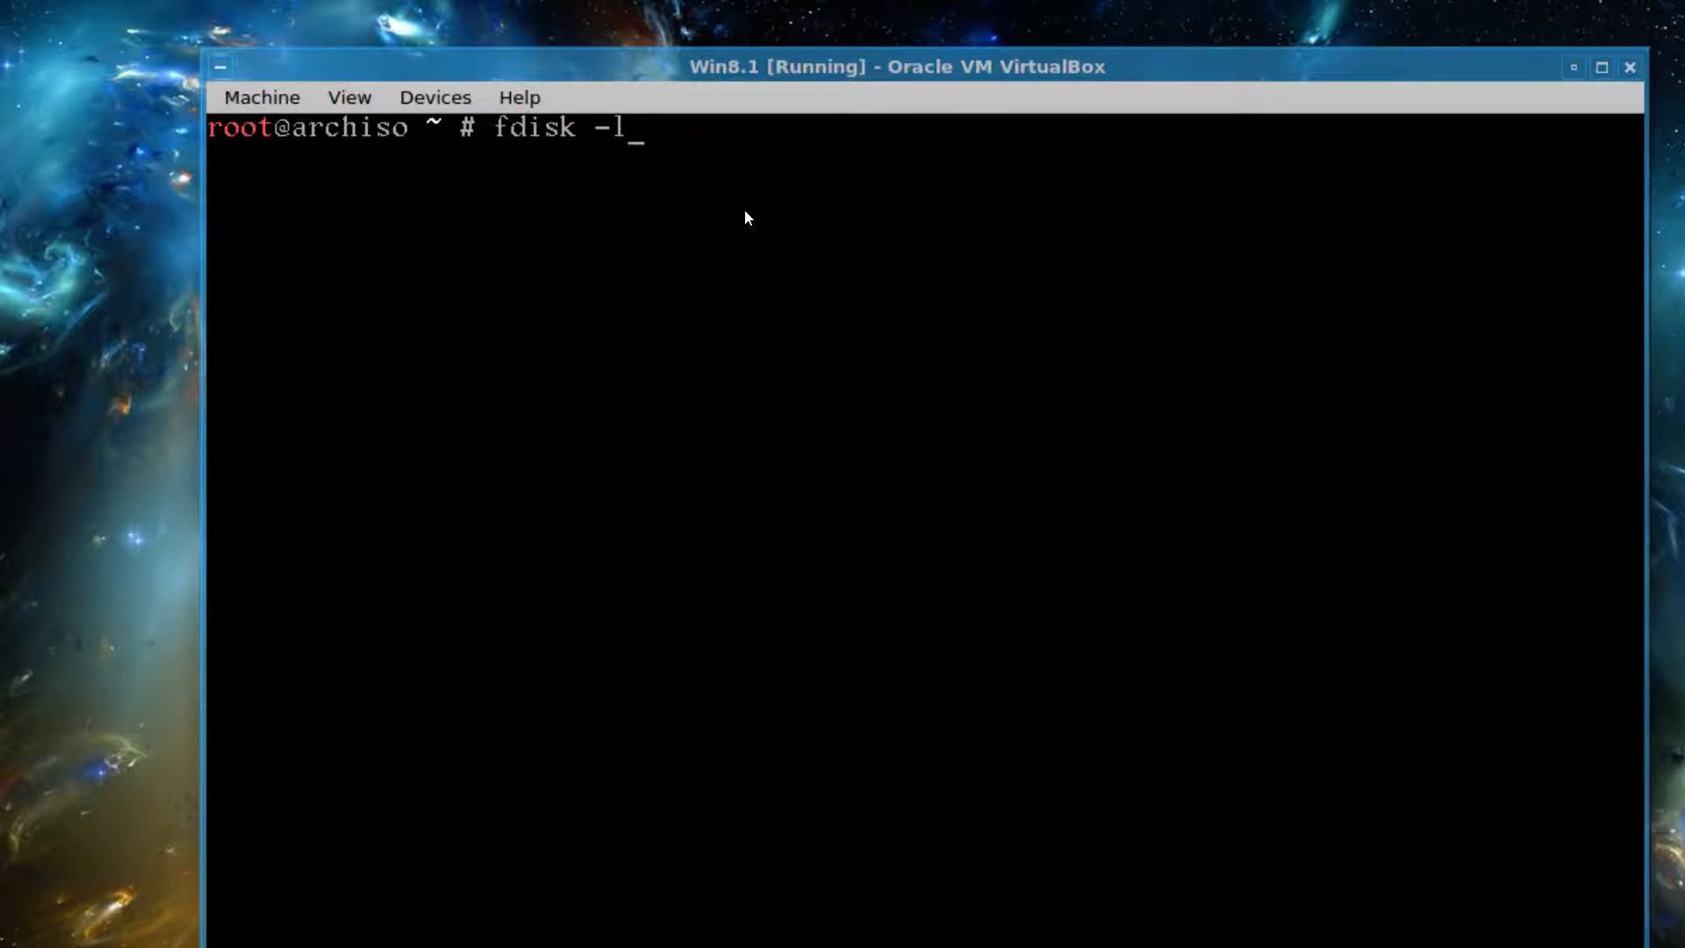
pyautogui.press('Return')
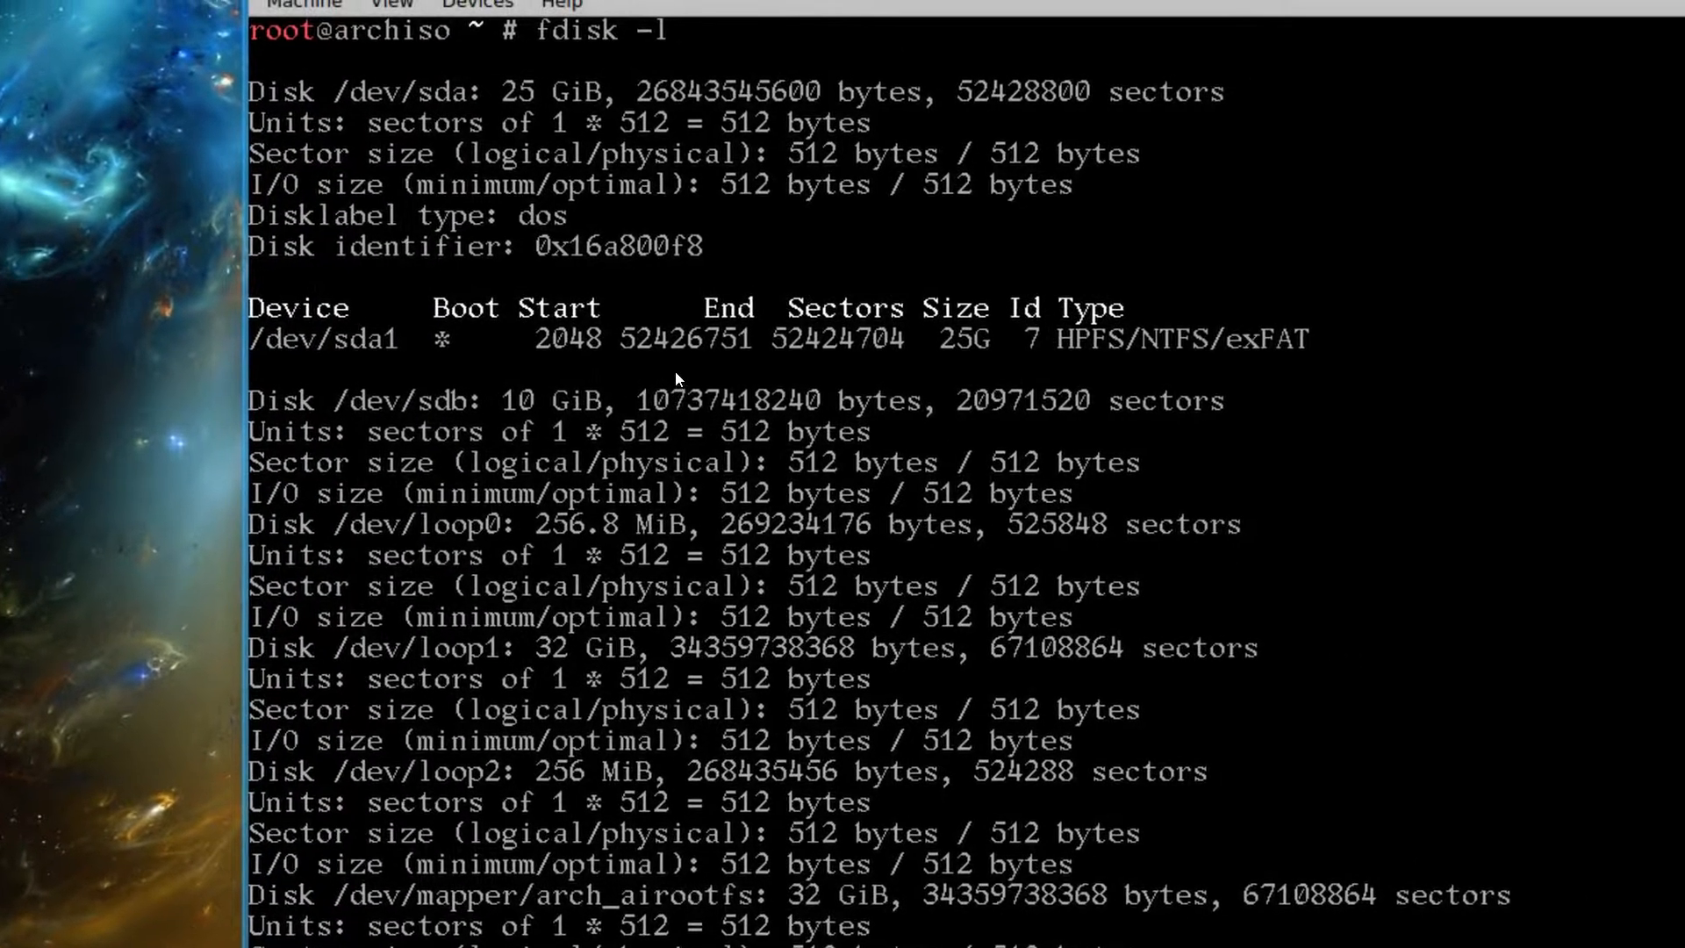
pyautogui.scroll(-3)
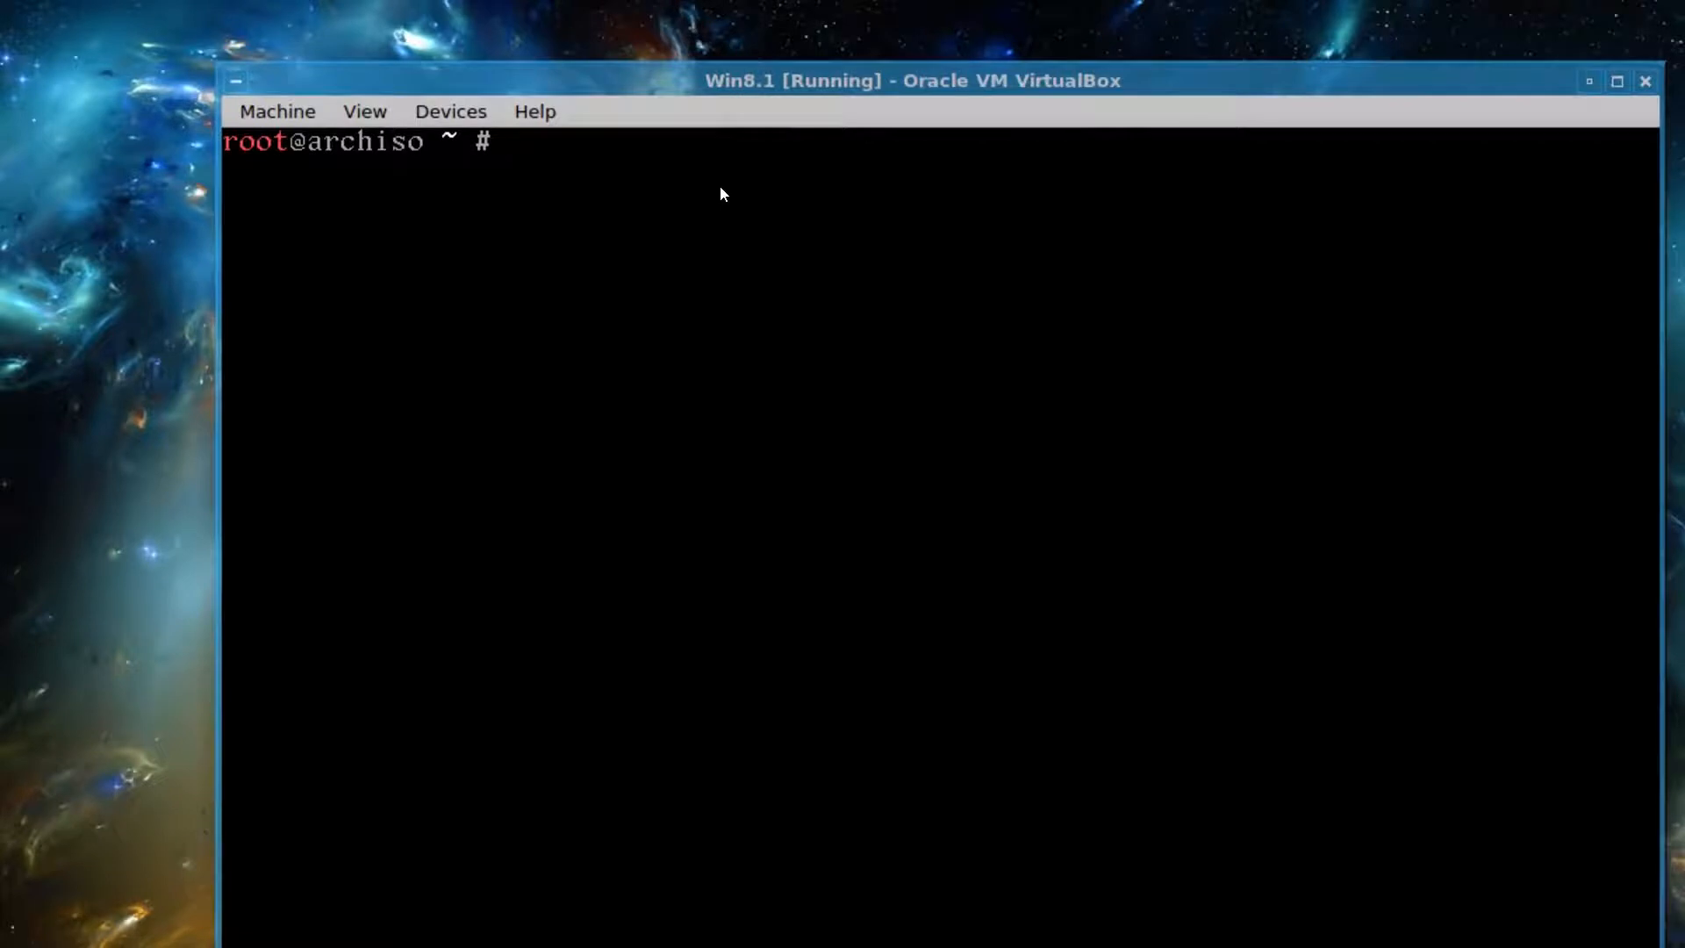
# - Start fdisk on /dev/sdb
pyautogui.write('fdisk')
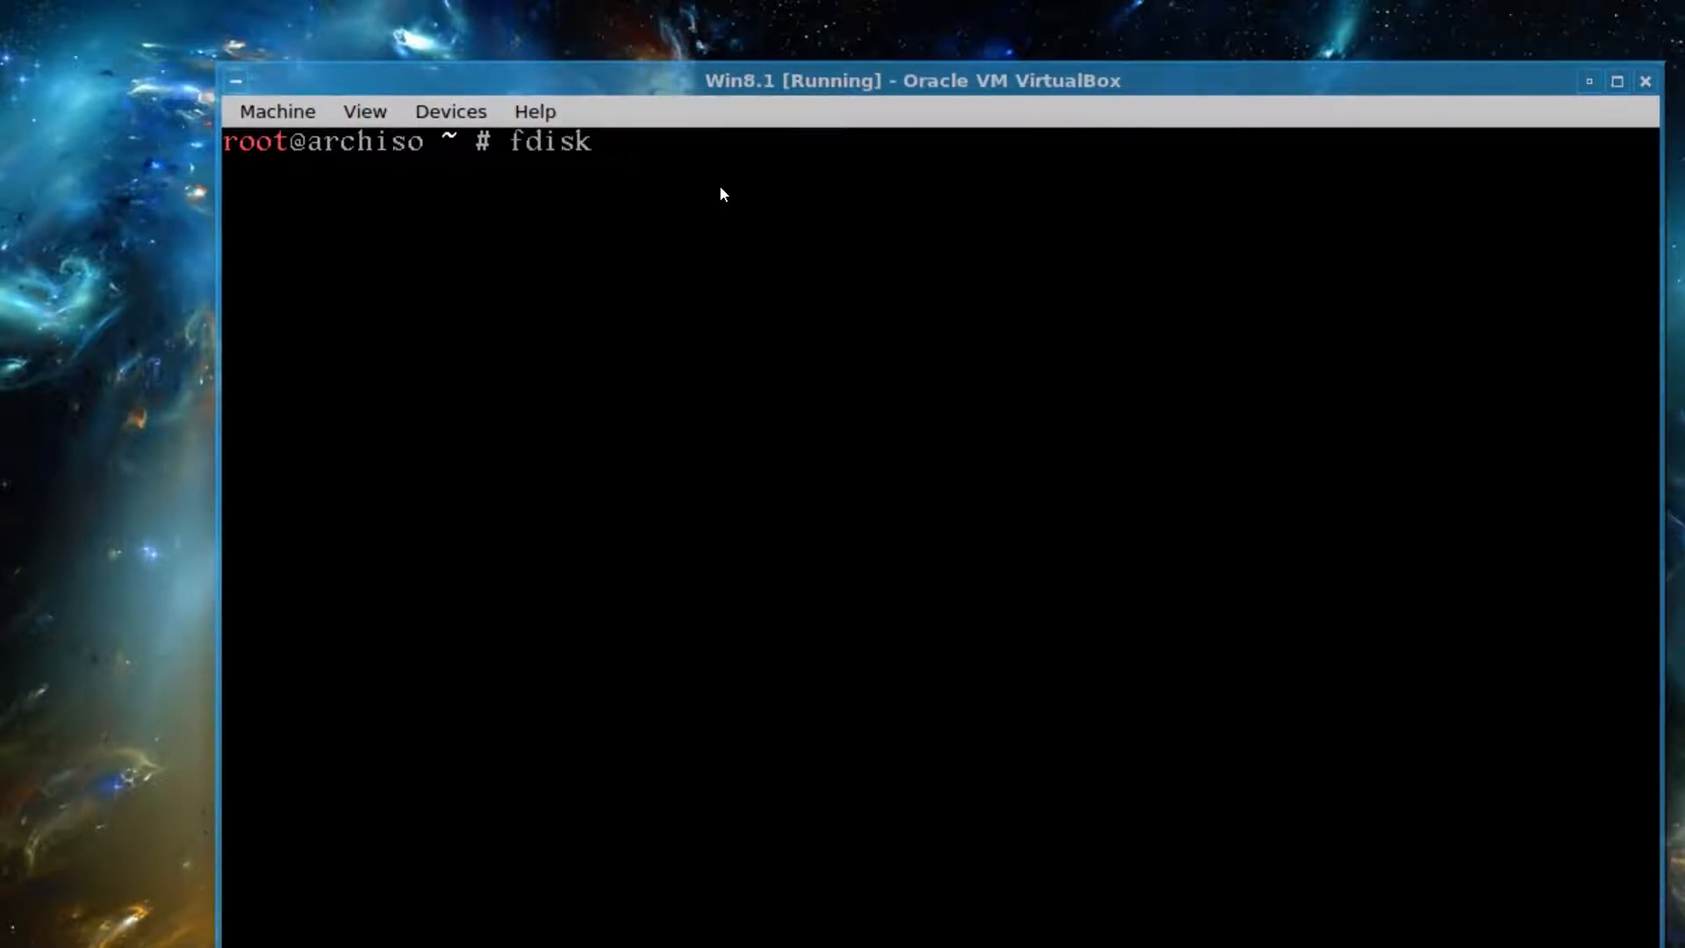
pyautogui.write('/d')
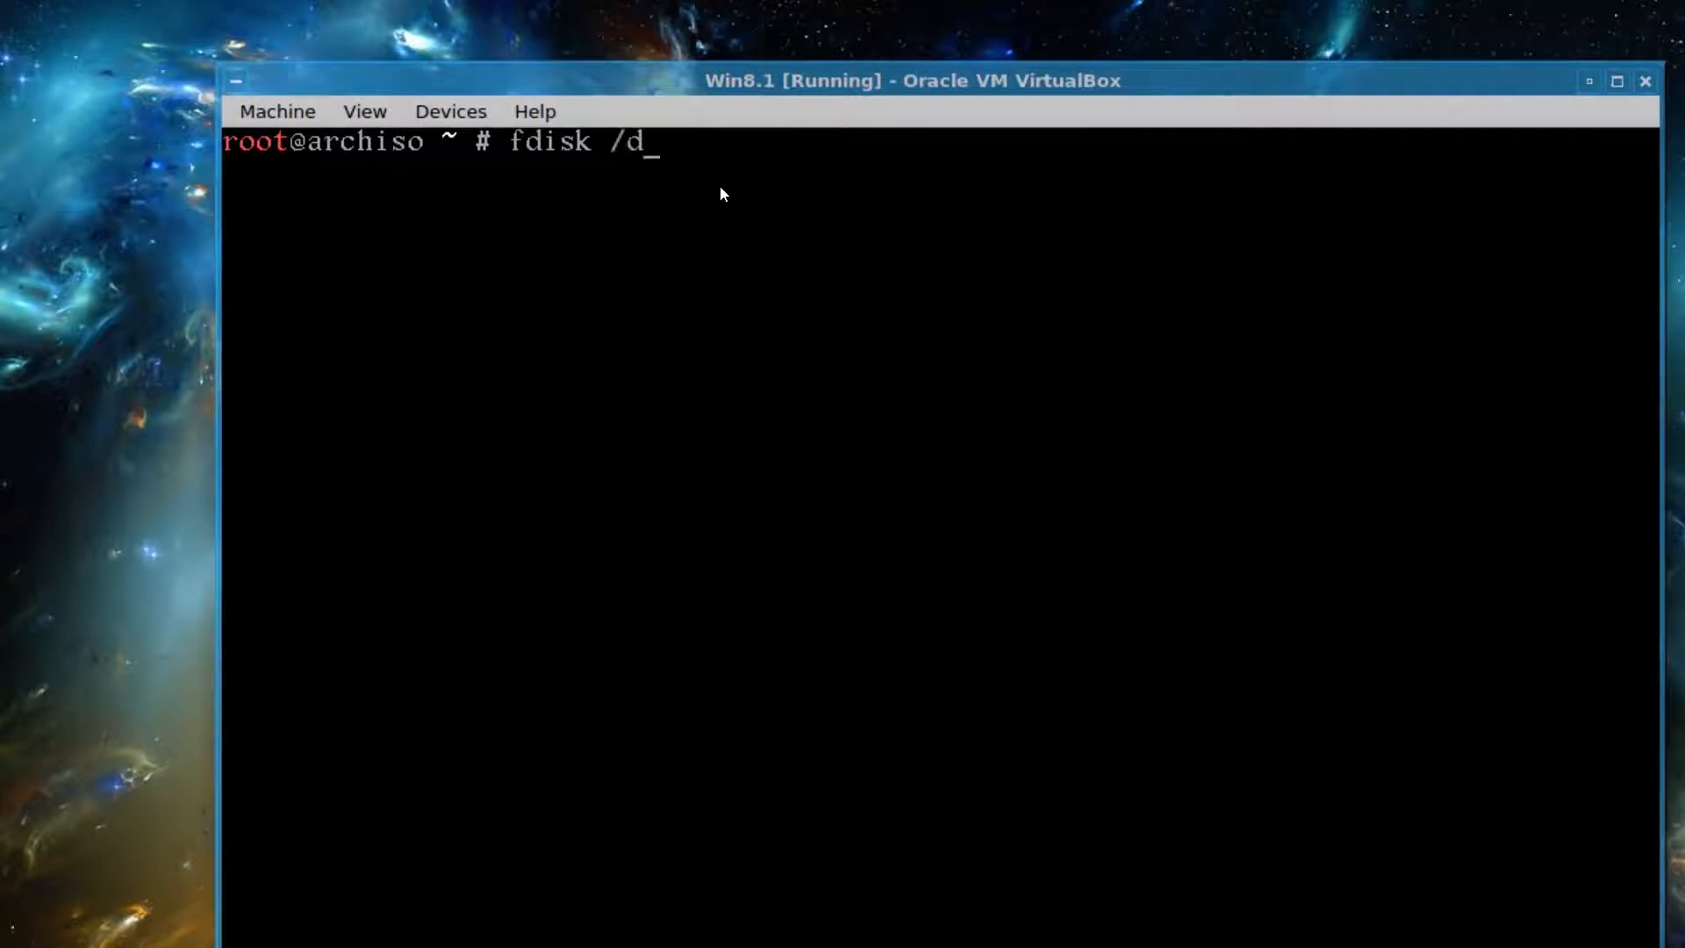
pyautogui.write('ev/sd')
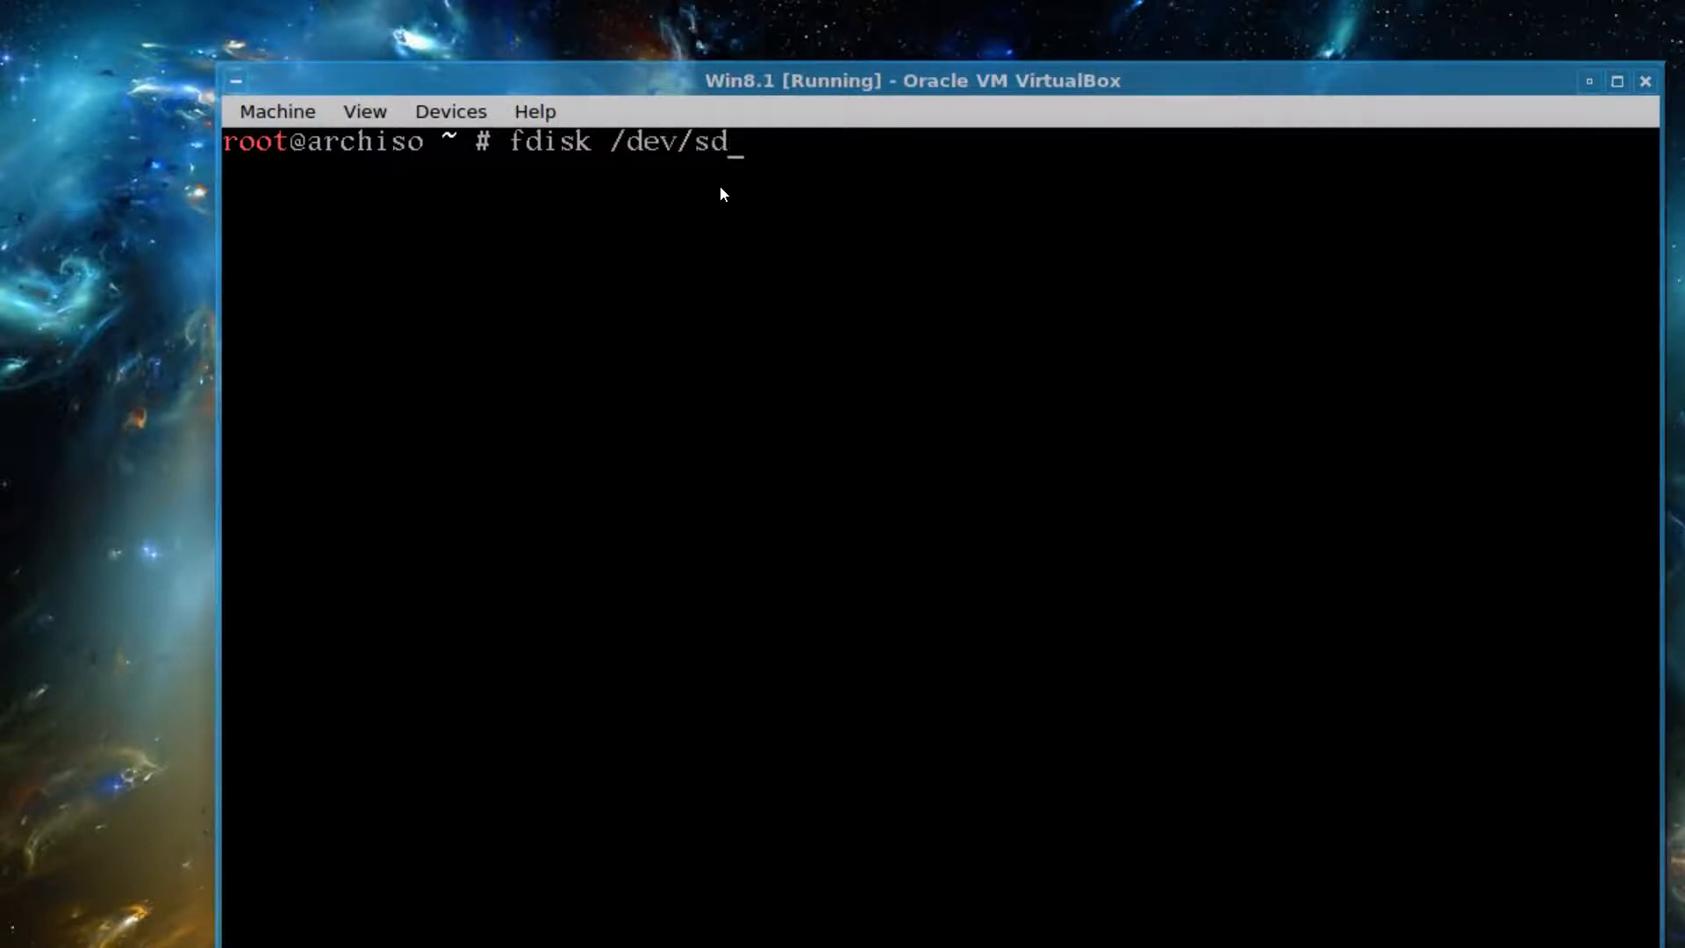
pyautogui.press('Return')
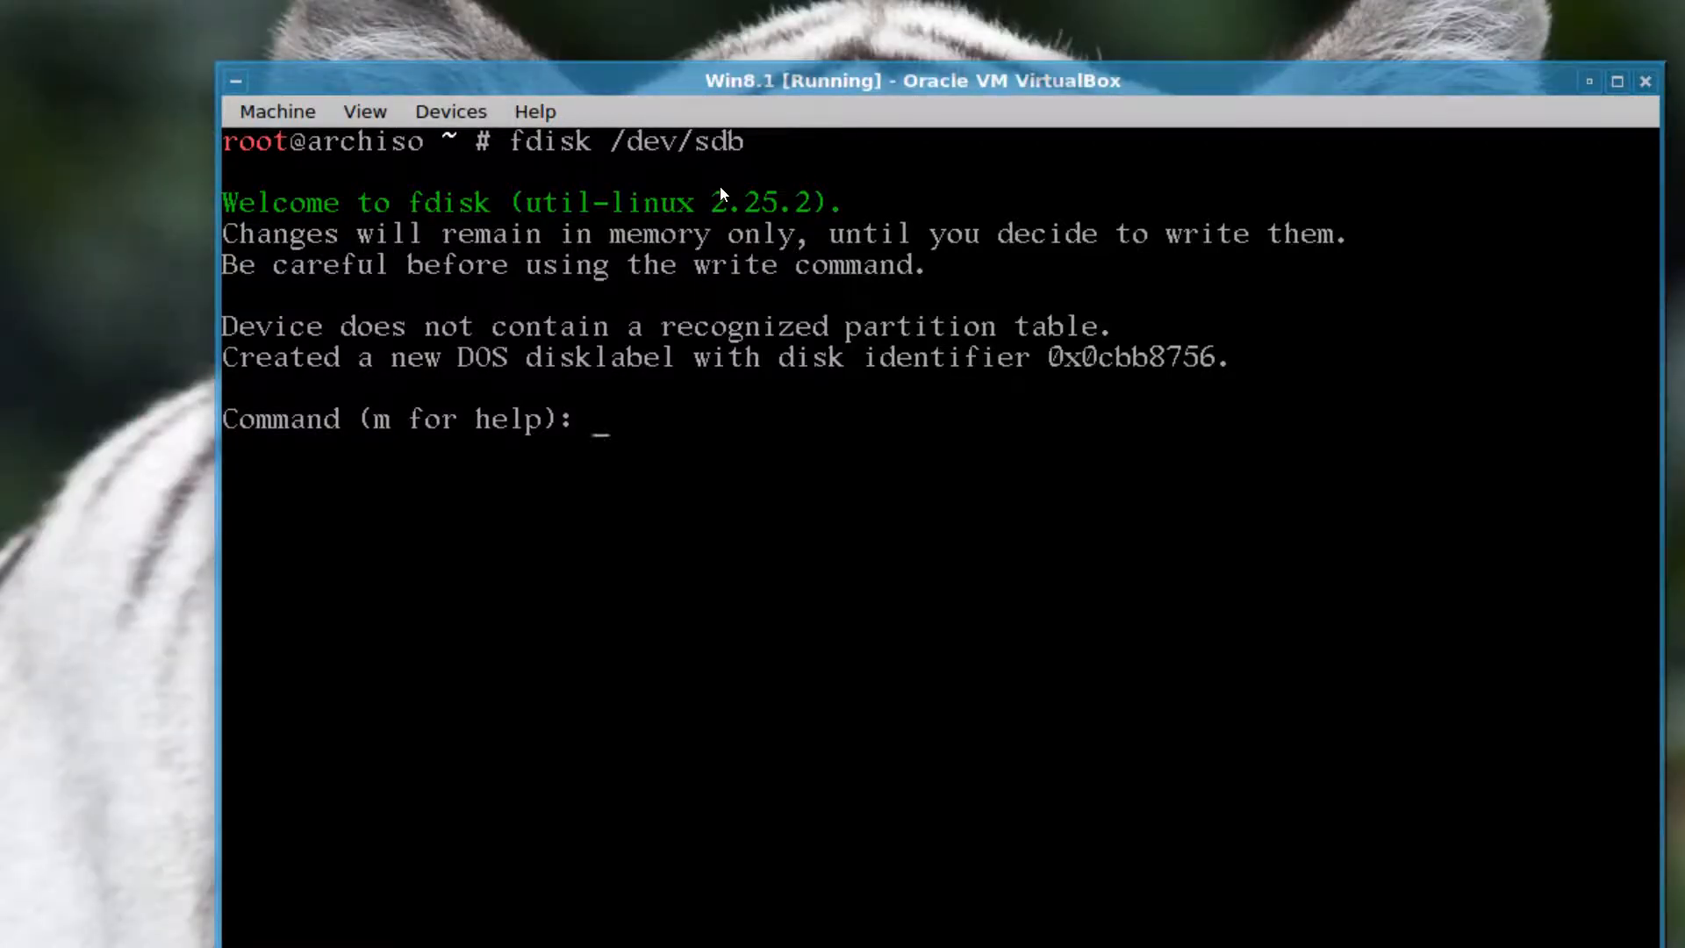
# - Create one primary partition spanning the whole 10 GiB disk with defaults and write the table
pyautogui.write('n')
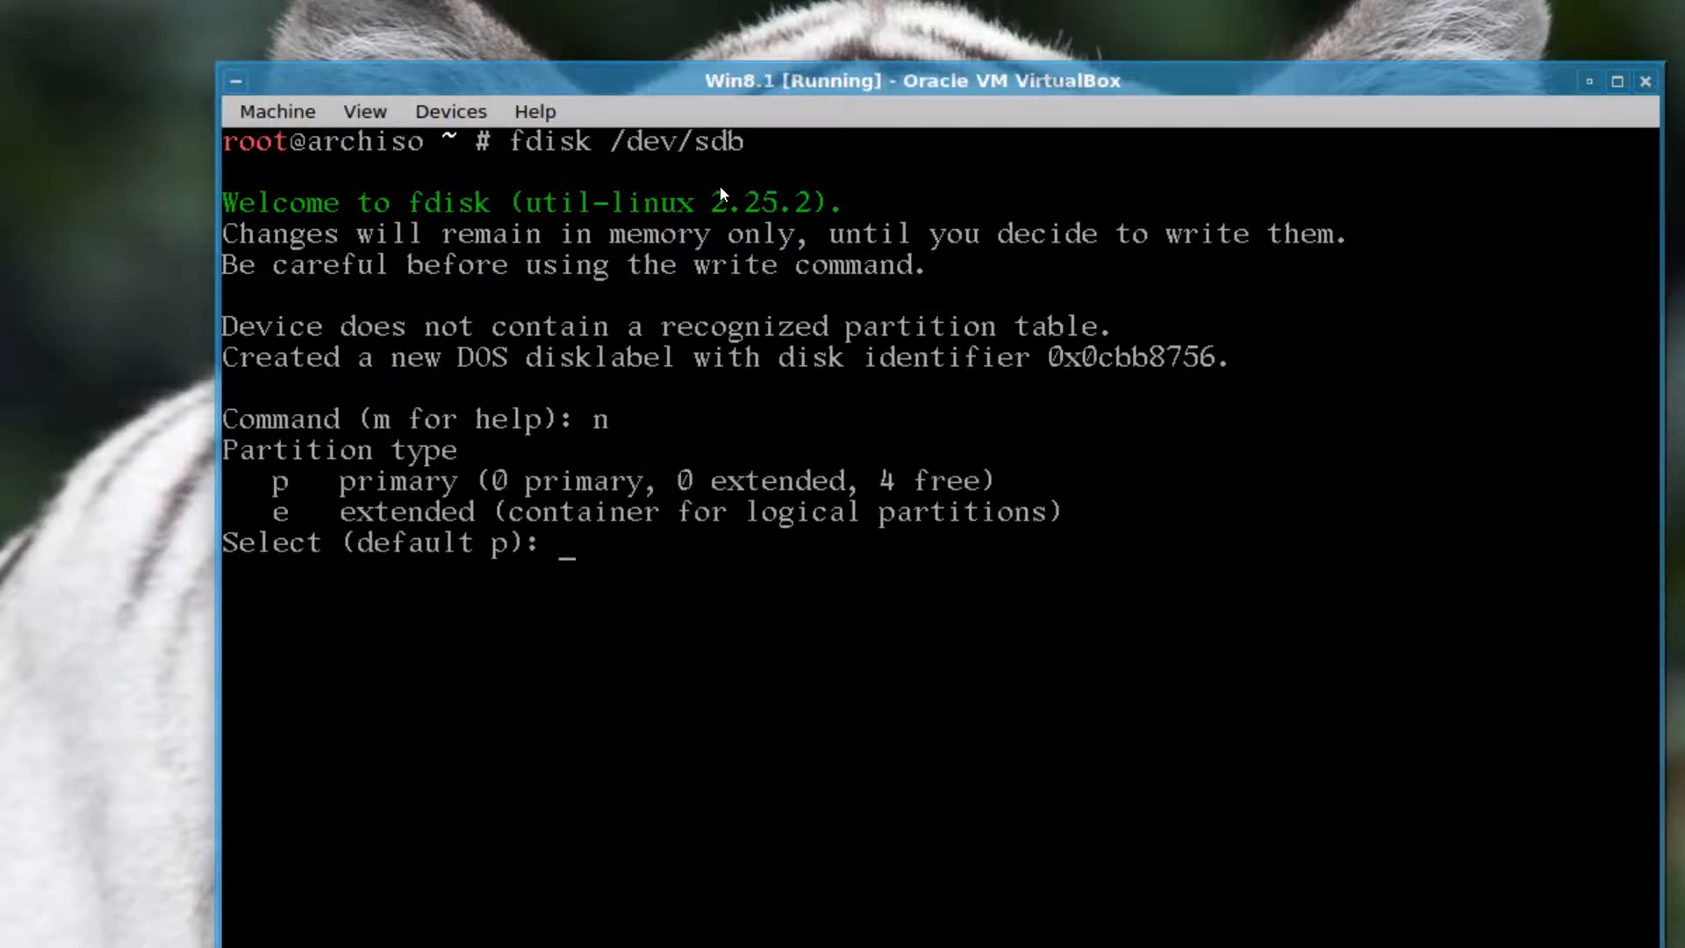
pyautogui.press('Return')
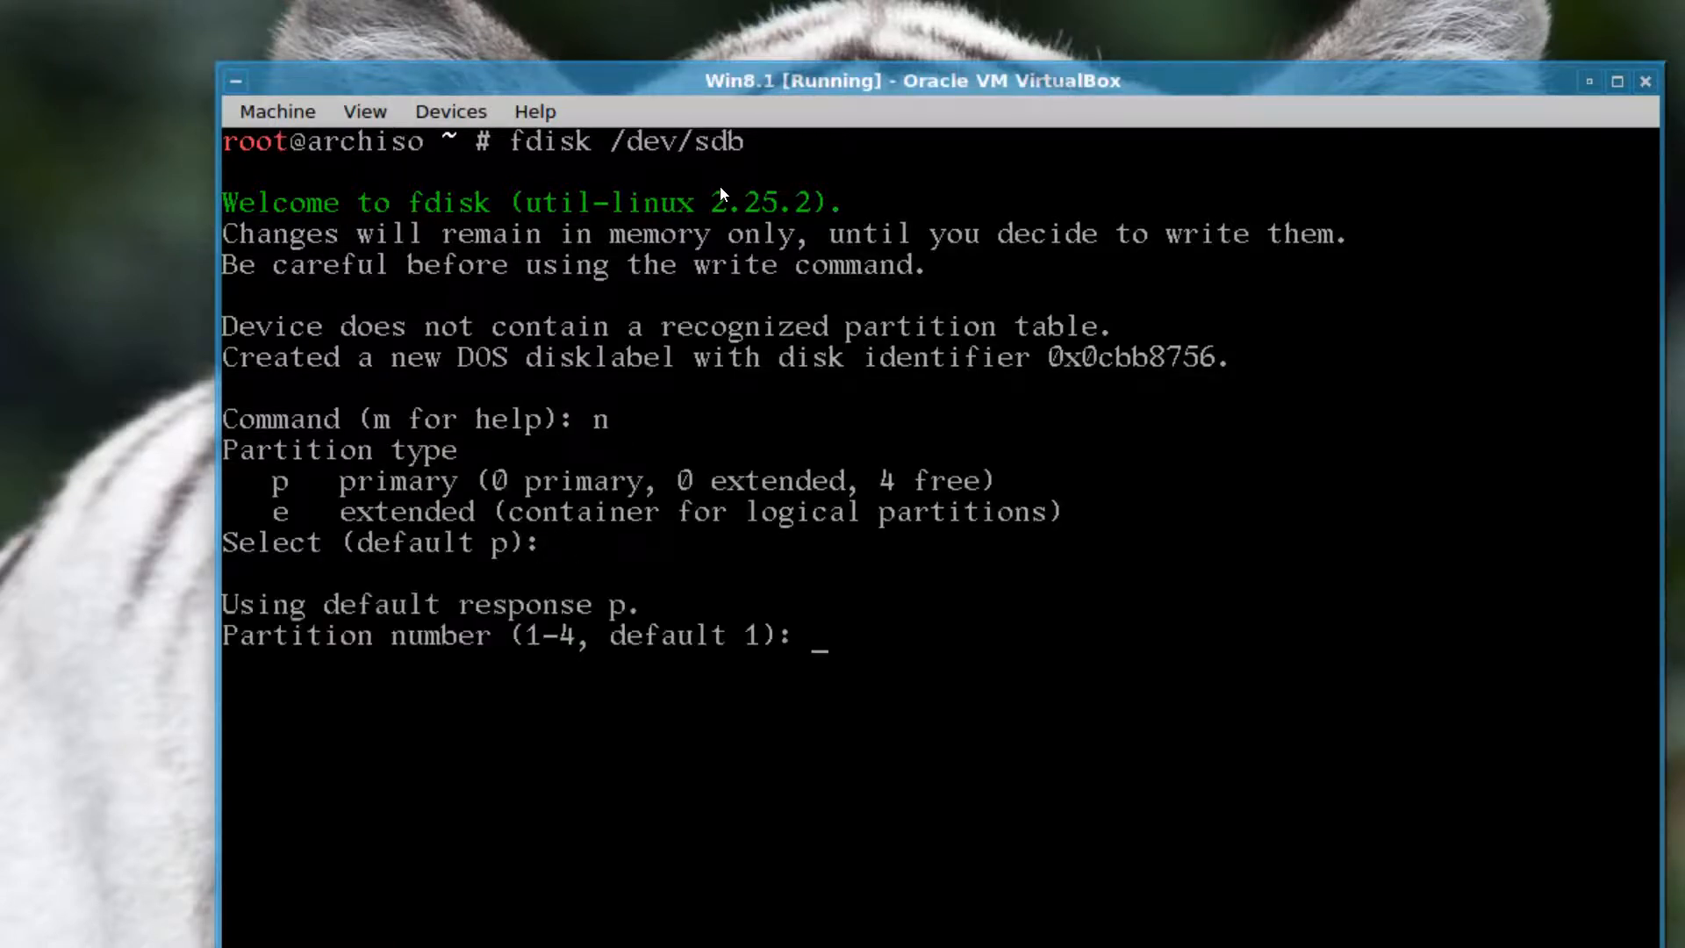
pyautogui.press('Return')
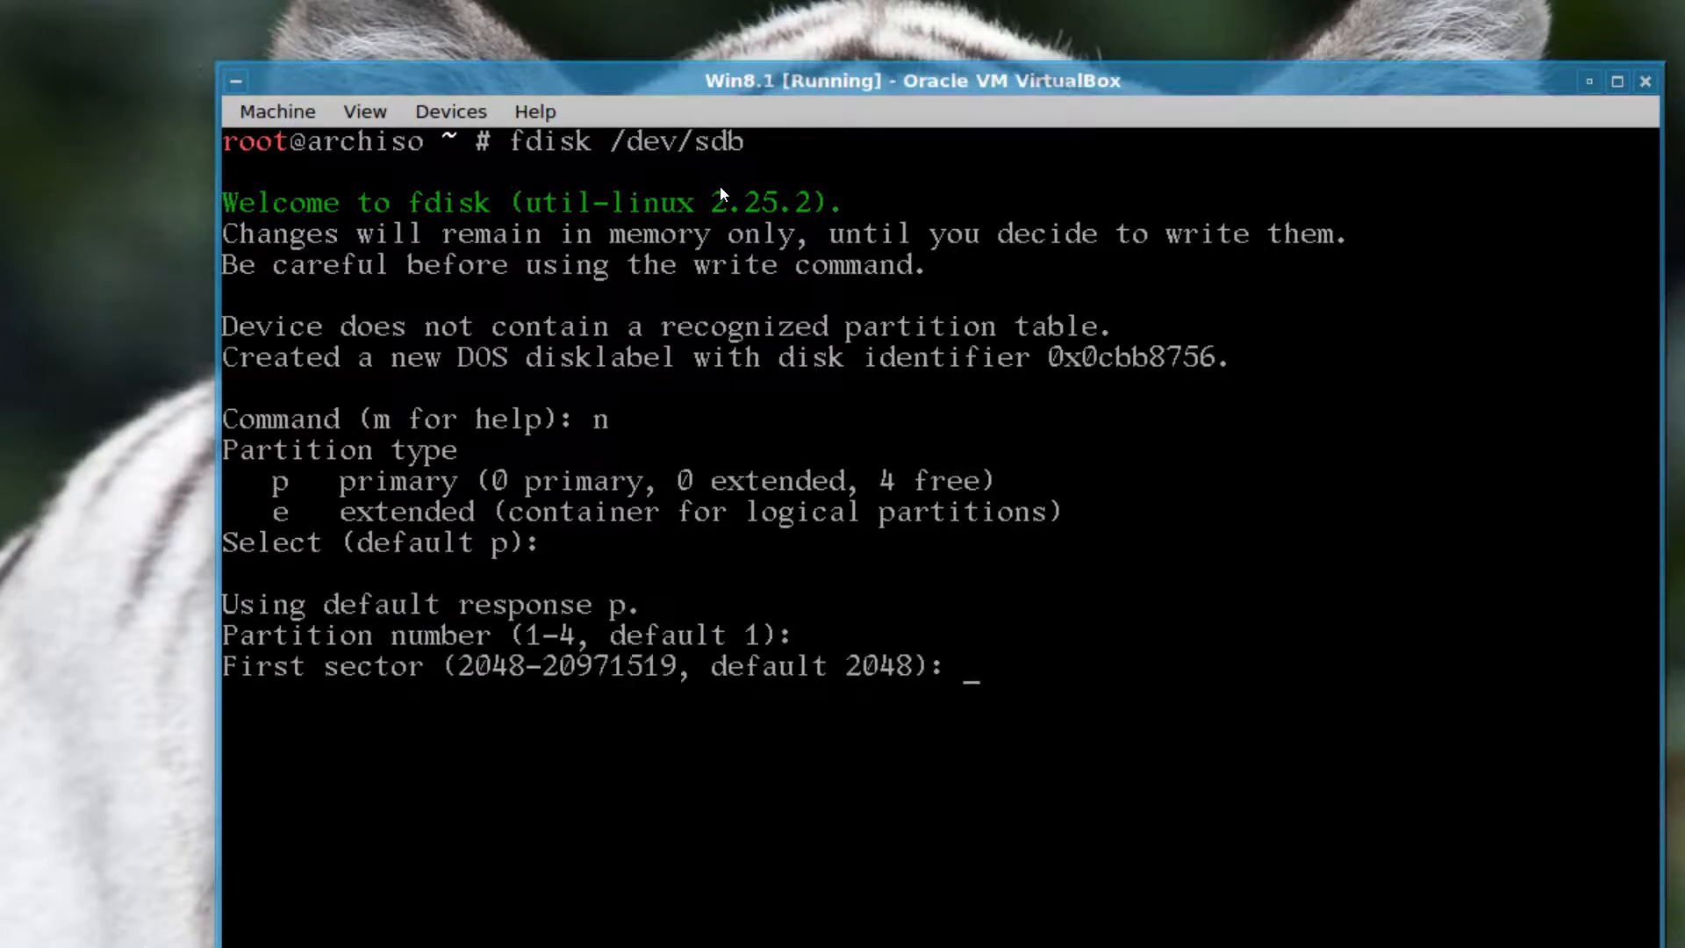
pyautogui.press('Return')
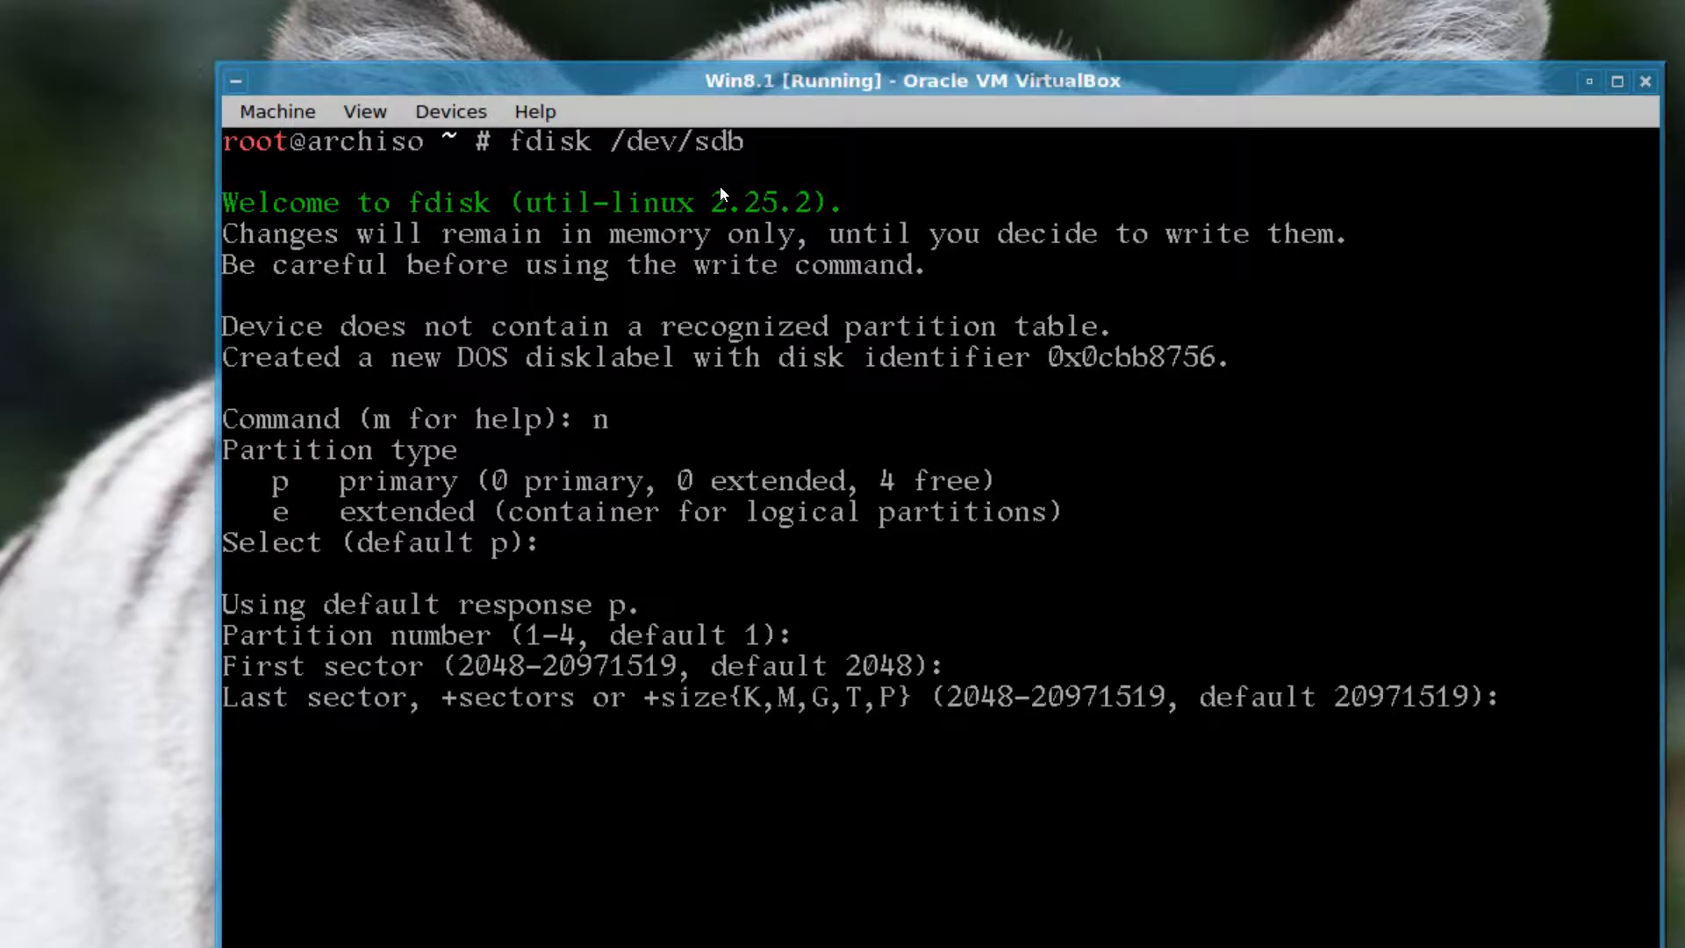
pyautogui.press('Return')
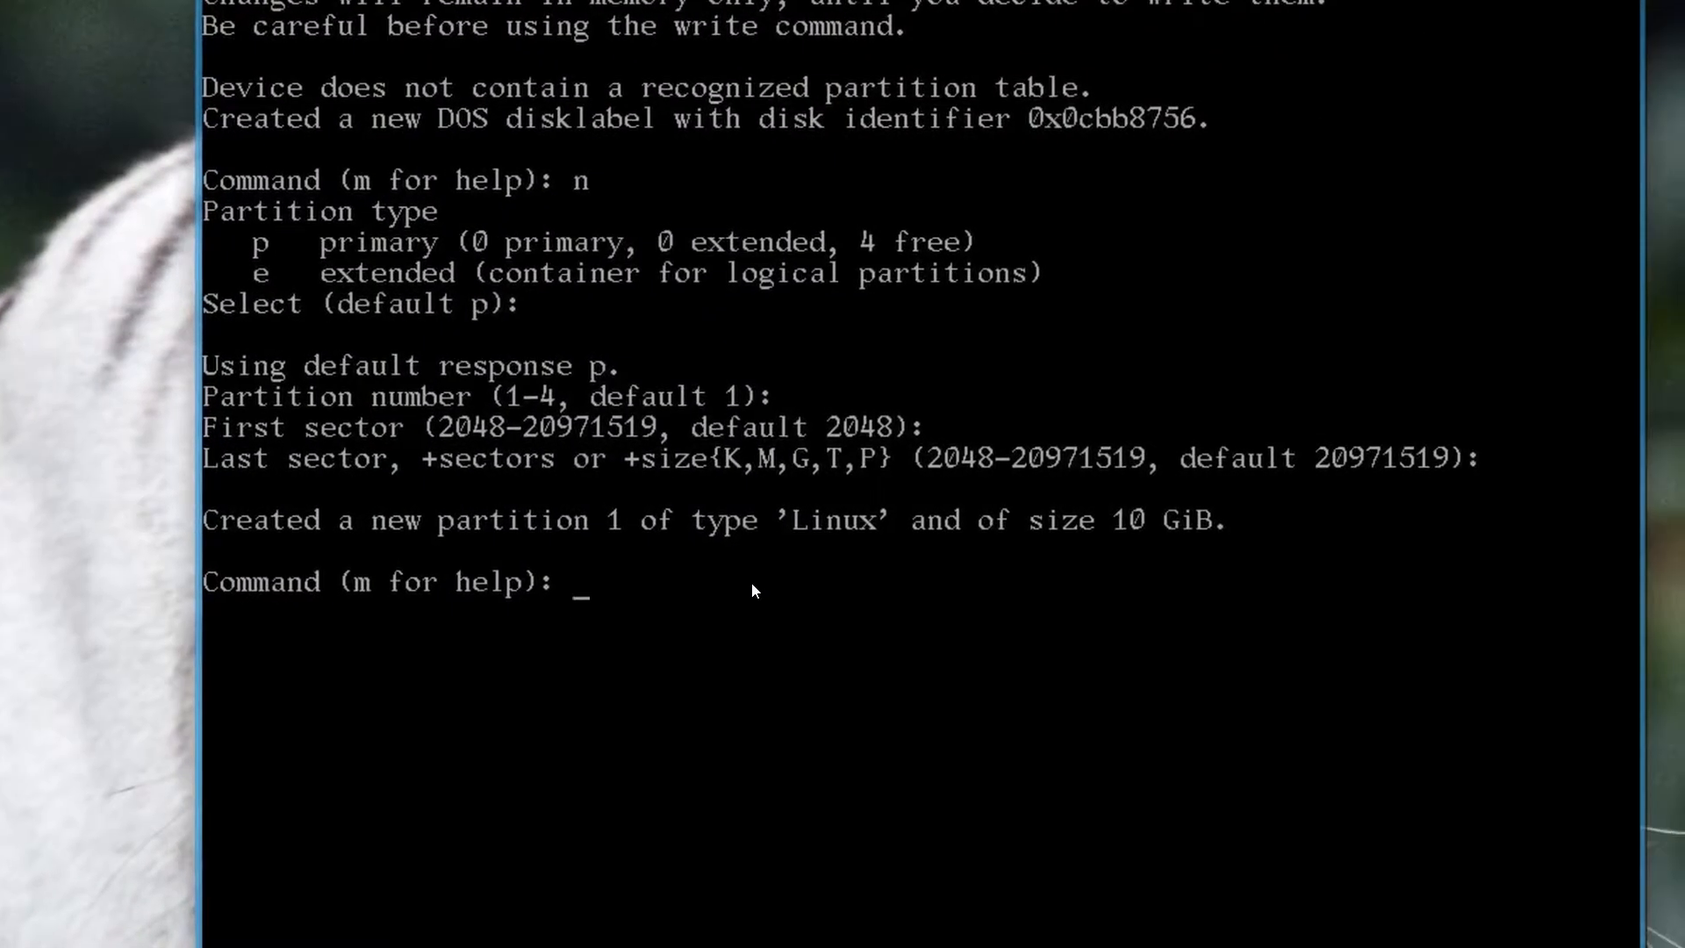
pyautogui.write('w')
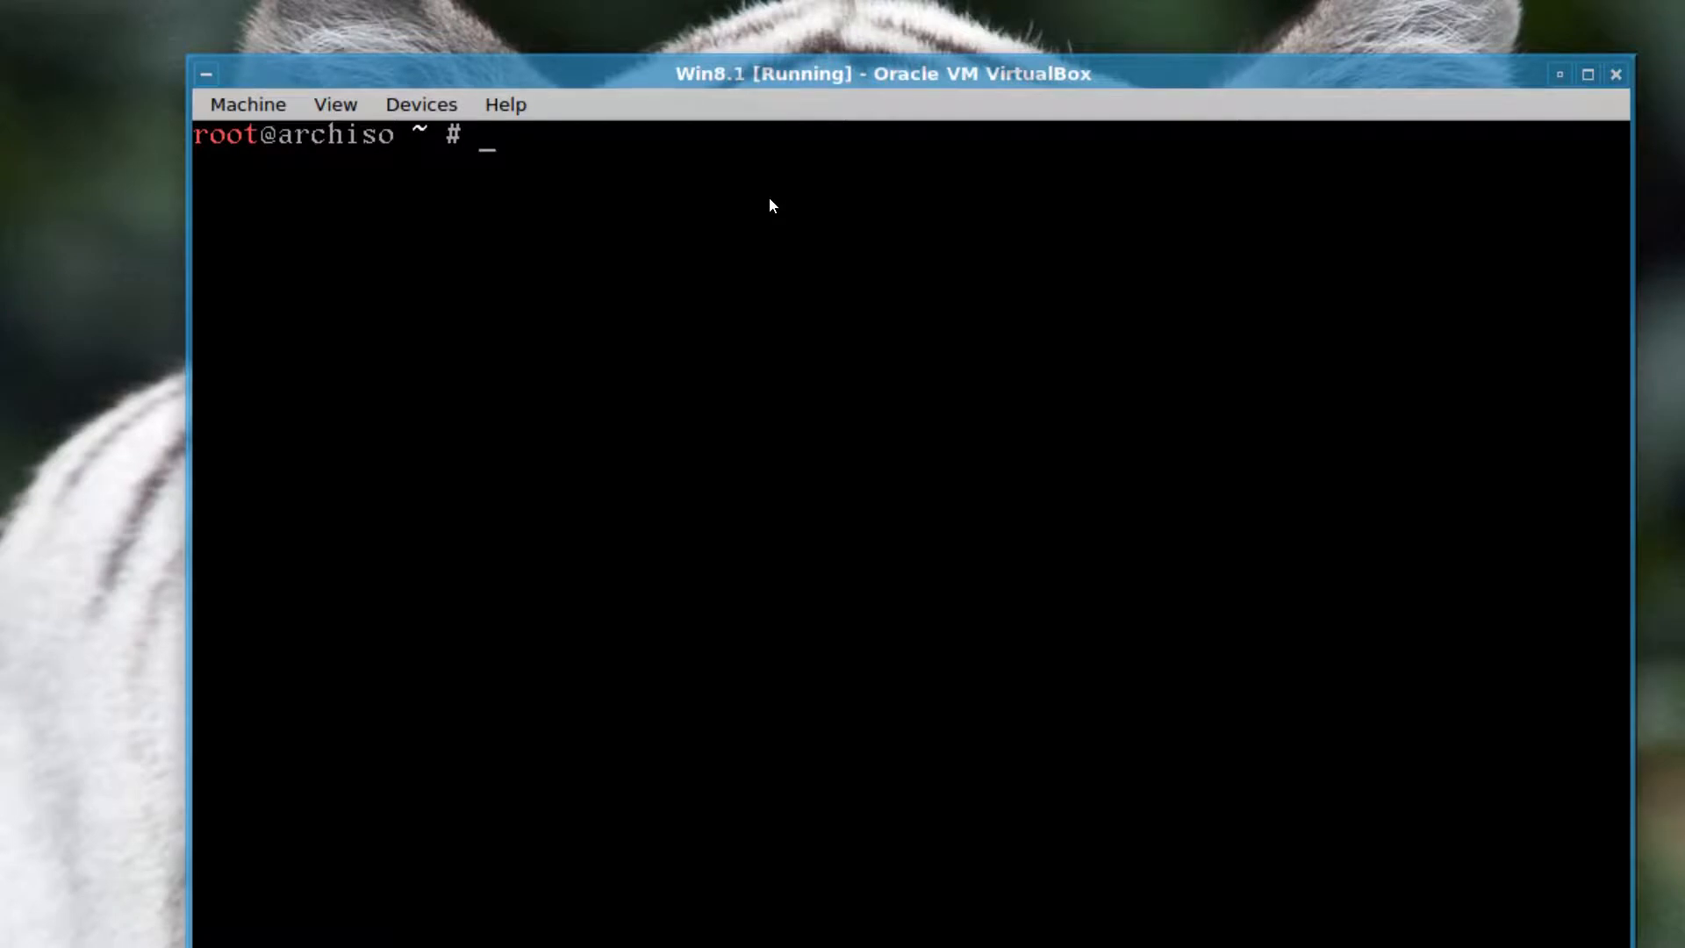
# - Format /dev/sdb1 as ext4 with mkfs.ext4
pyautogui.write('mkfs')
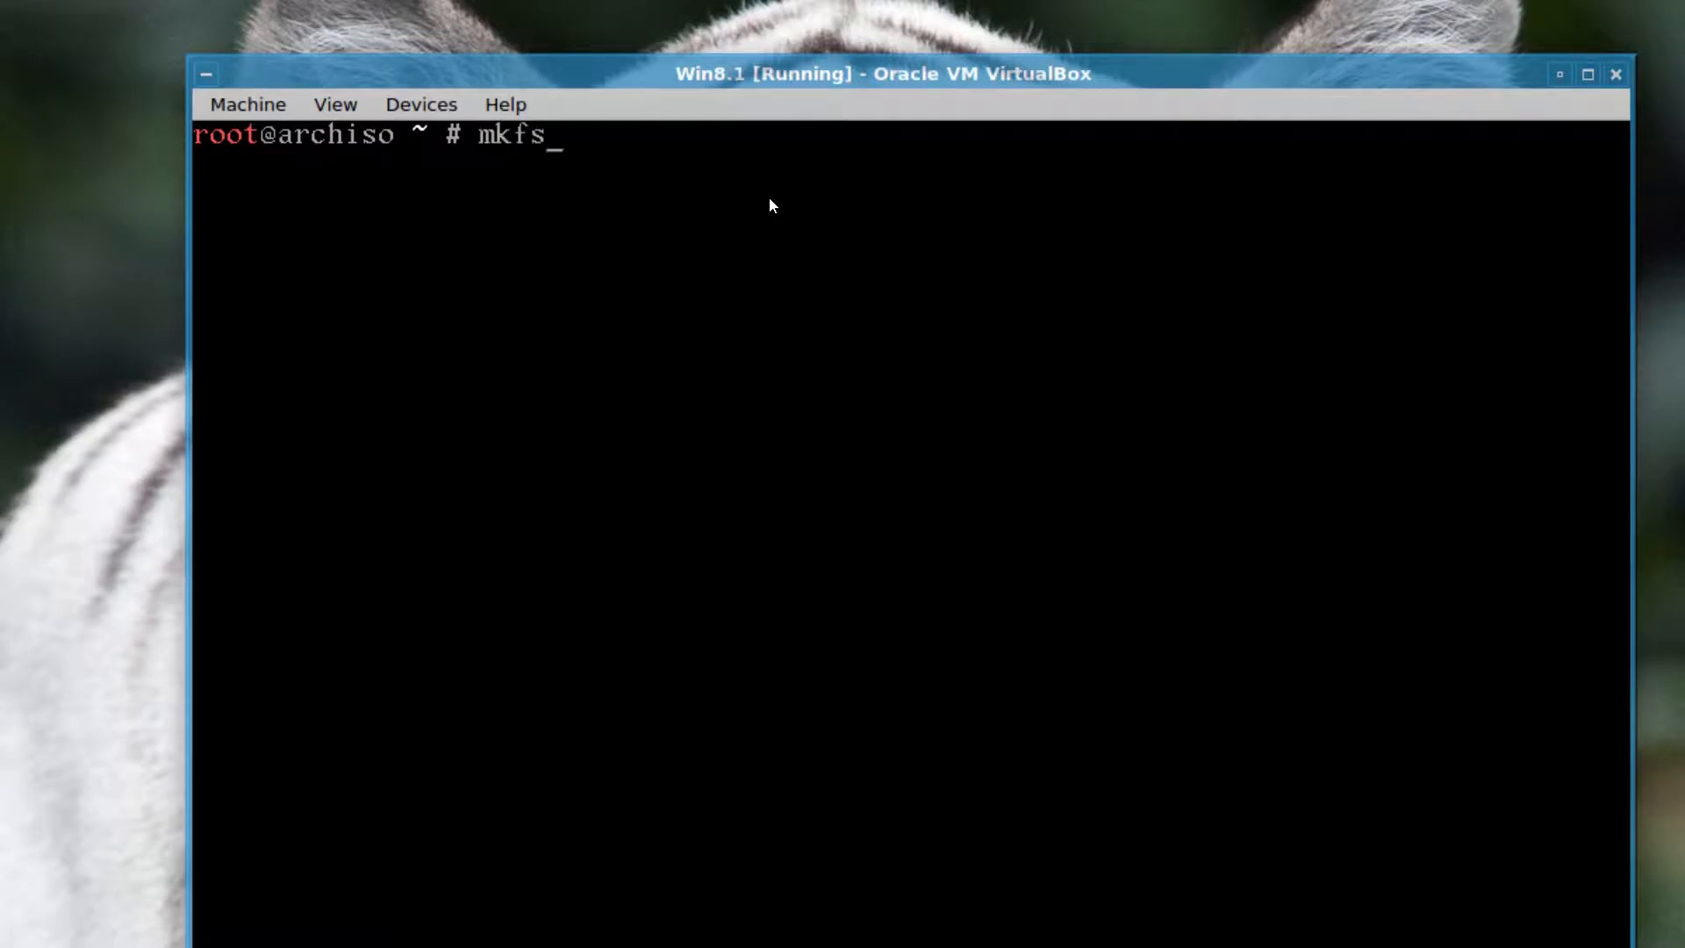
pyautogui.write('.')
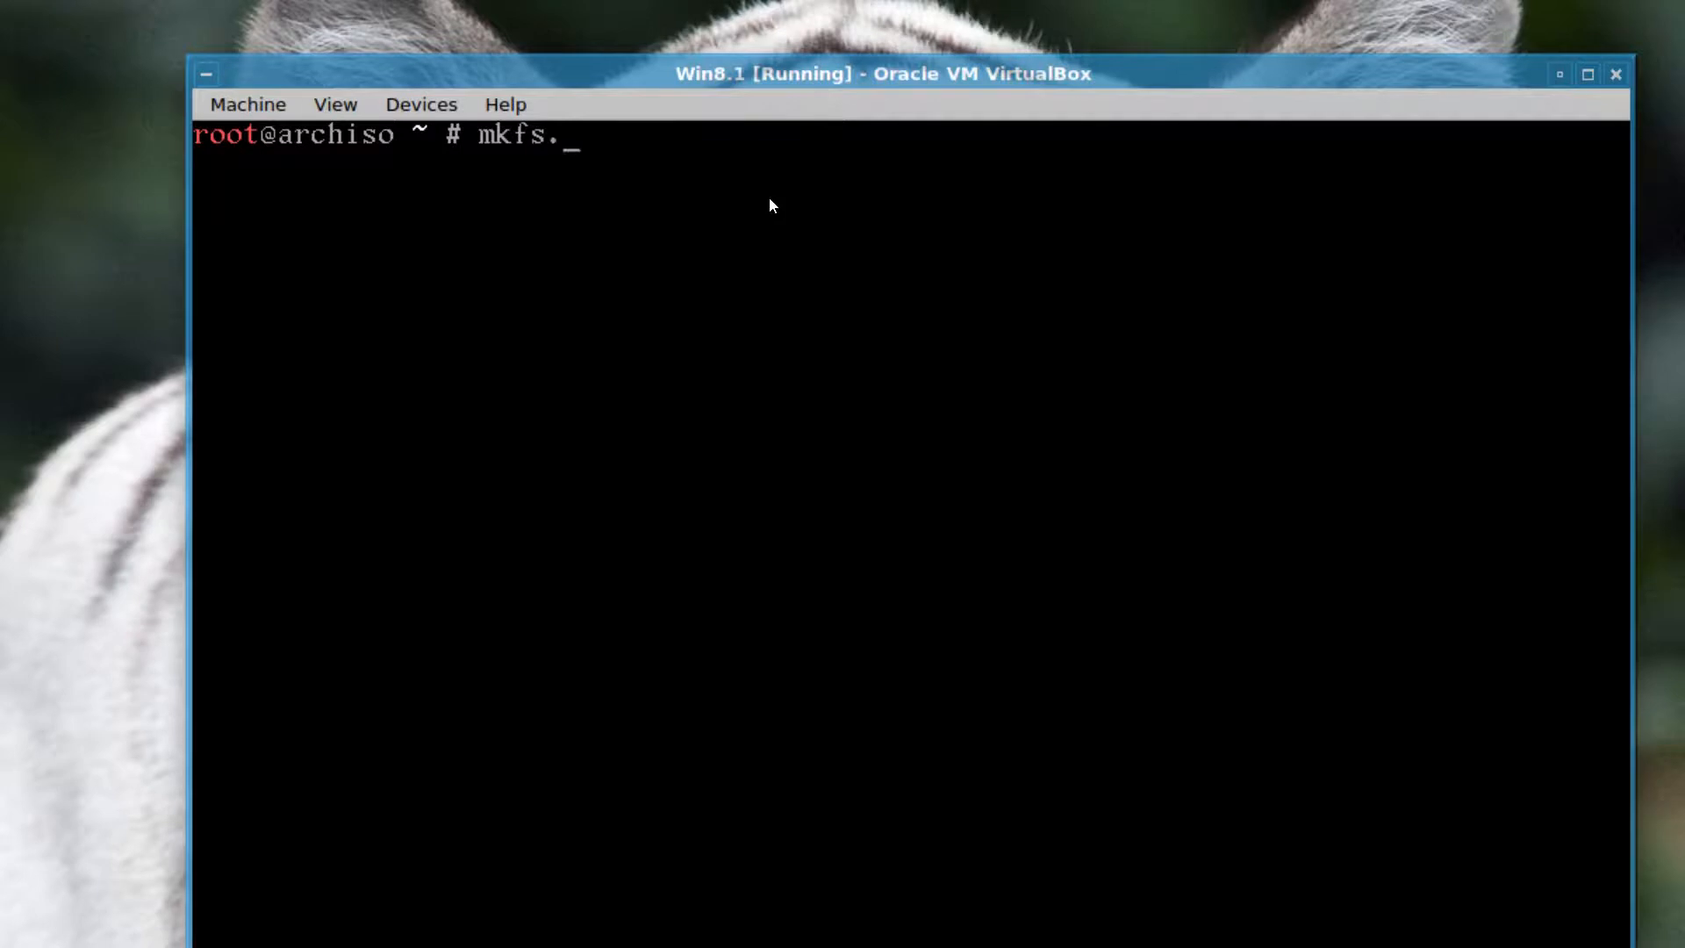
pyautogui.write('ext')
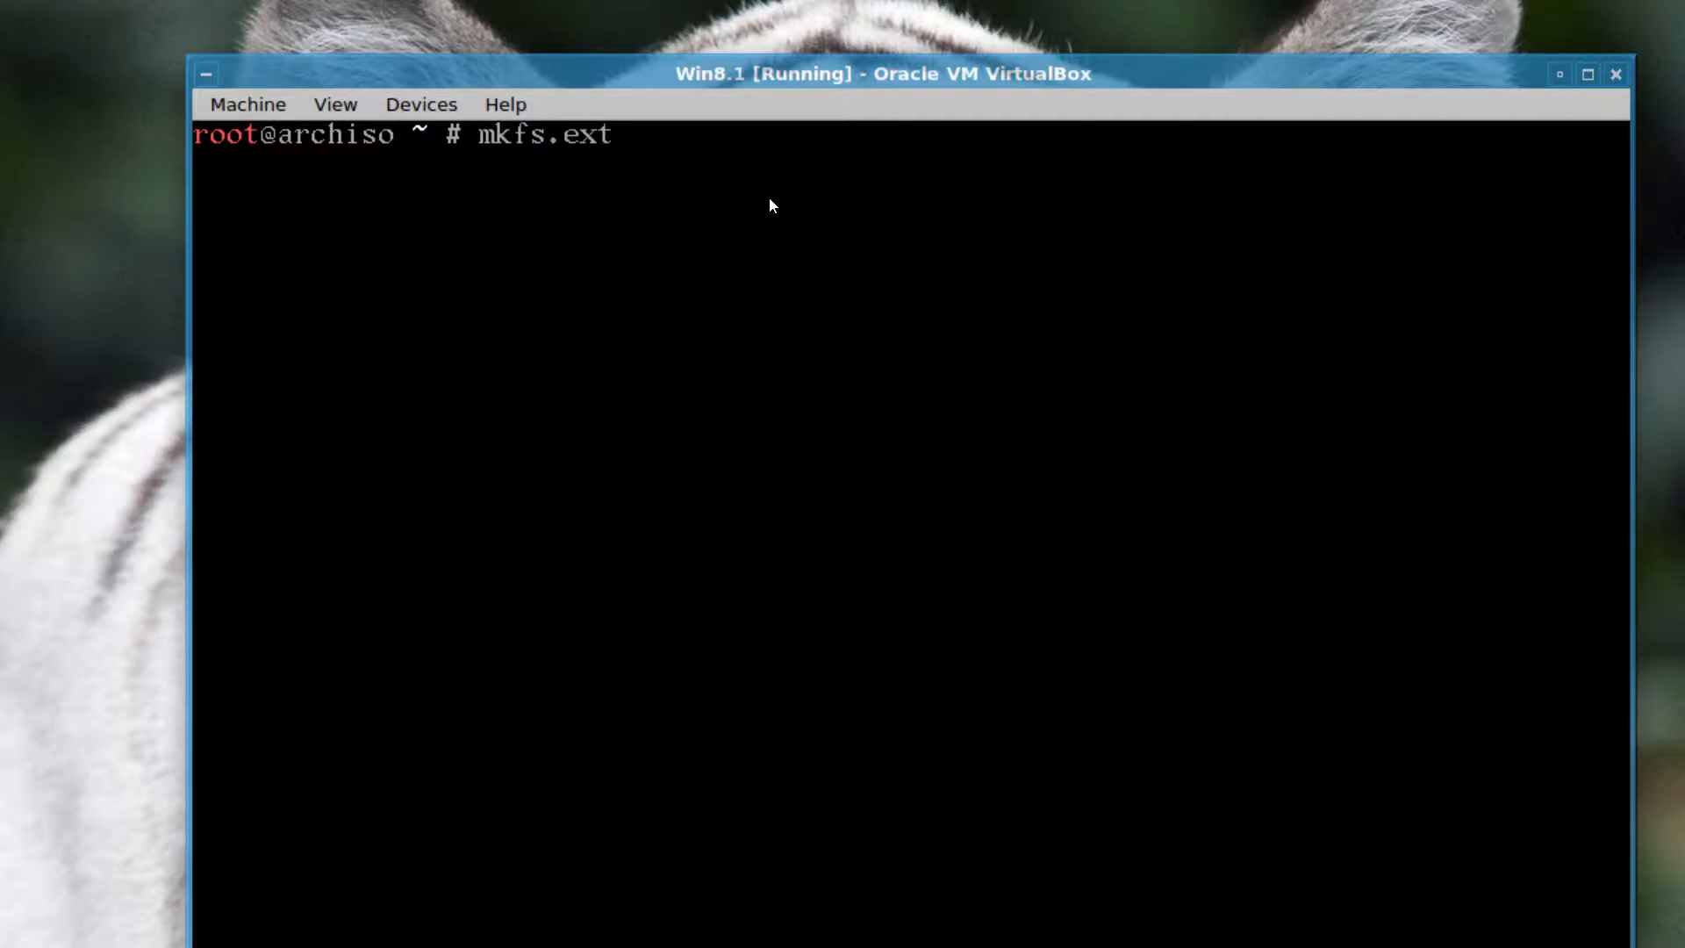
pyautogui.write('4')
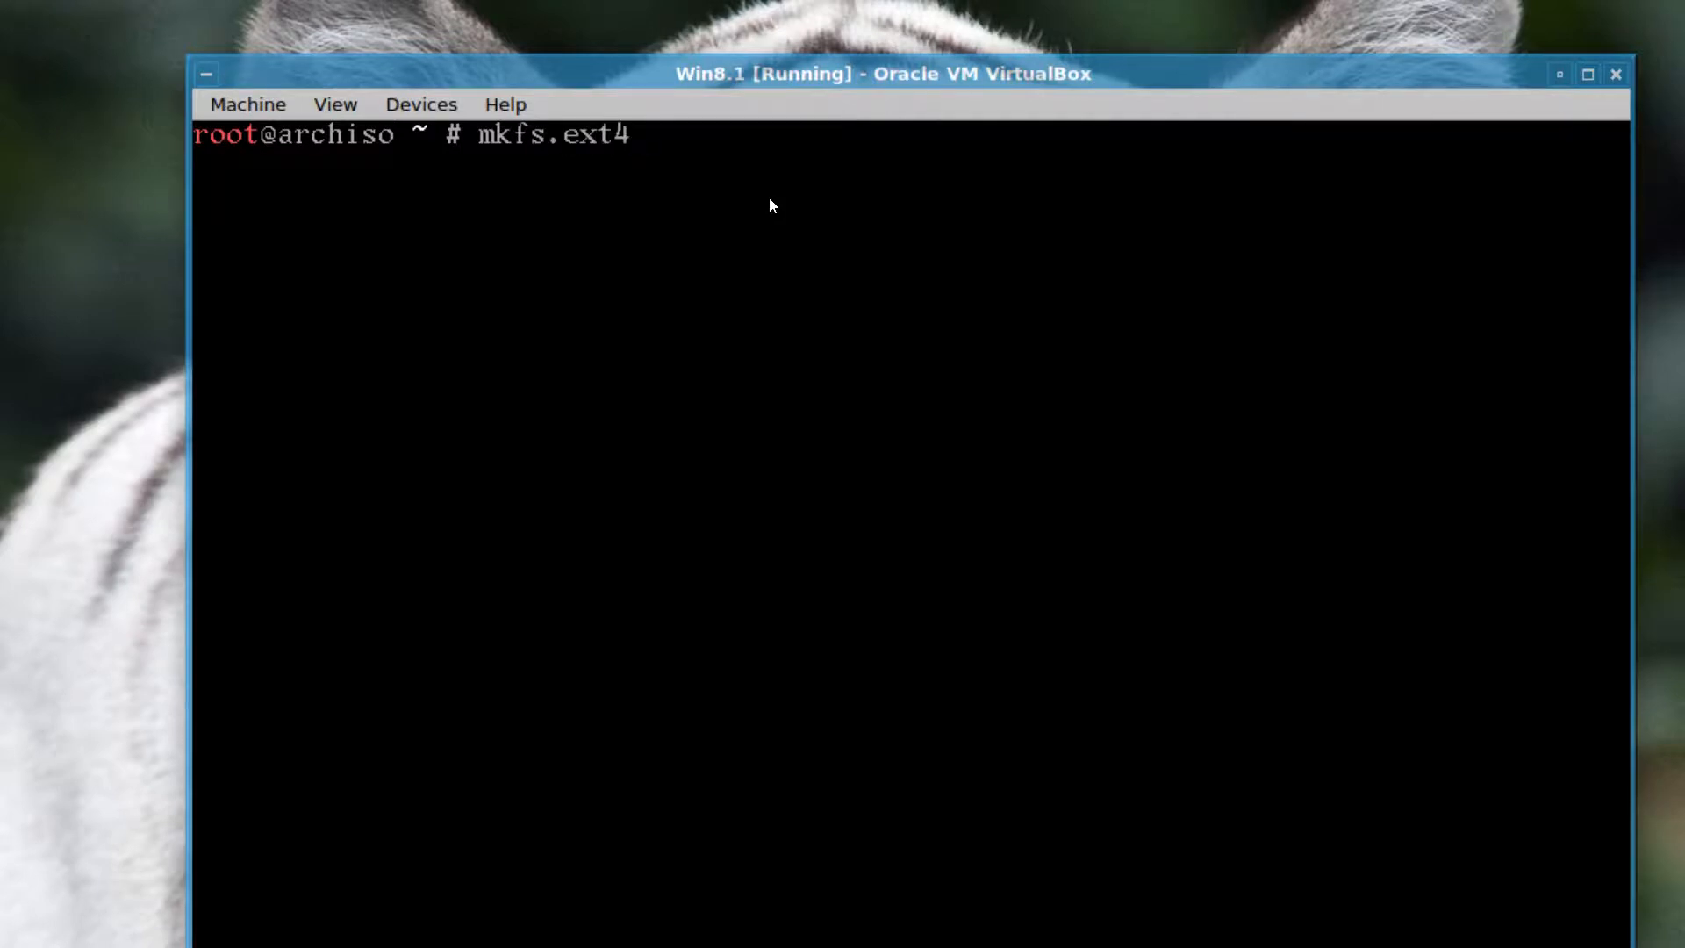
pyautogui.write('/de')
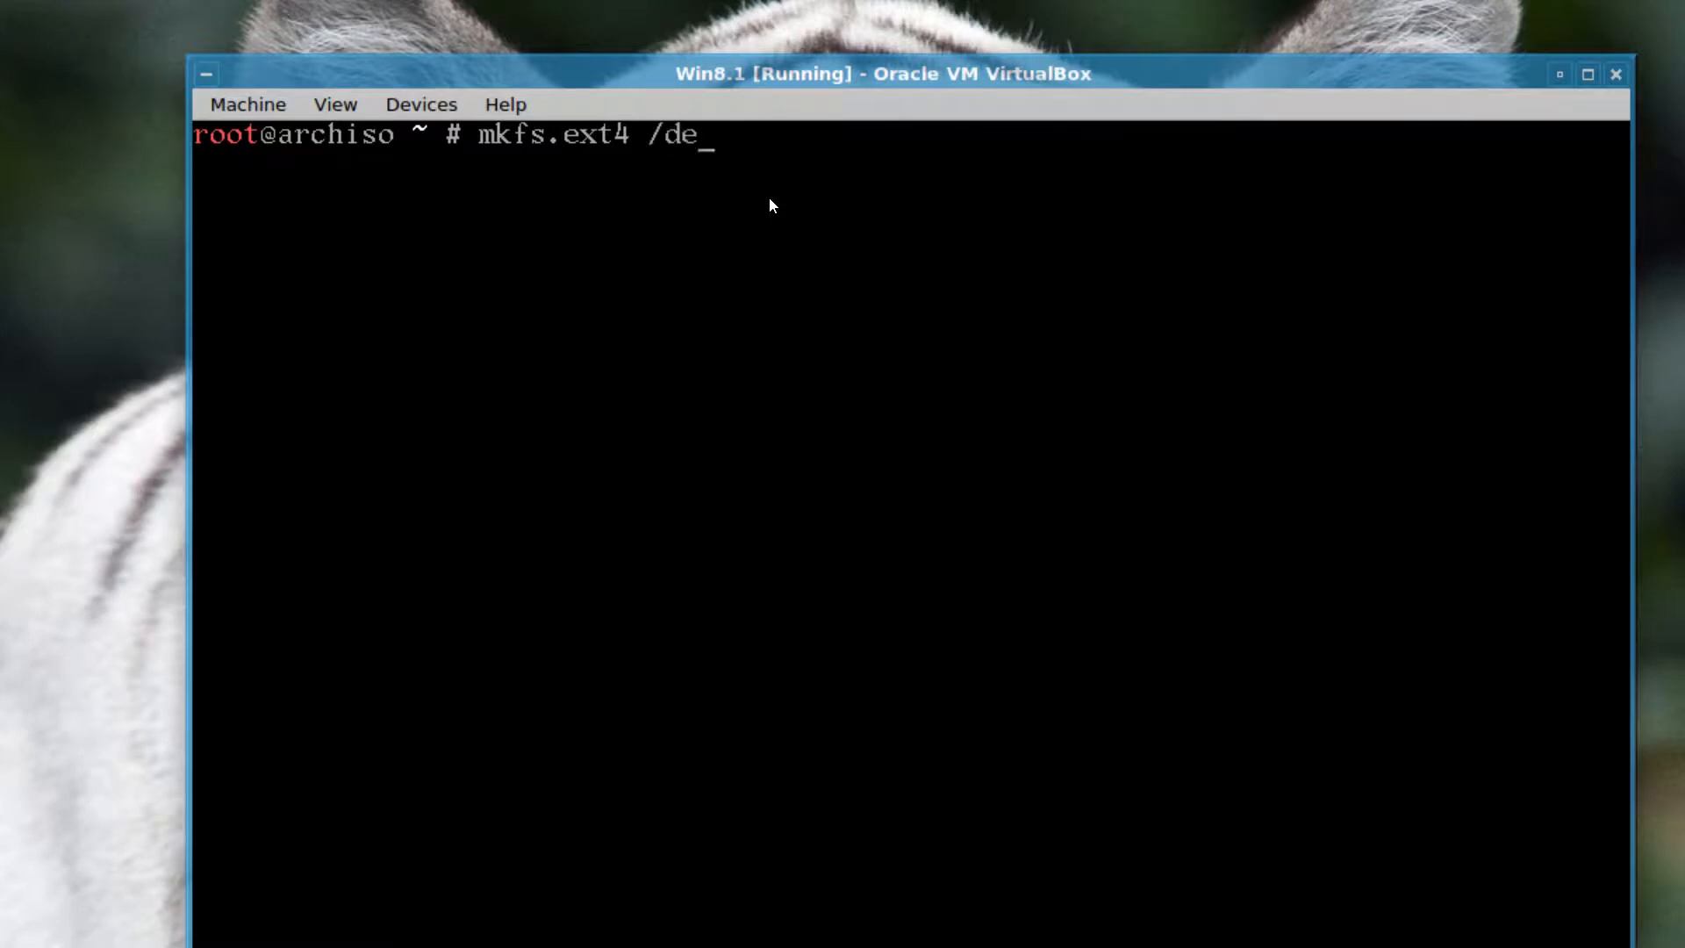
pyautogui.write('v/sdb')
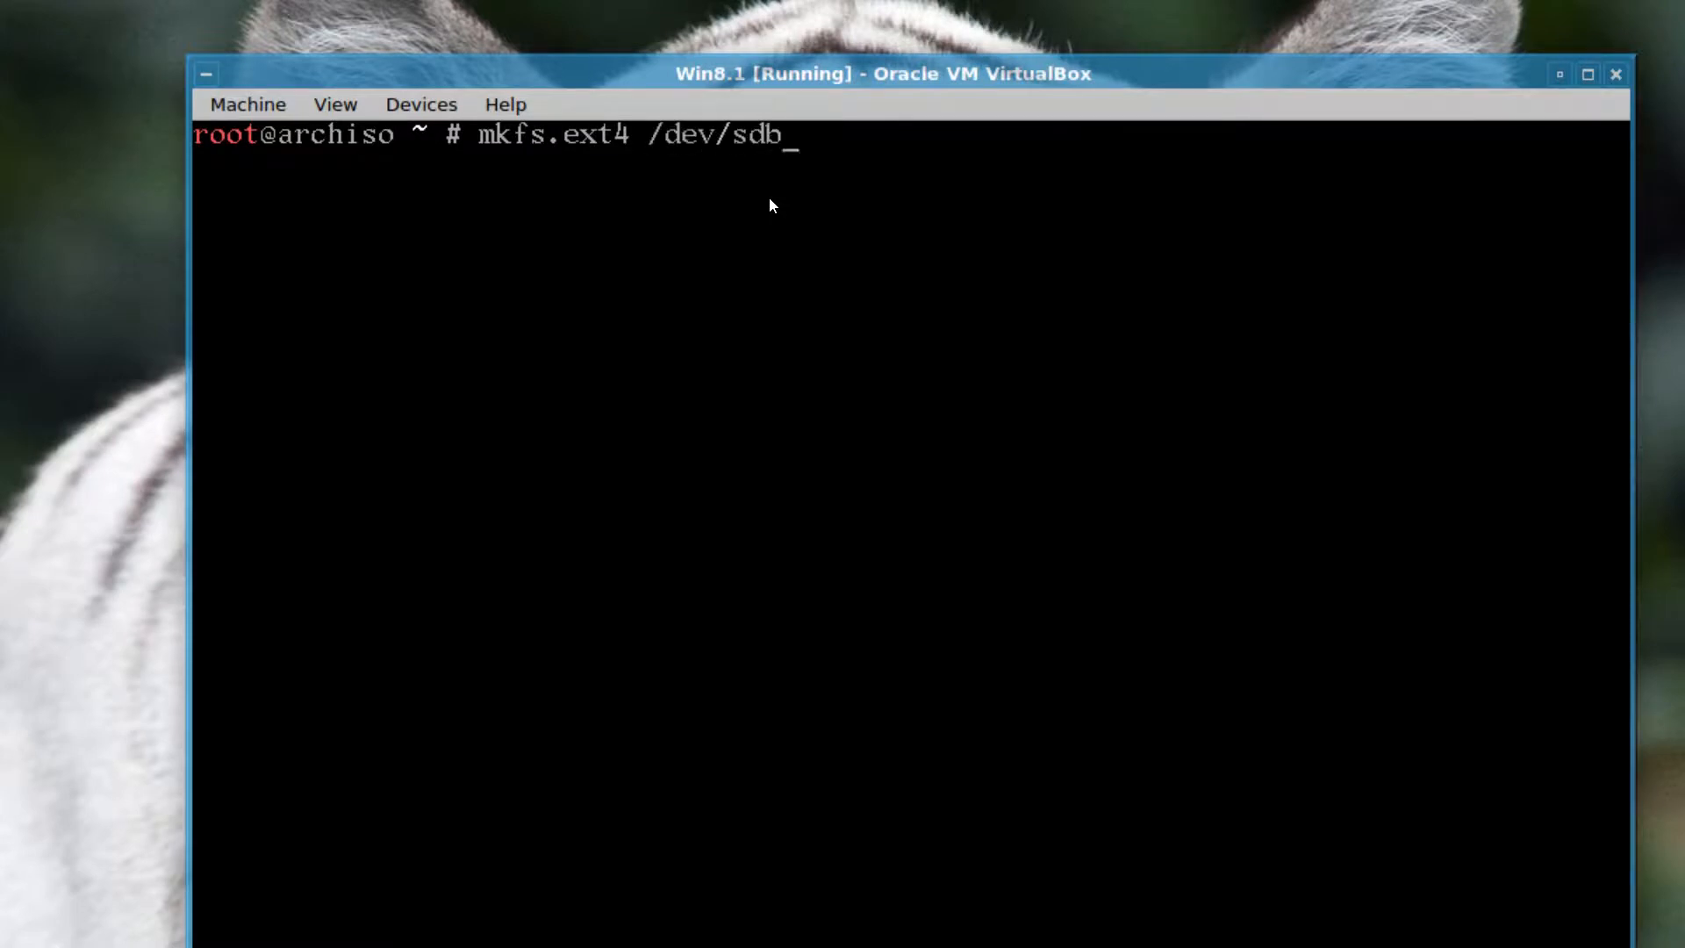
pyautogui.write('1')
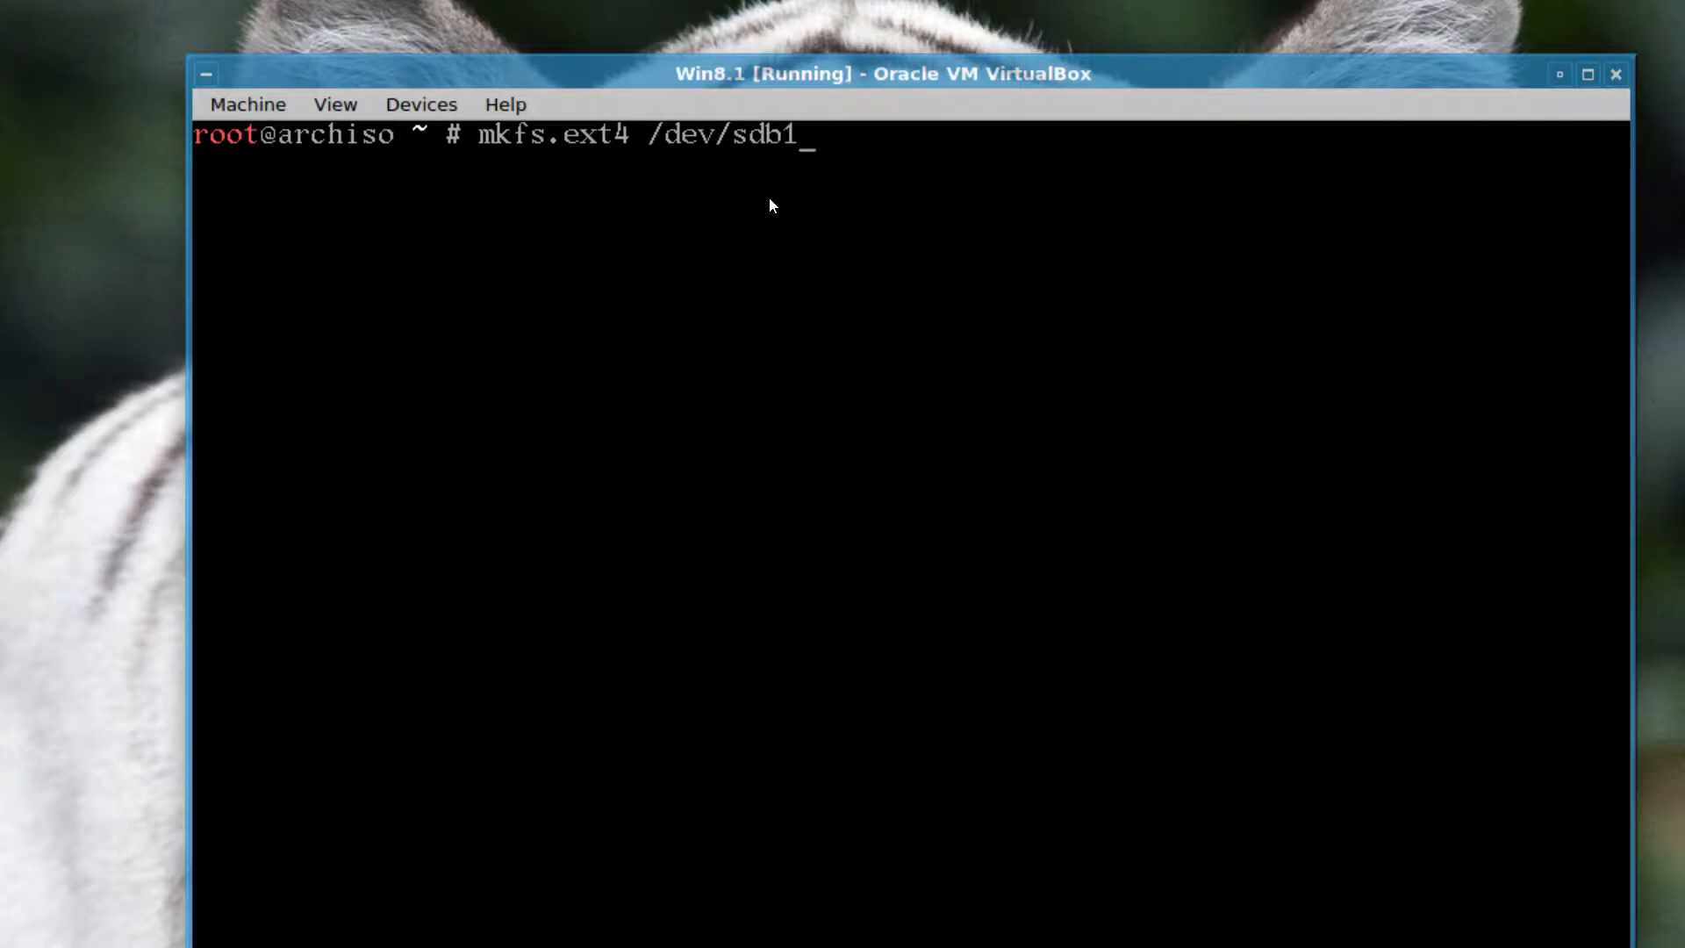
pyautogui.press('Return')
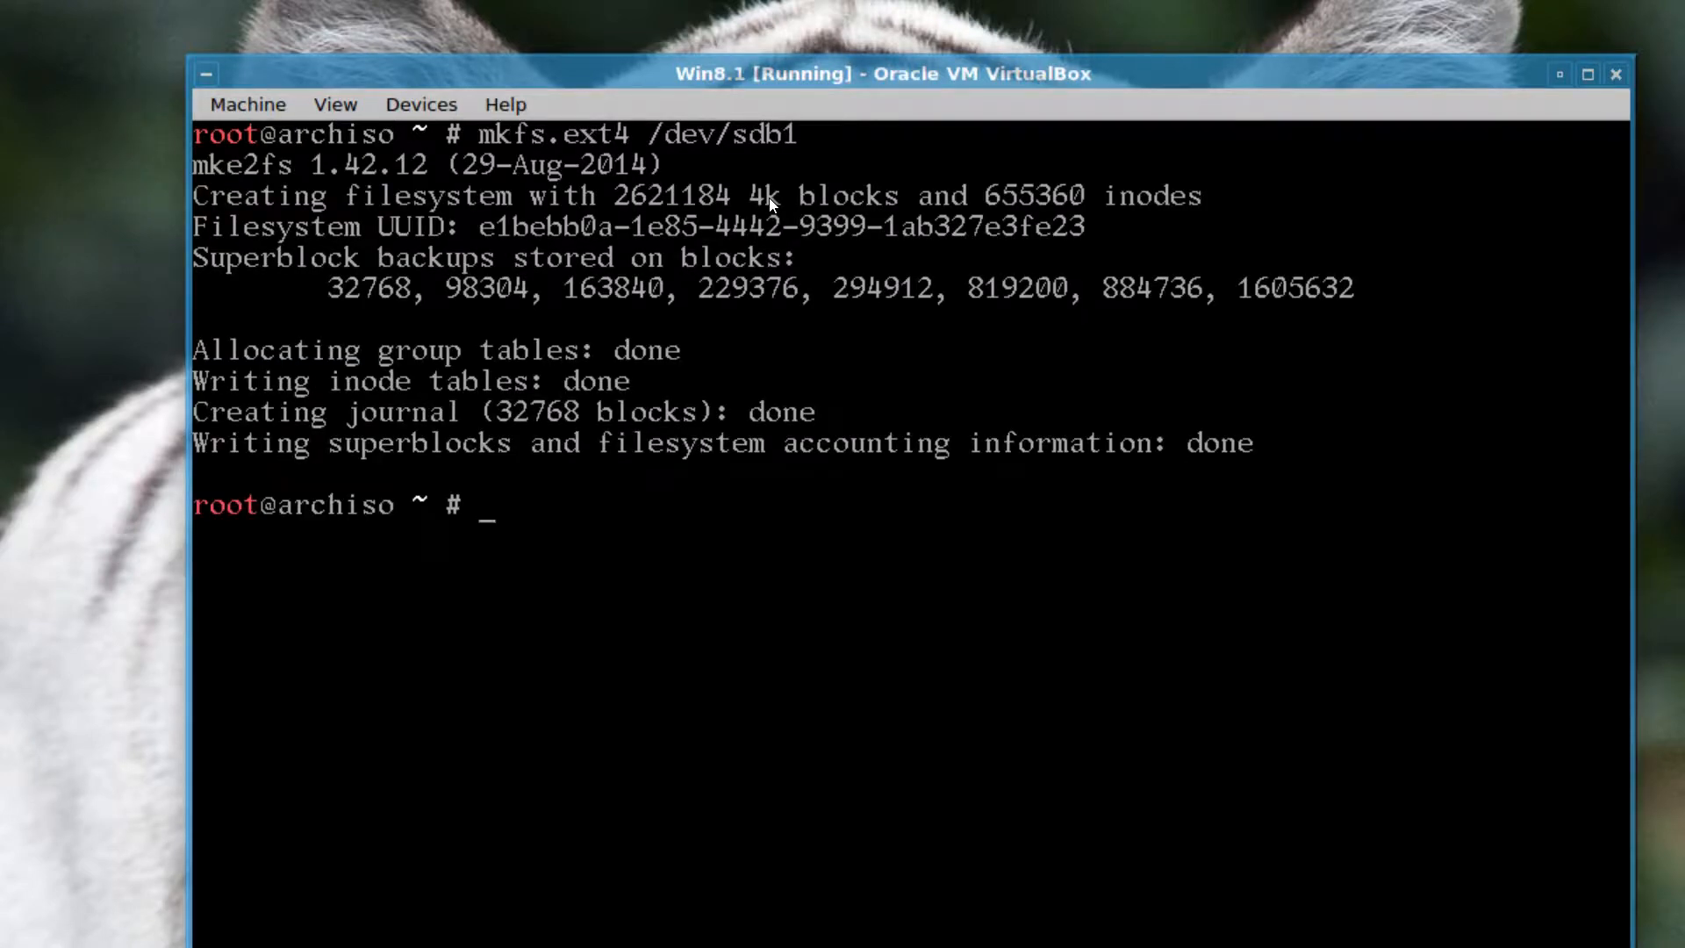
# - Mount /dev/sdb1 at /mnt
pyautogui.write('mou')
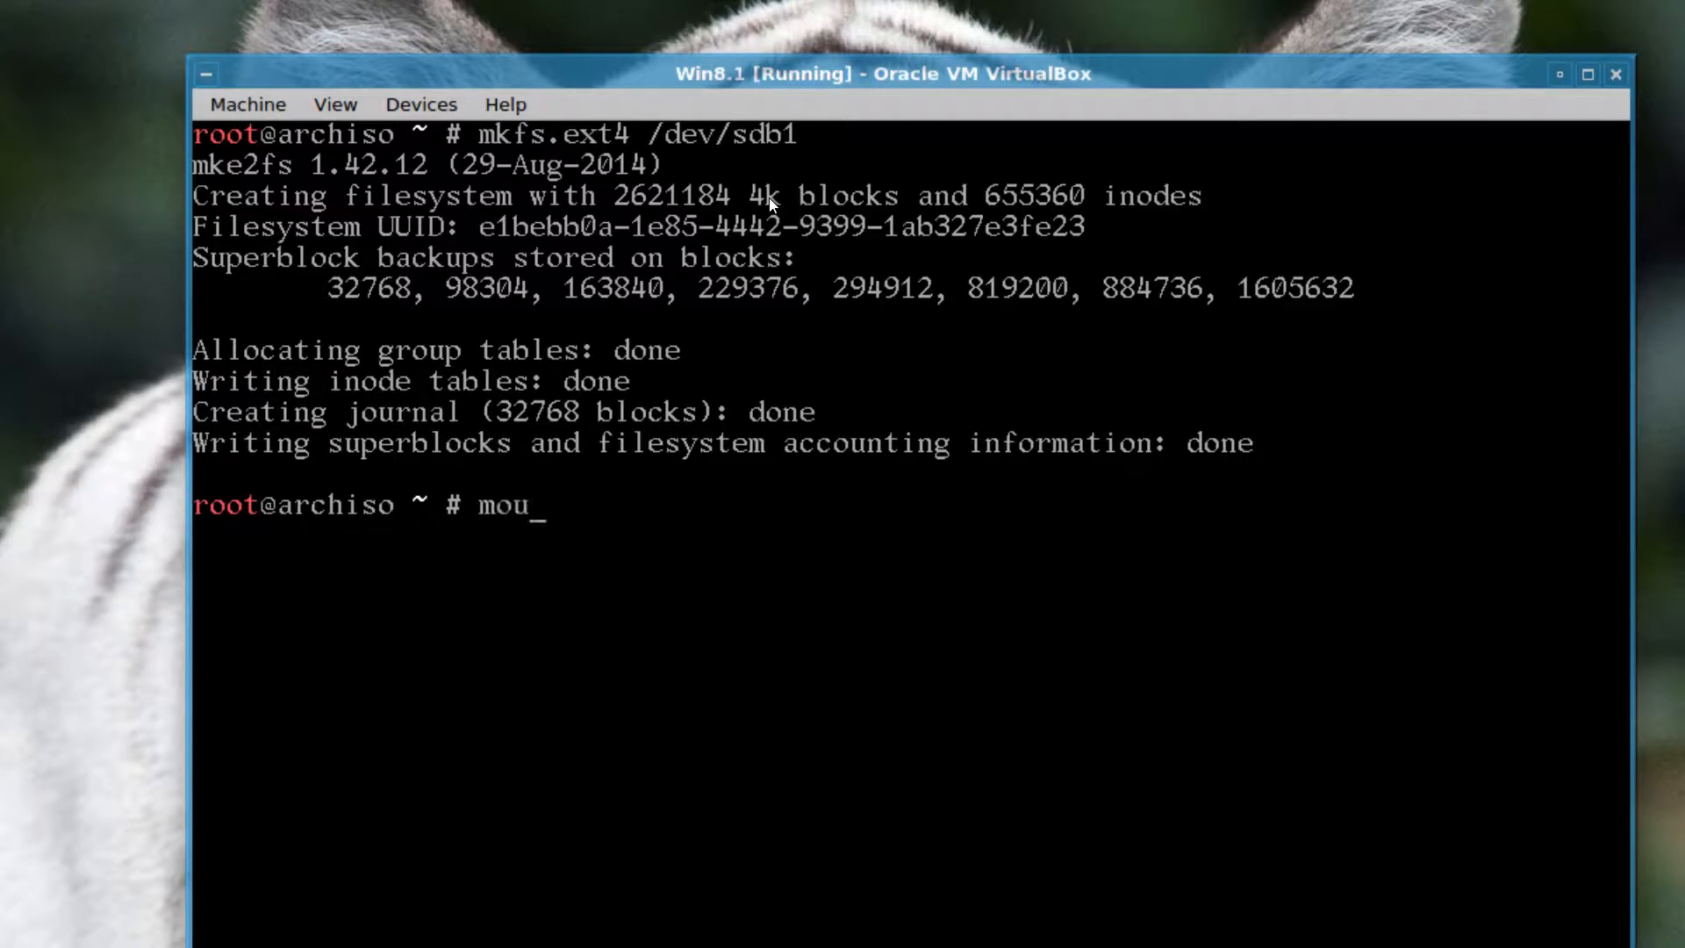
pyautogui.write('nt')
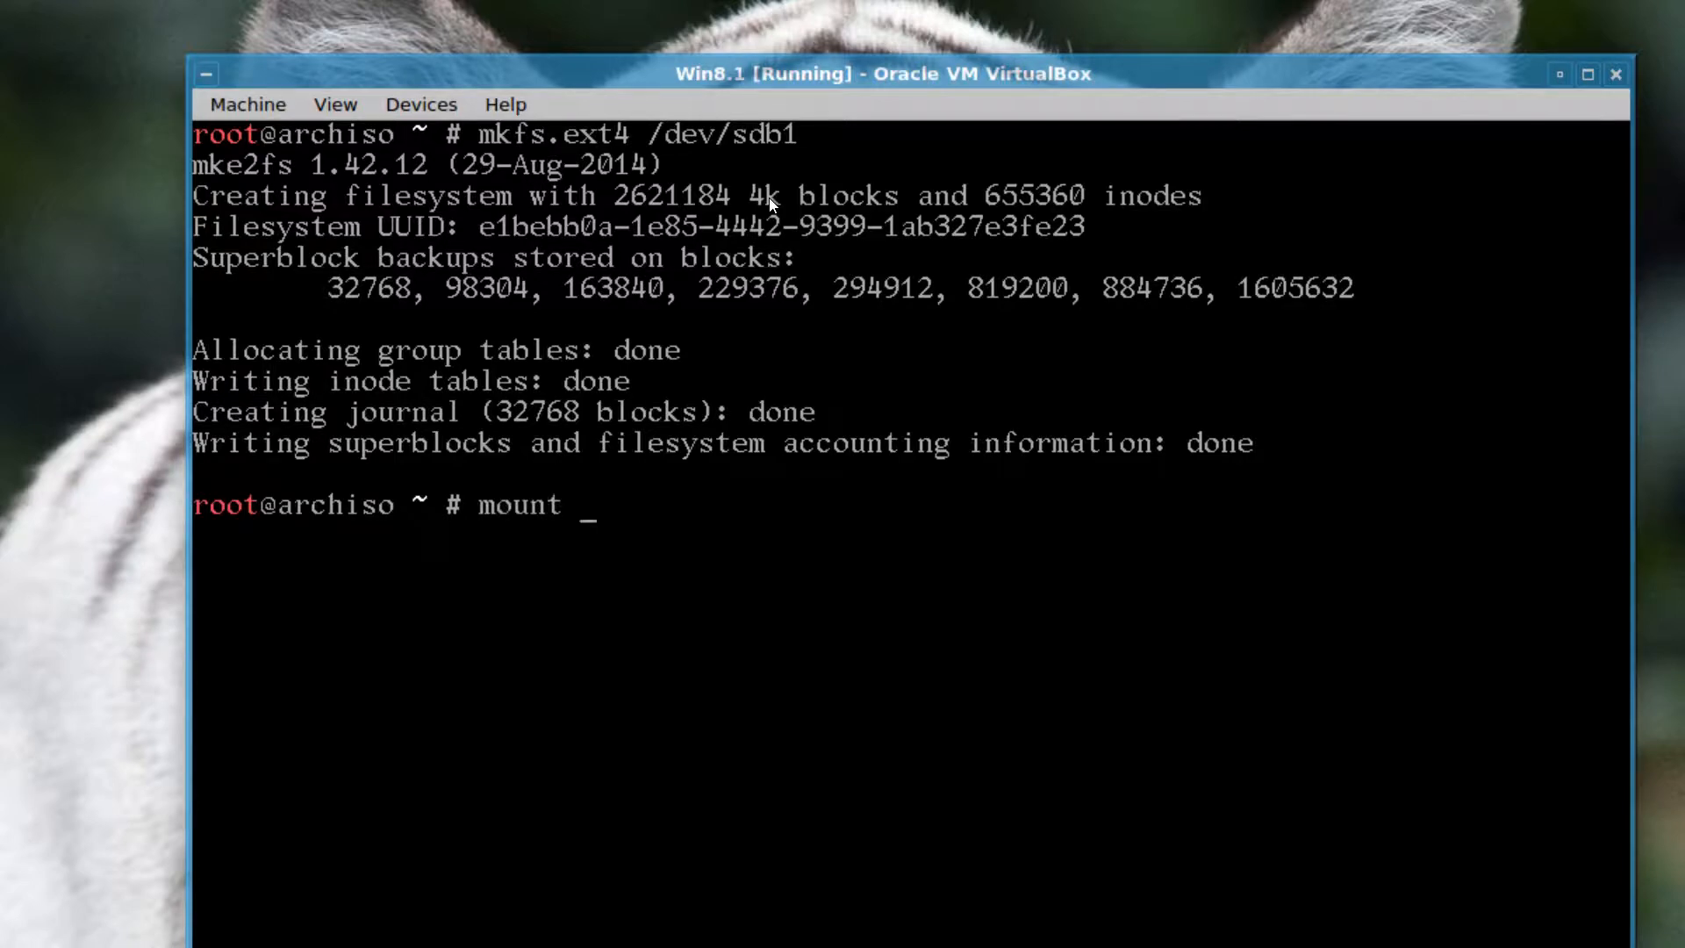
pyautogui.write('/dev/')
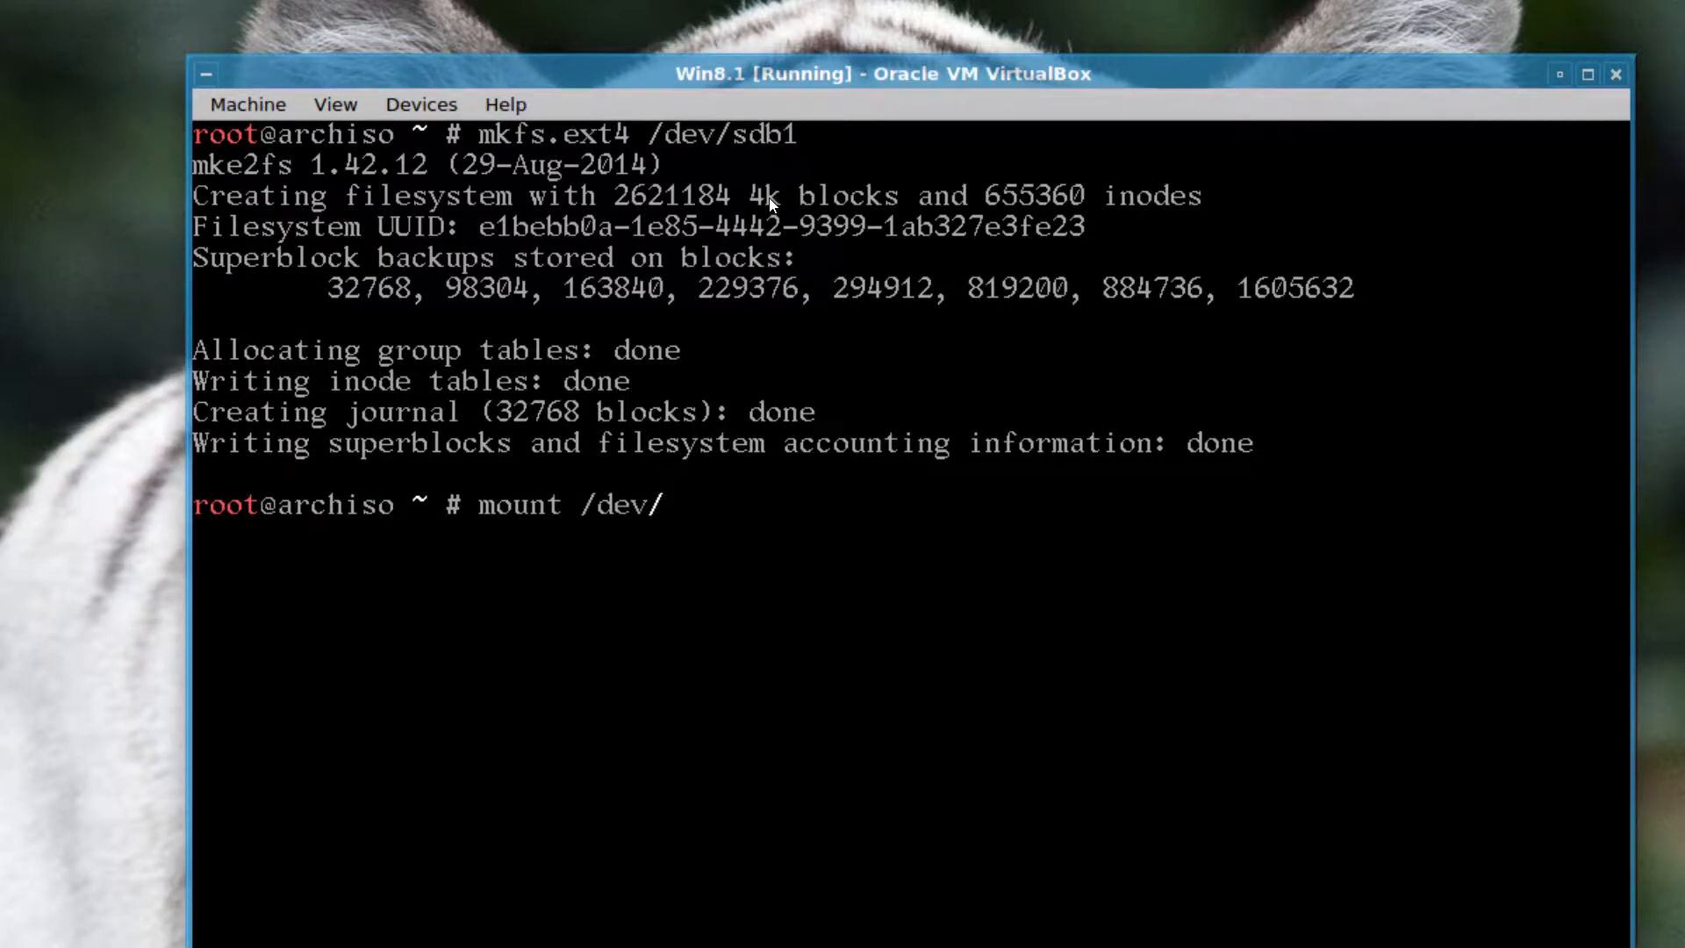
pyautogui.write('sdb')
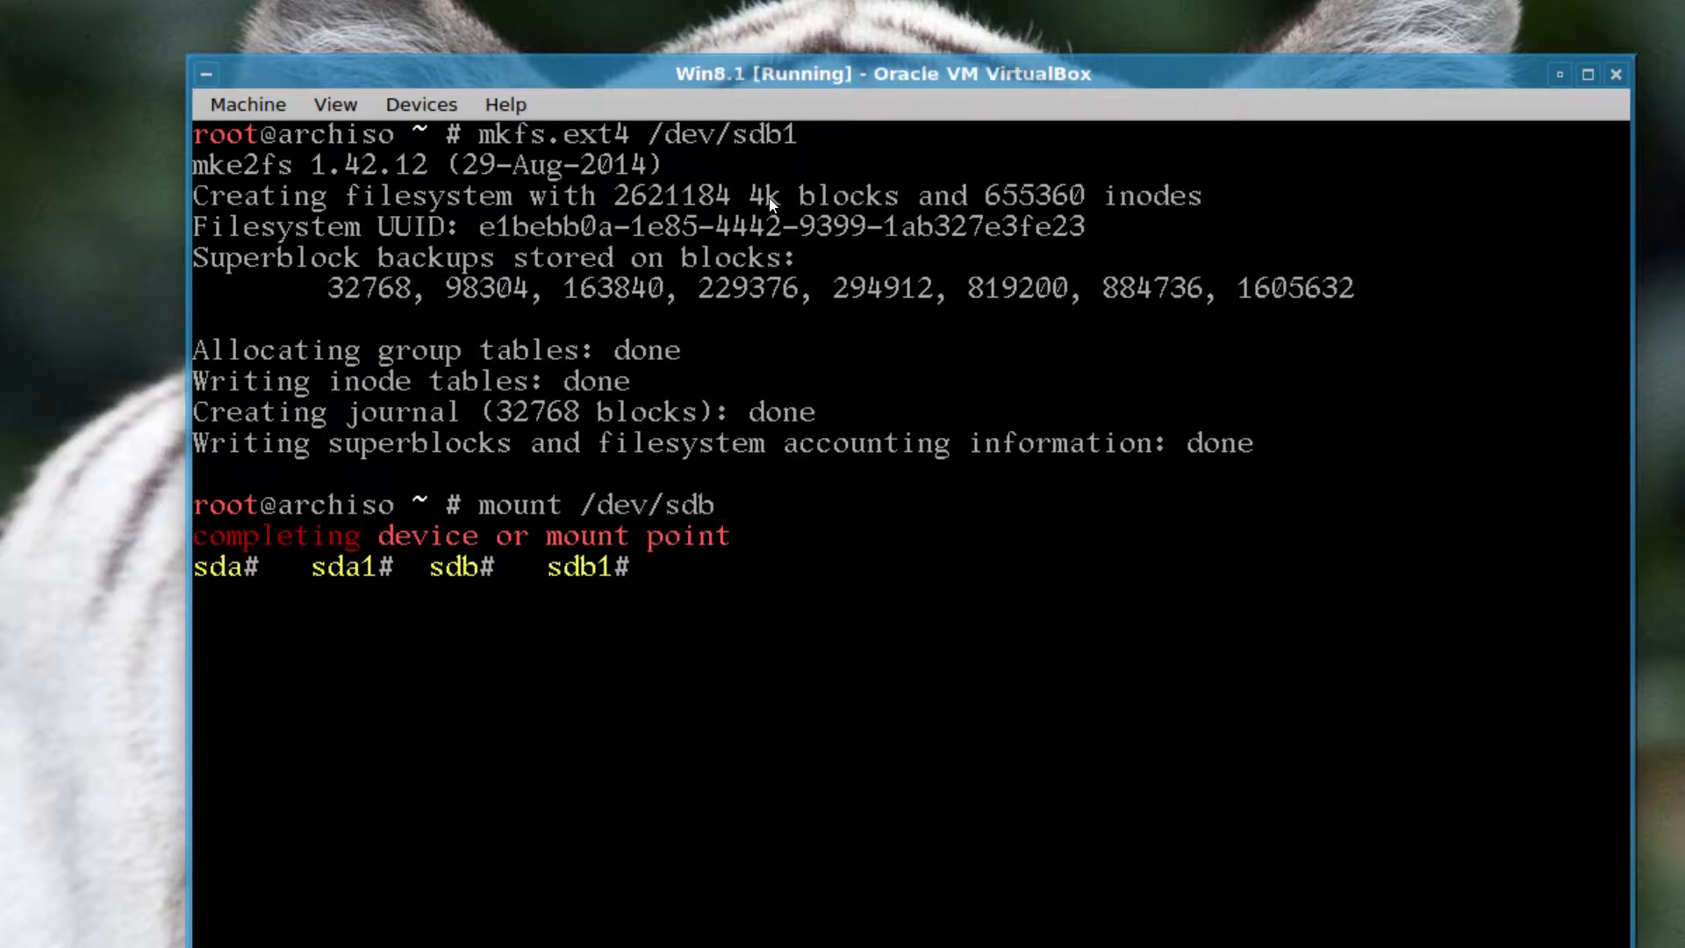
pyautogui.write('1')
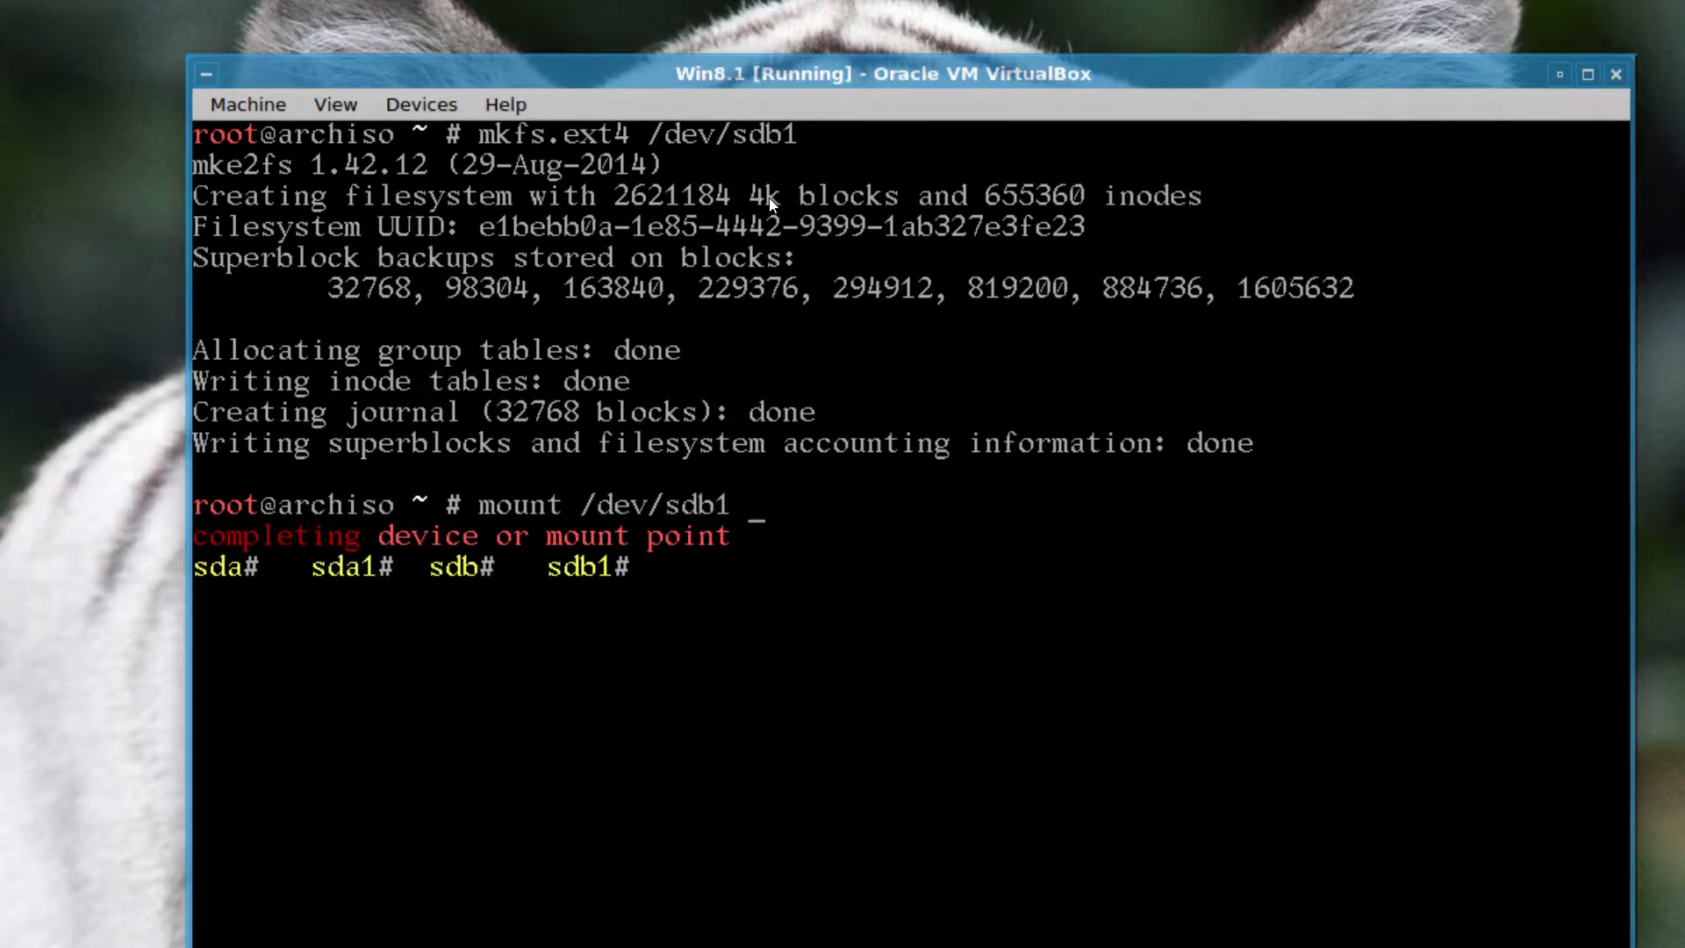
pyautogui.write('/mnt')
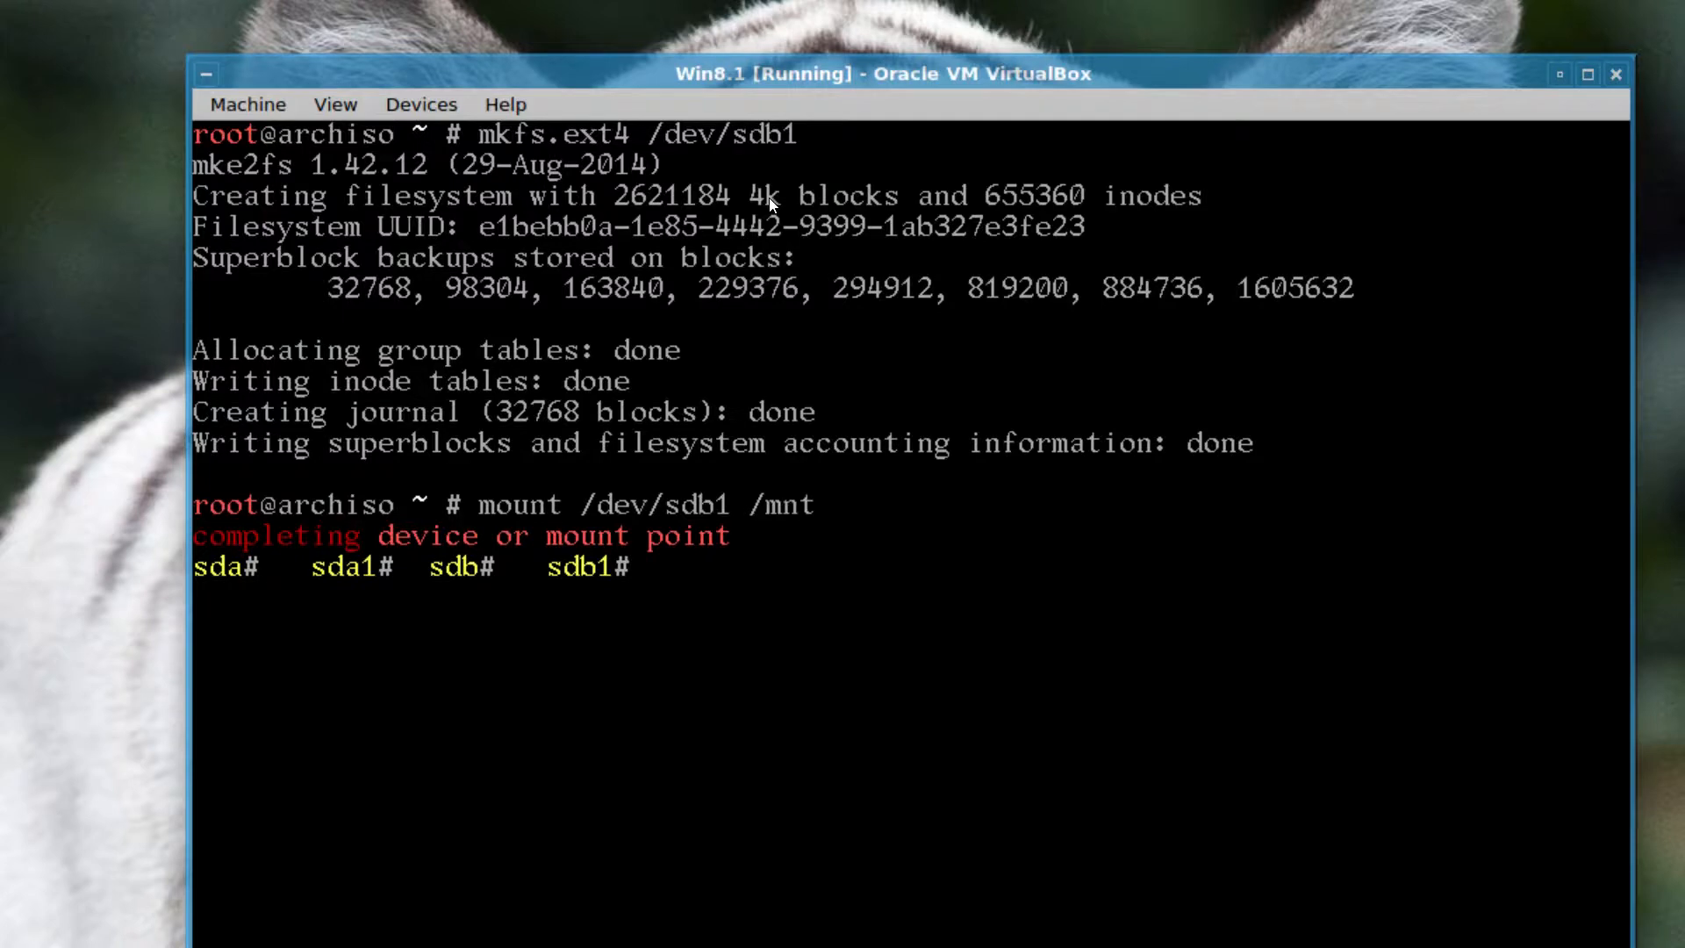
pyautogui.press('Return')
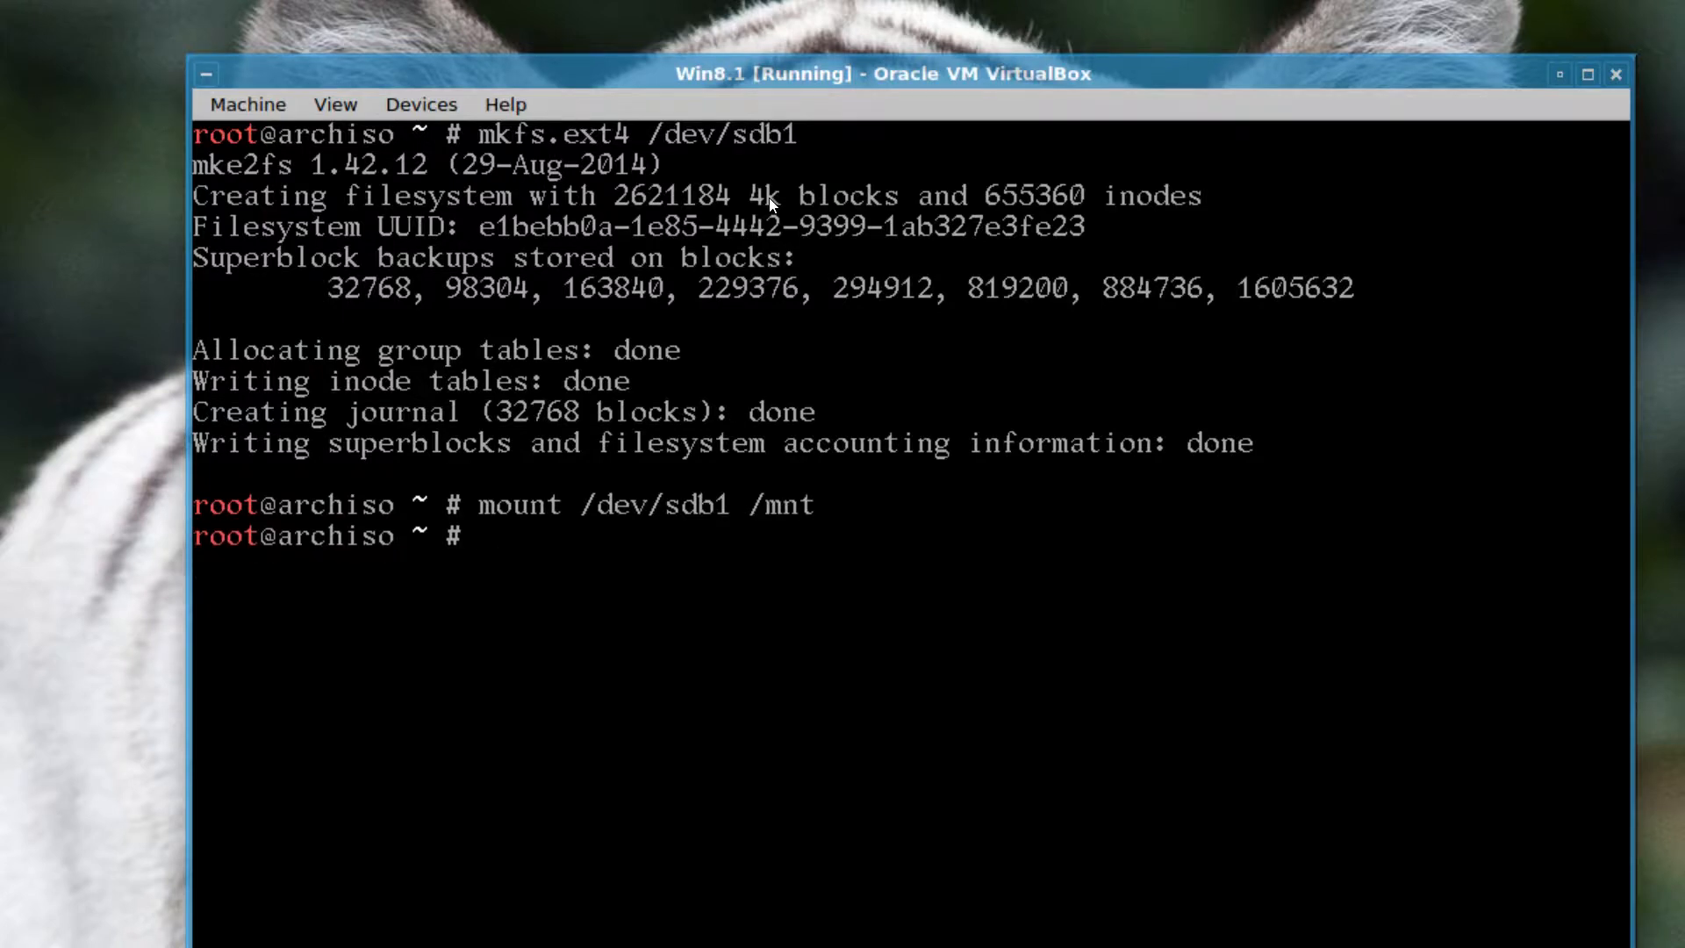
# - List /mnt to check the mounted partition
pyautogui.write('ls')
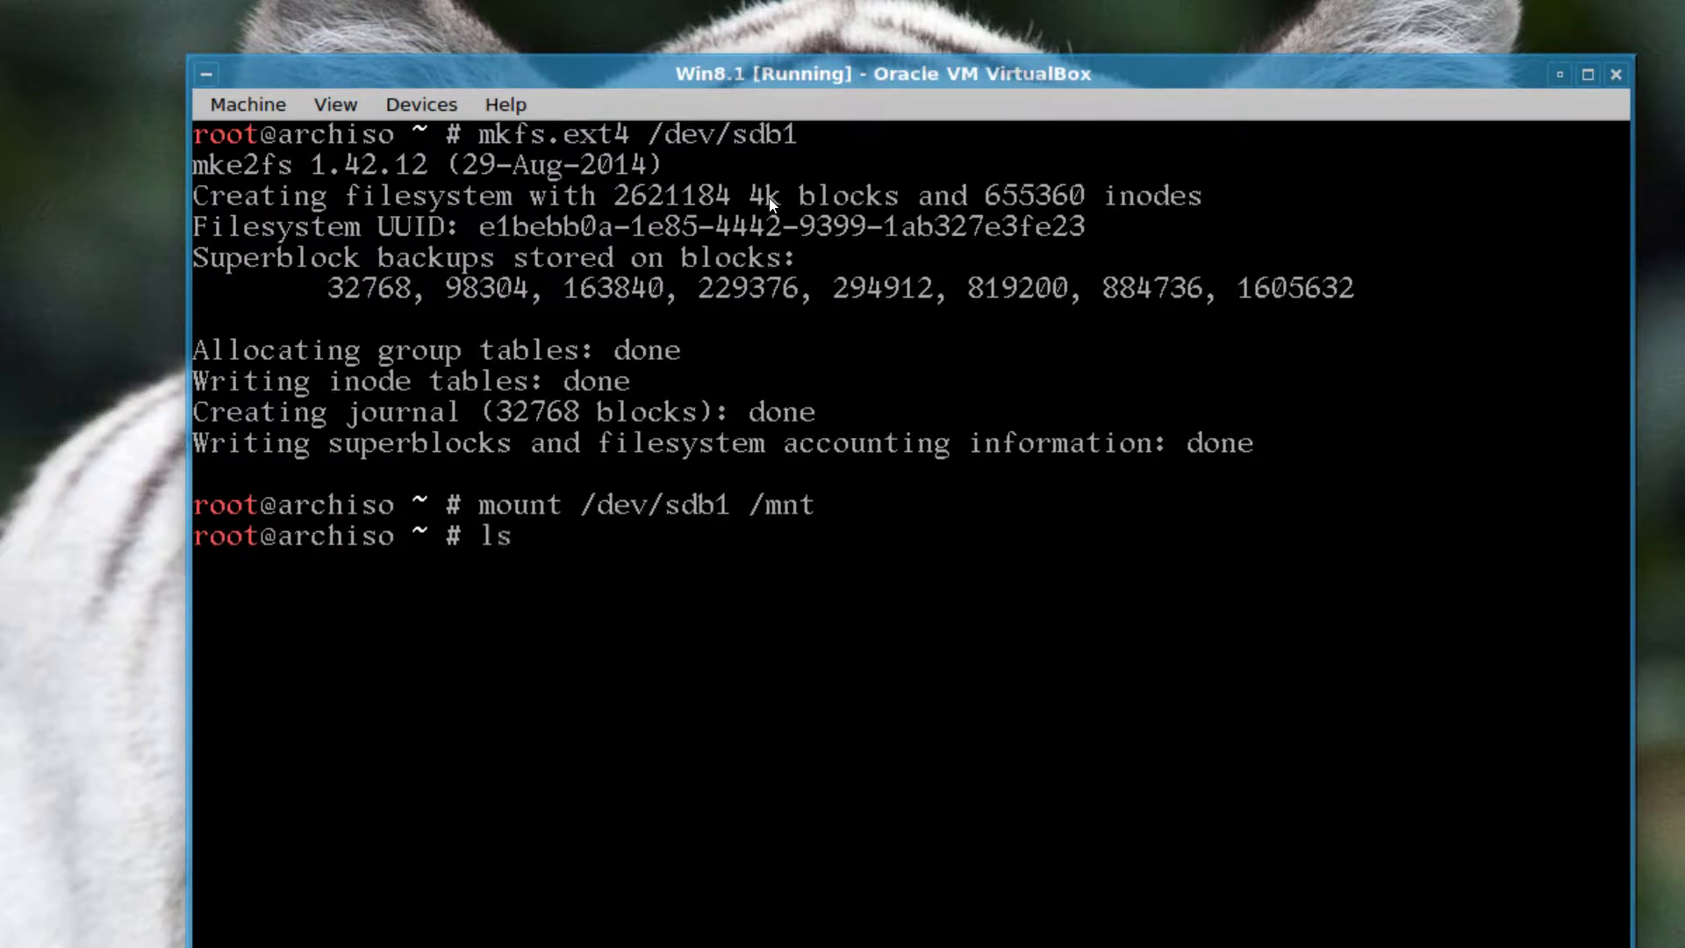
pyautogui.write('/m')
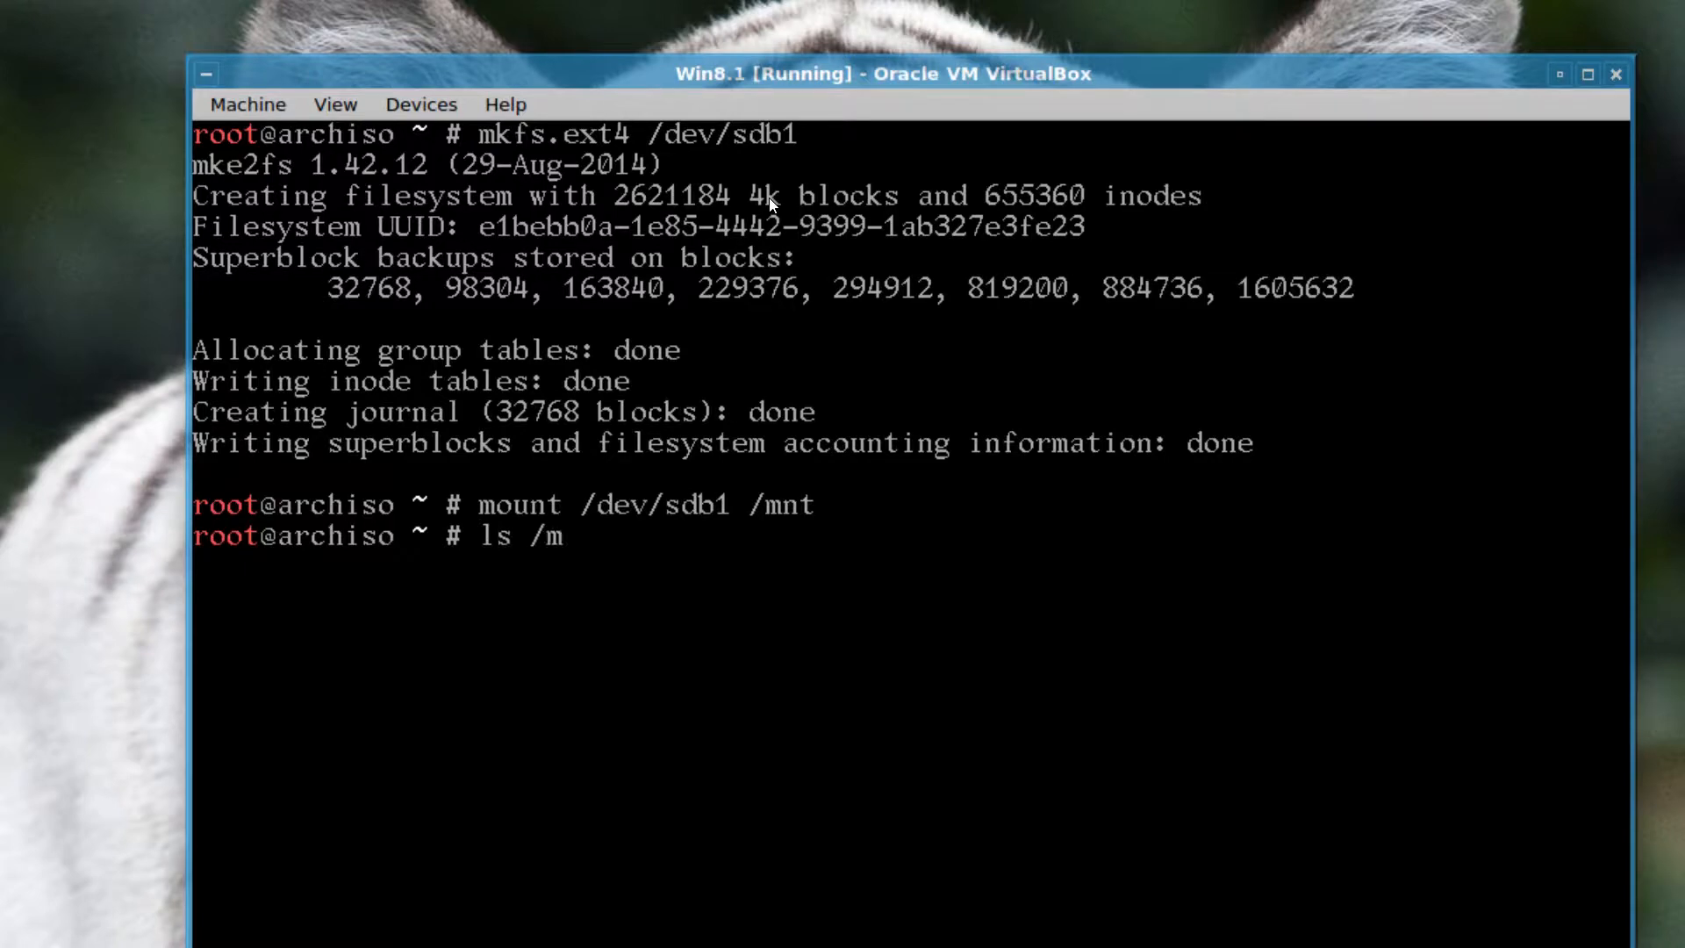
pyautogui.press('Return')
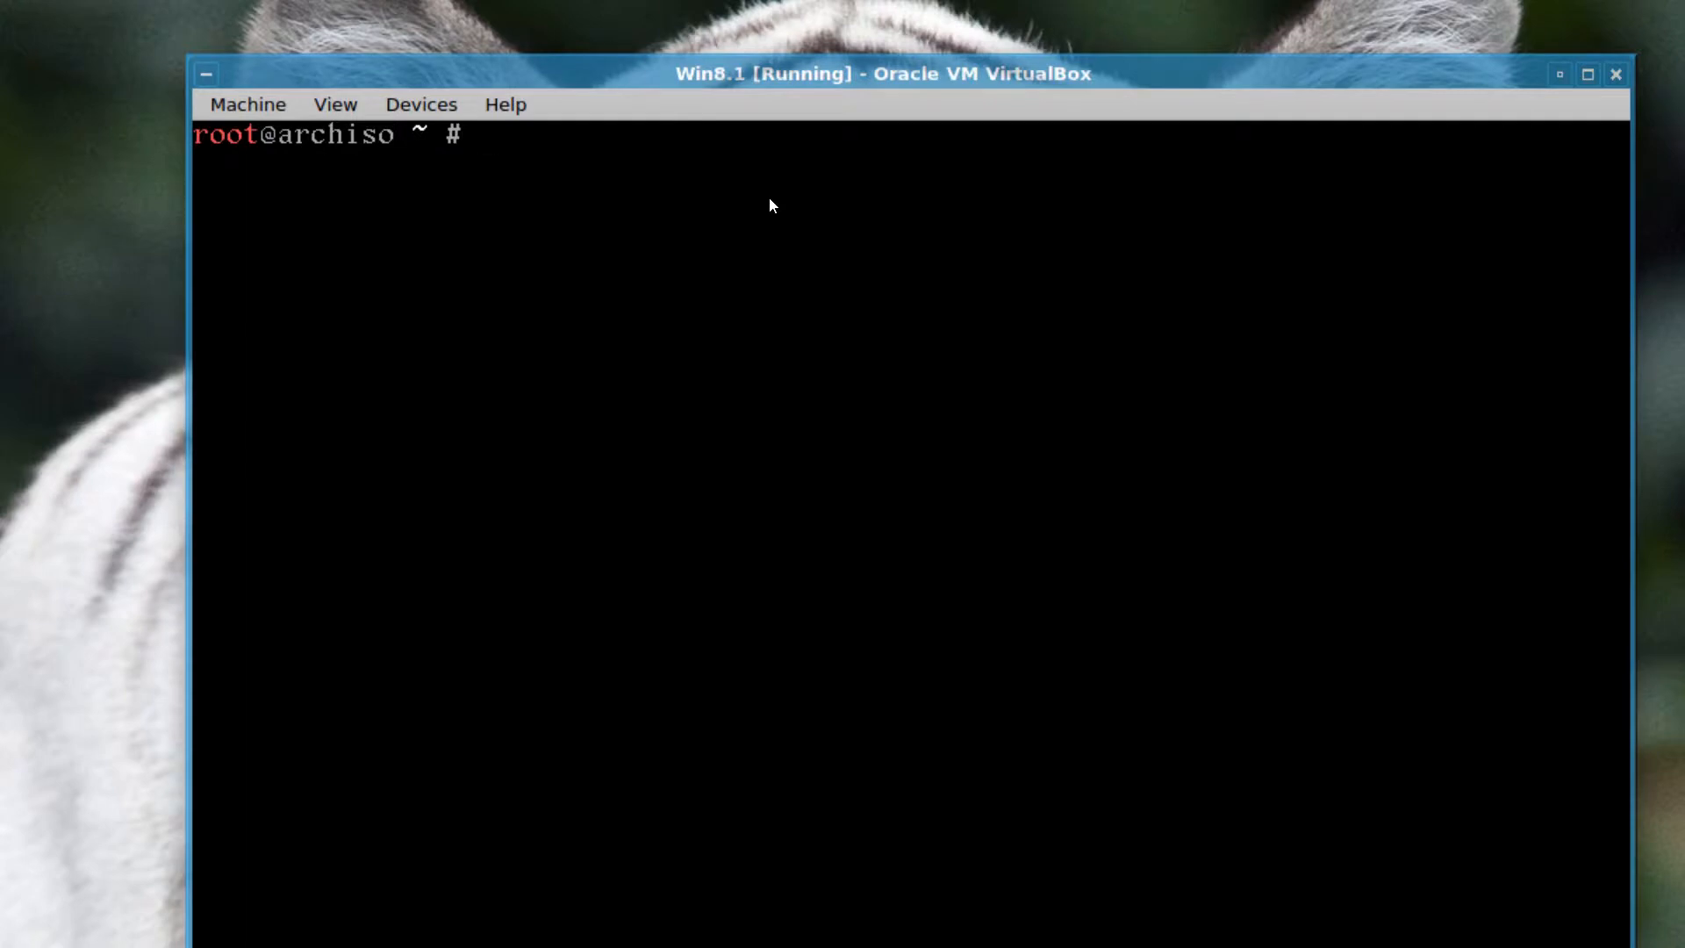
# - Run pacstrap /mnt base base-devel to start installing the base packages
pyautogui.write('pac')
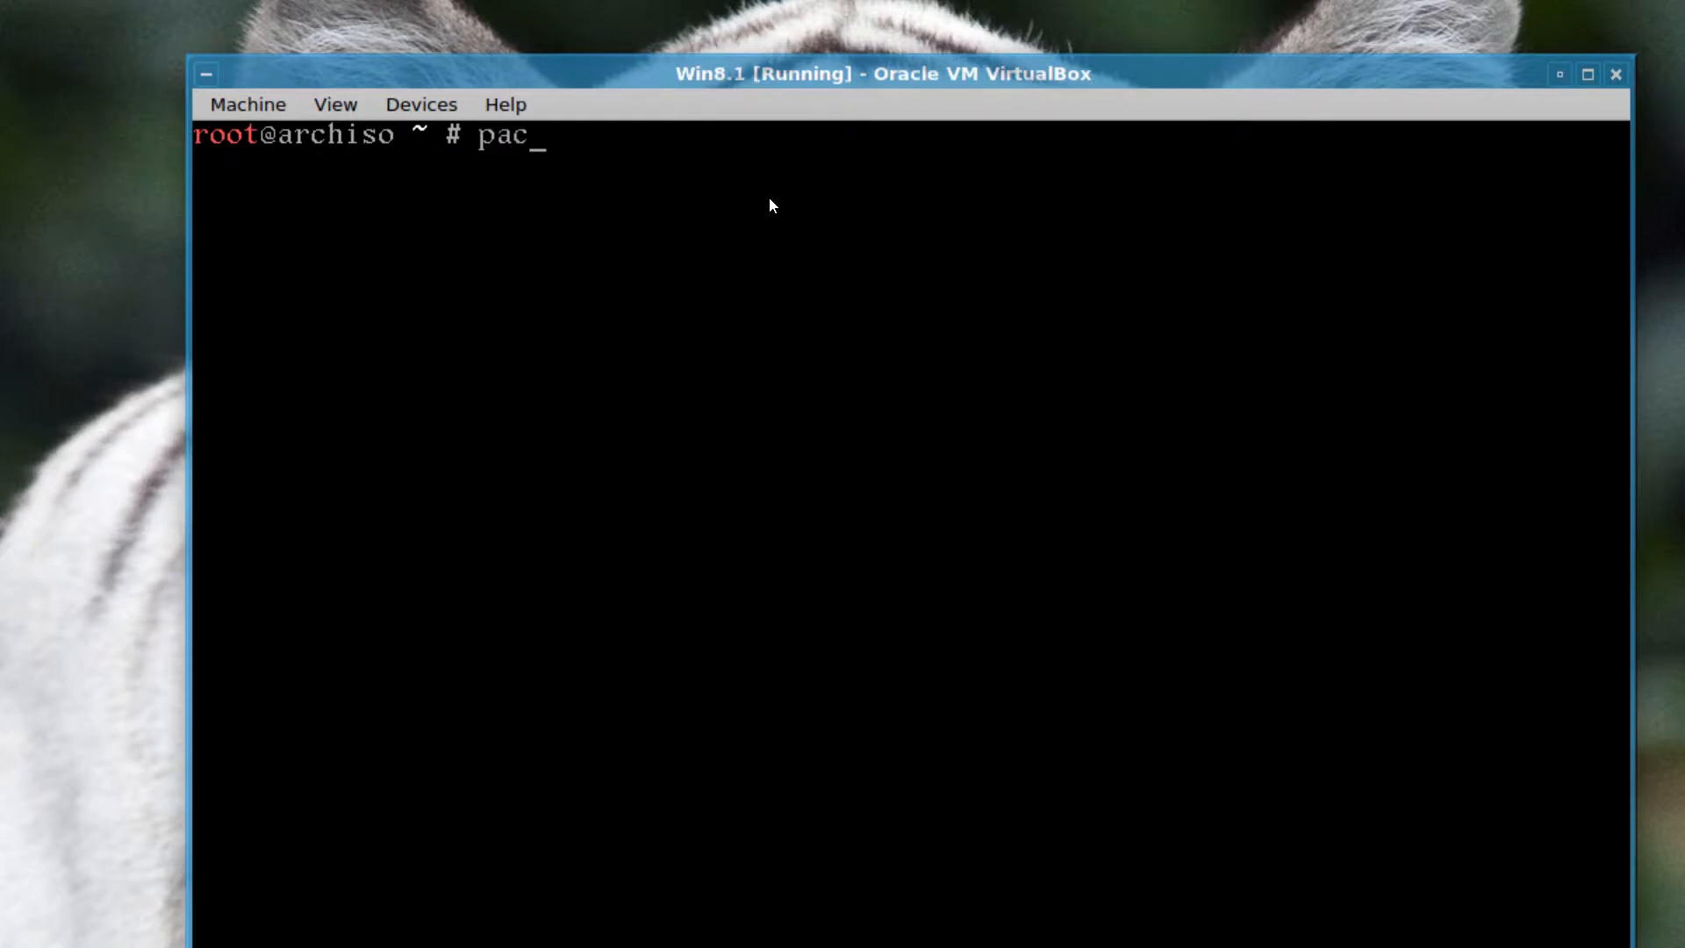
pyautogui.write('strap')
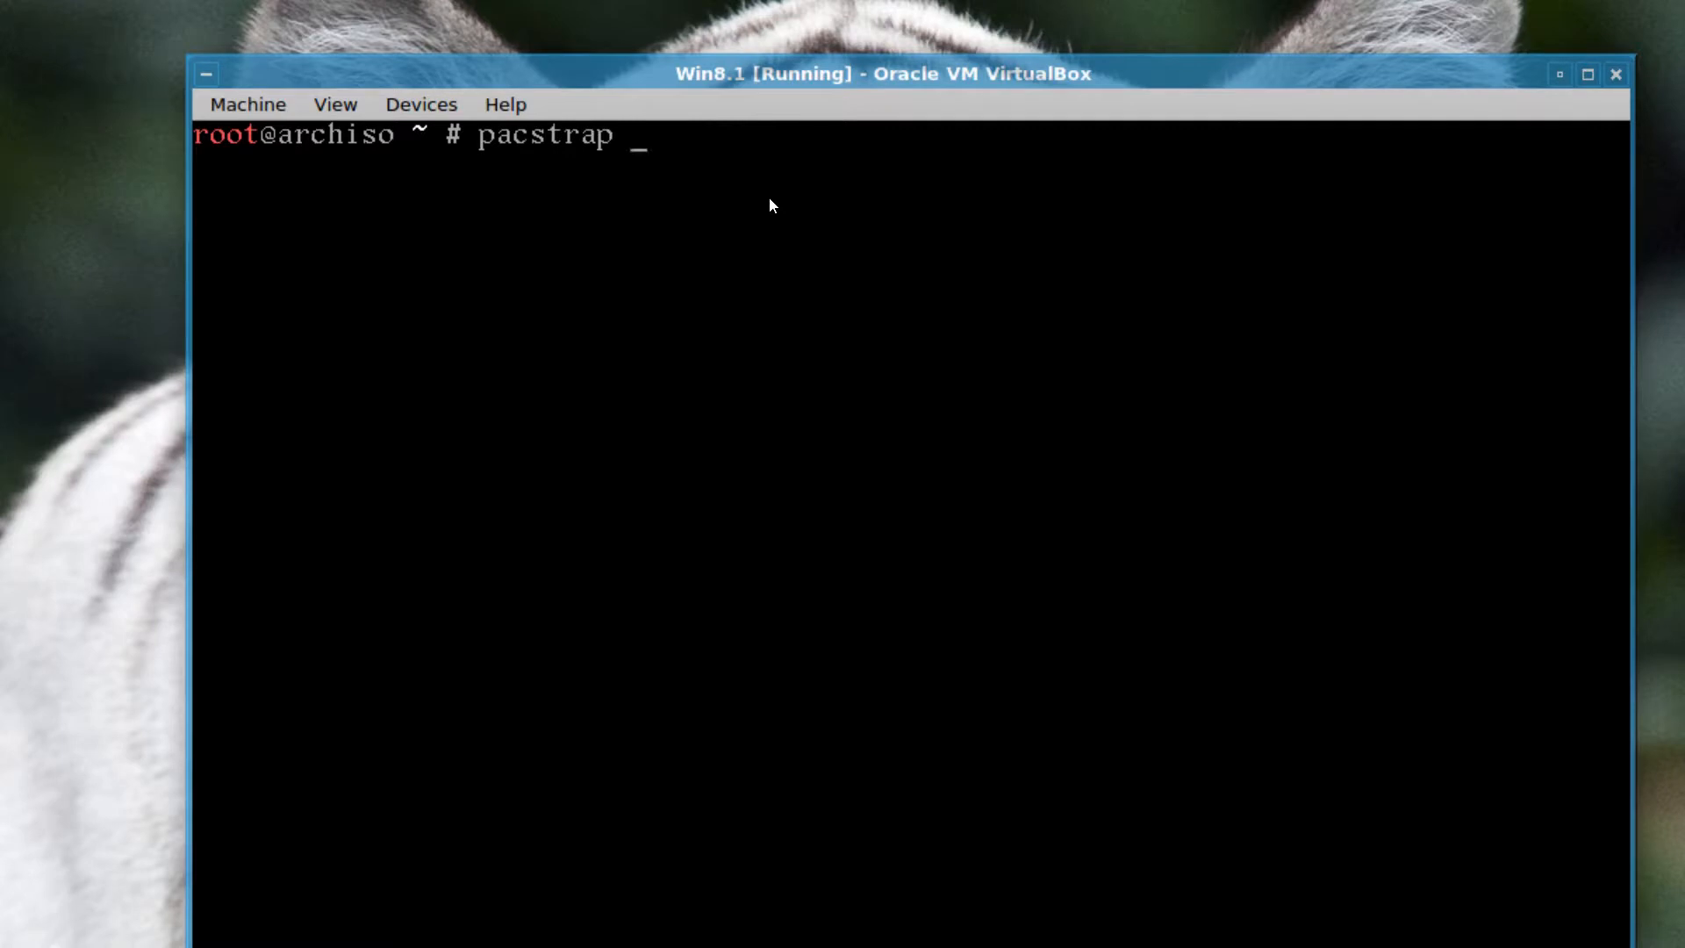
pyautogui.write('/')
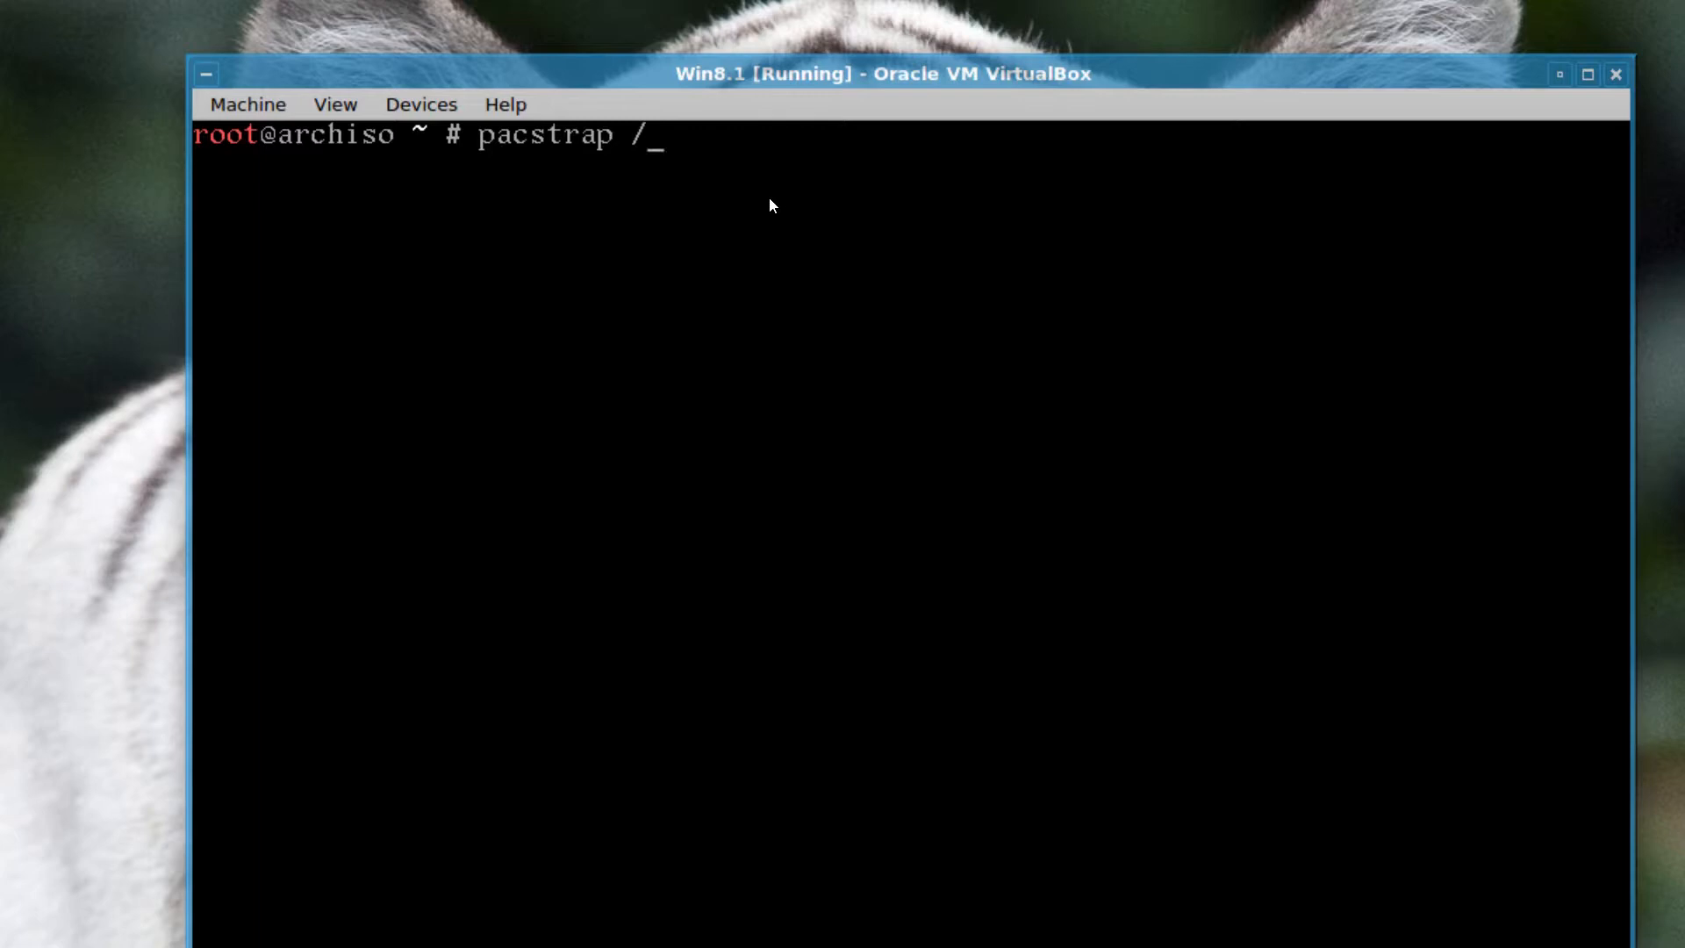
pyautogui.write('mnt')
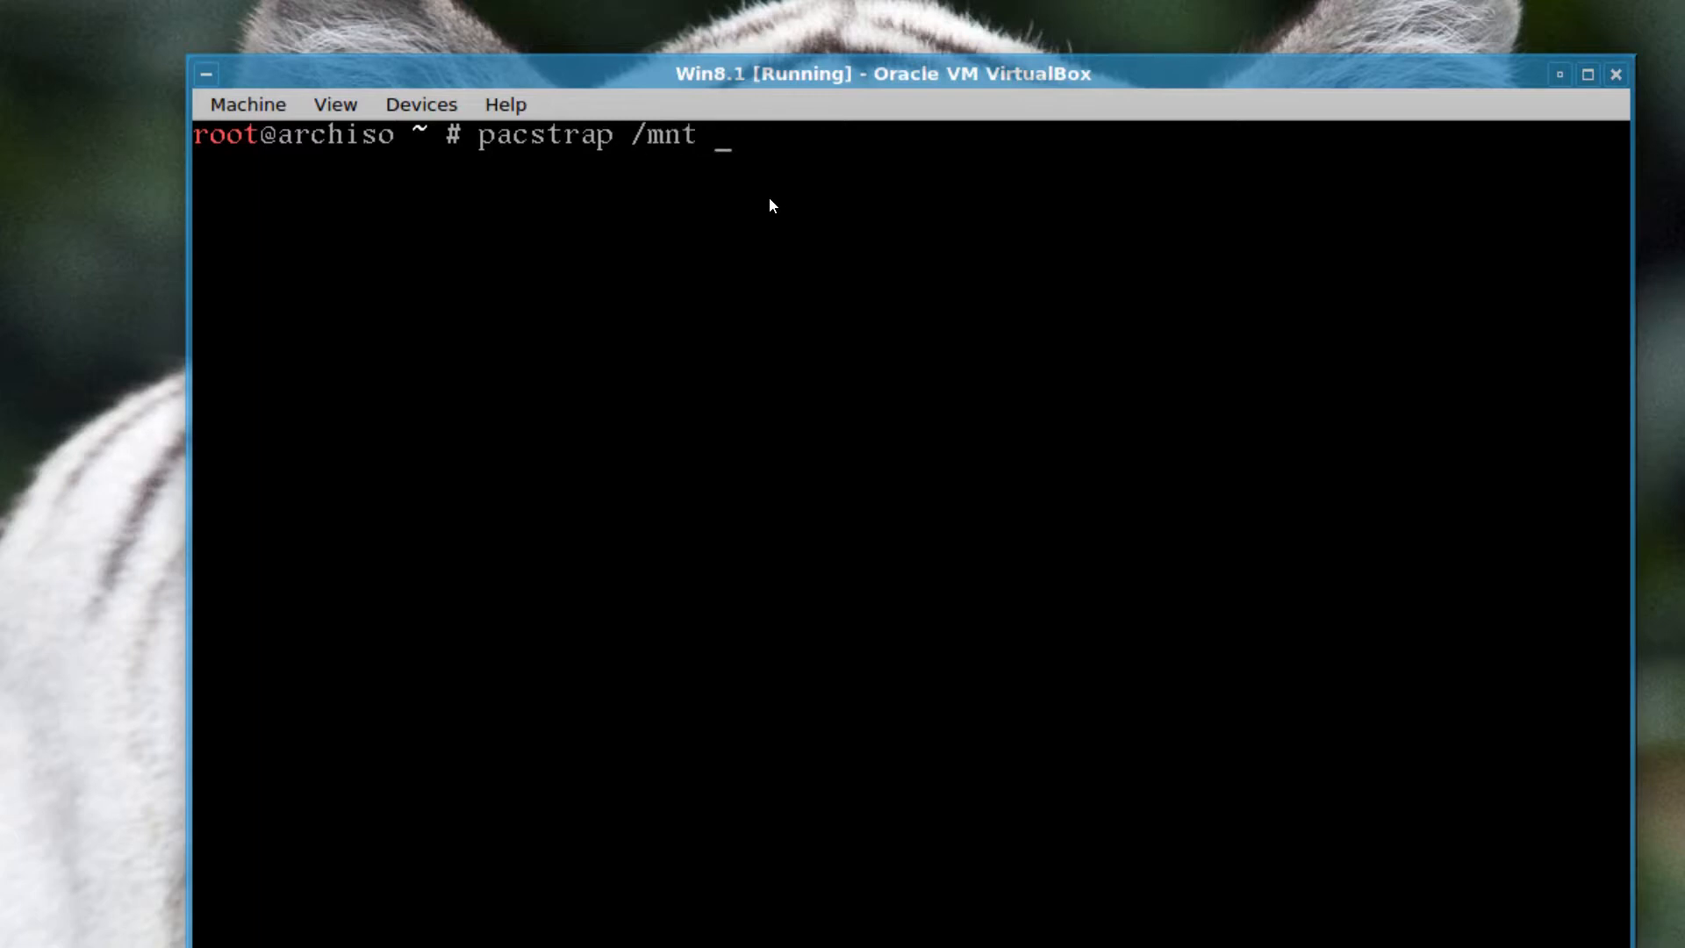
pyautogui.write('base b')
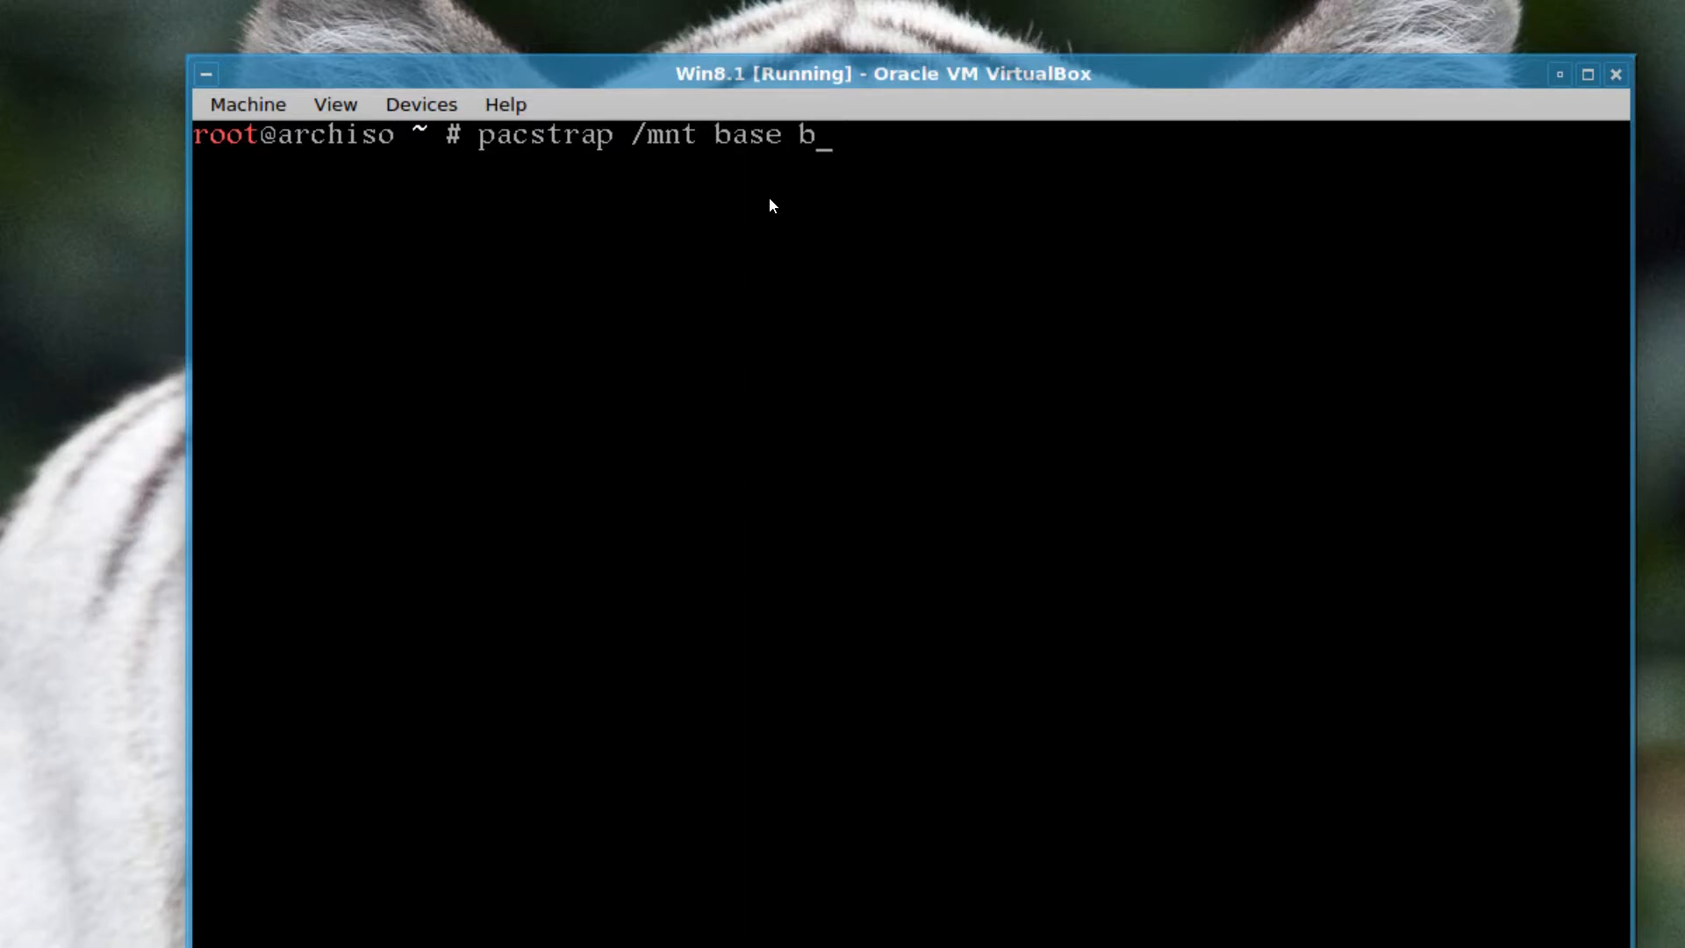
pyautogui.write('ase-de')
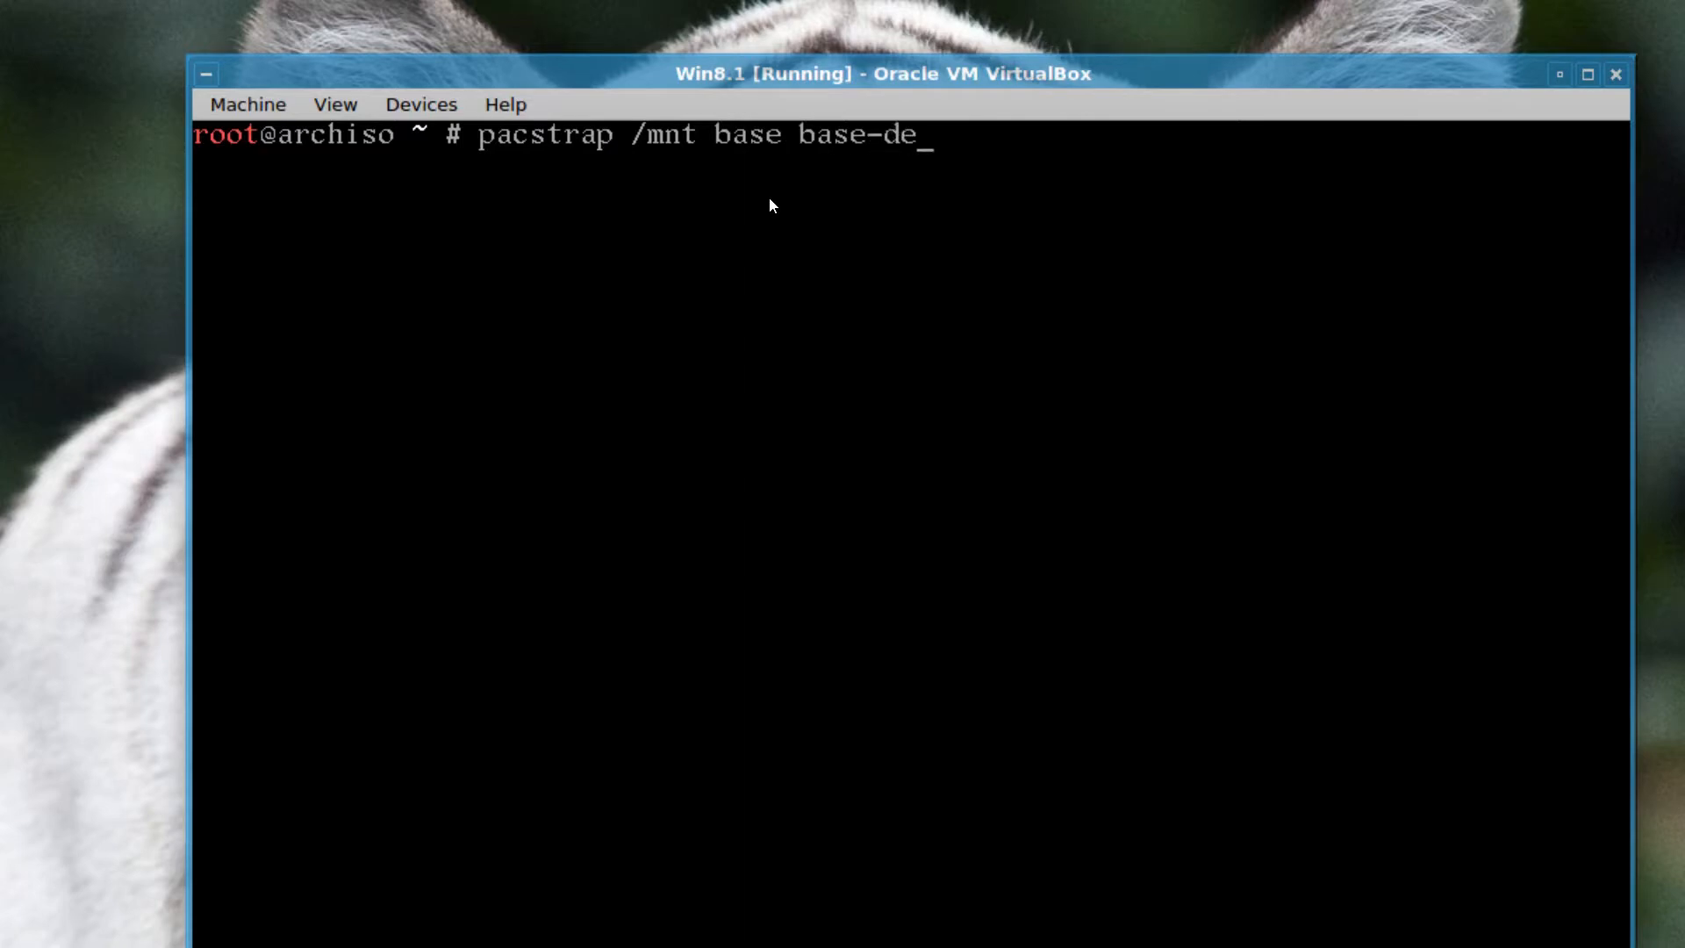
pyautogui.write('vel')
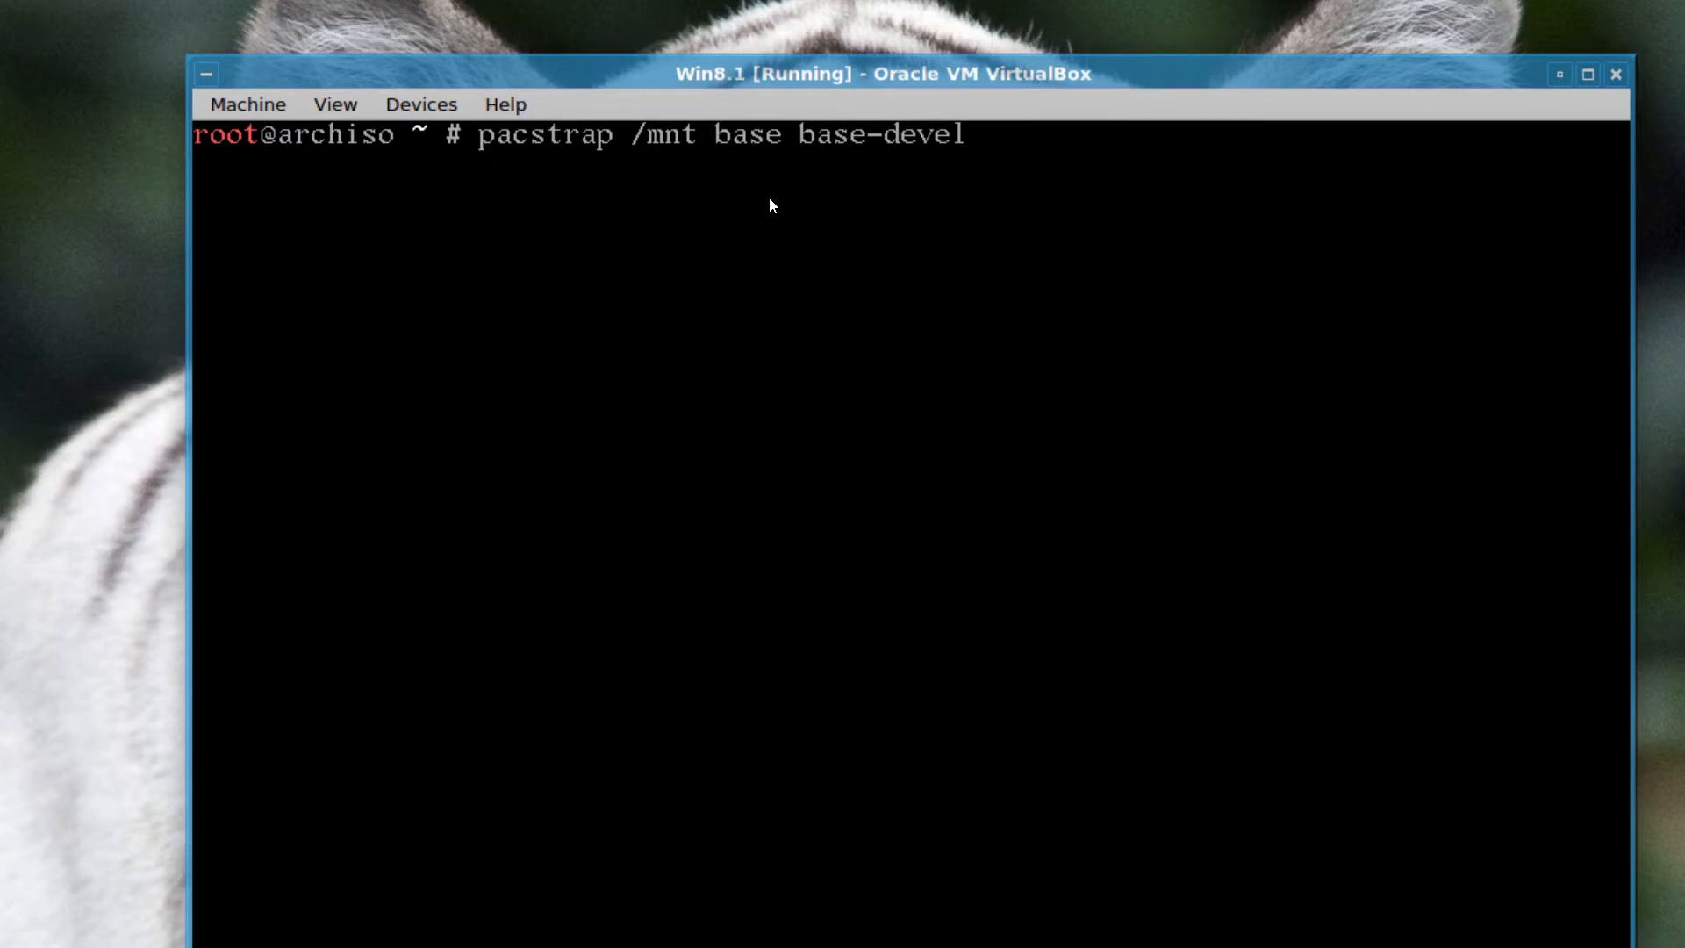
pyautogui.press('Return')
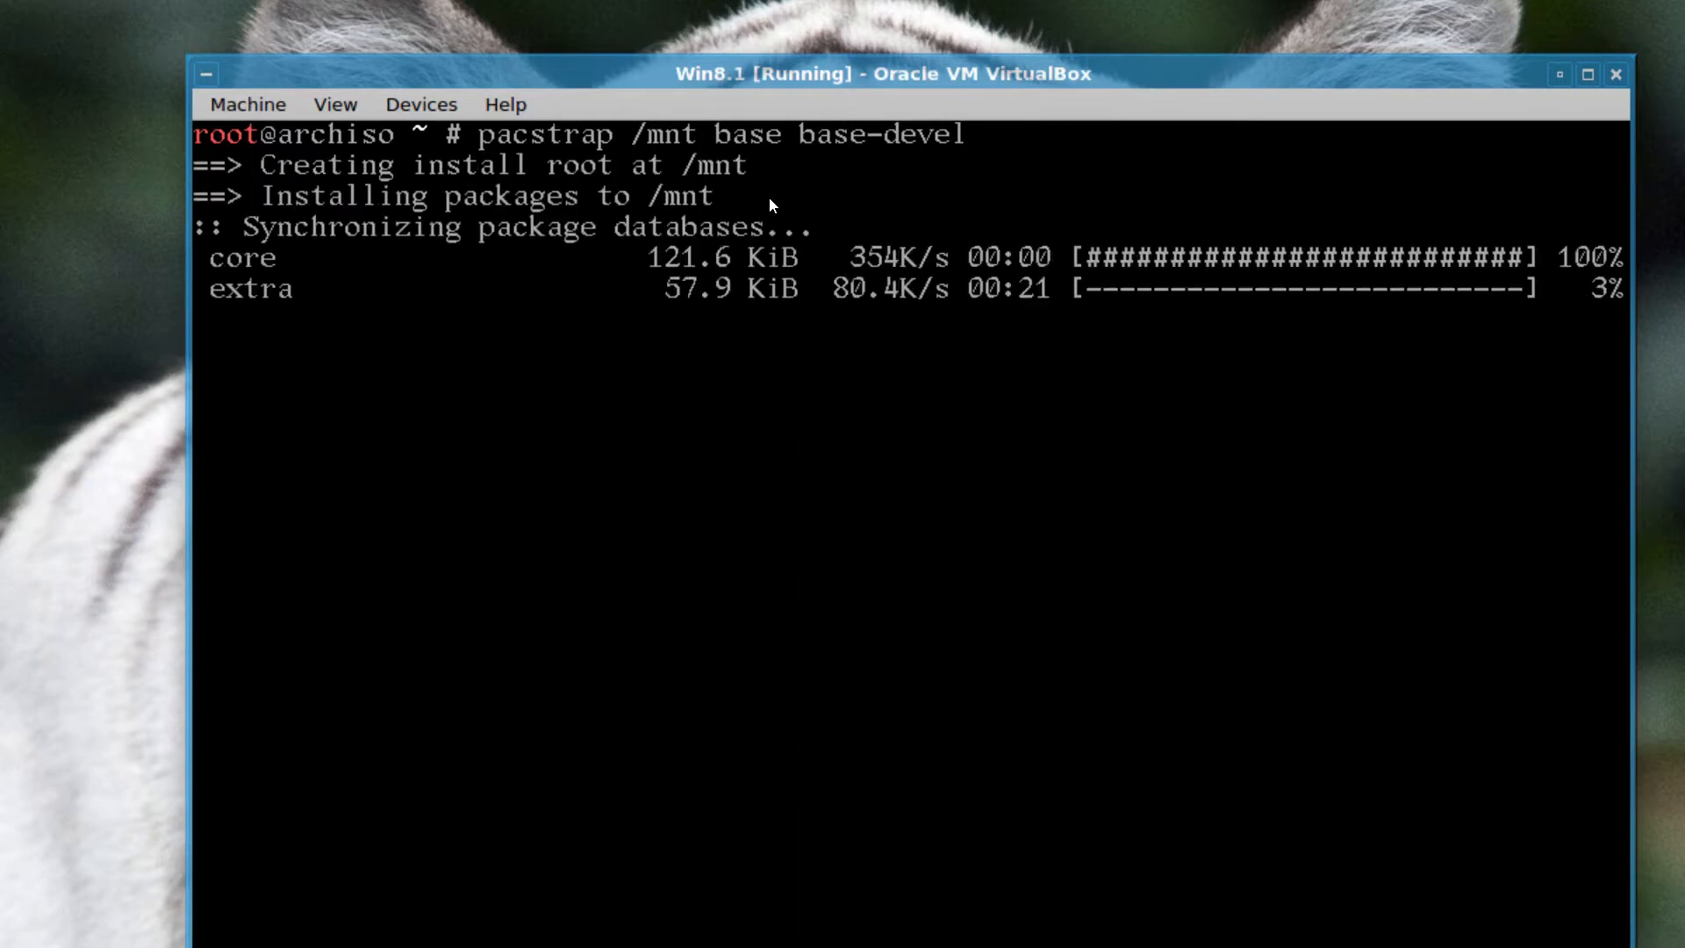